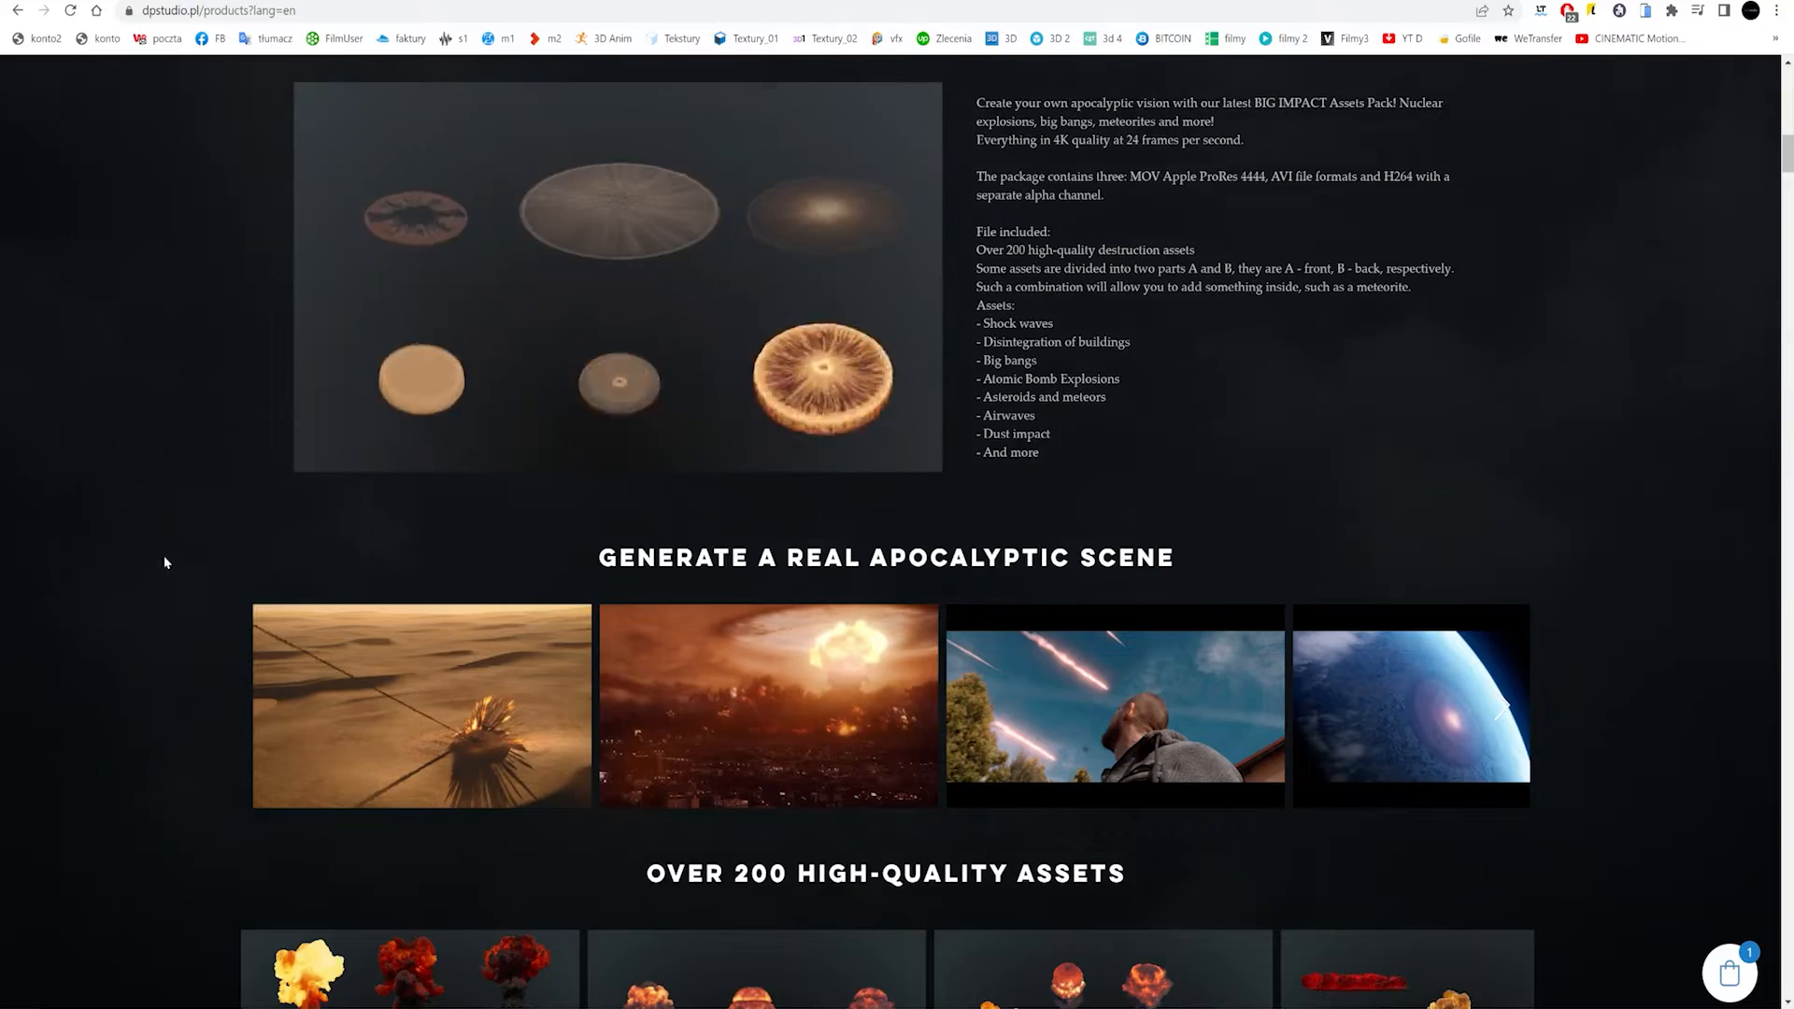
# Name the new Documents folder 'Volumetric Clouds' and open DPstudio Clouds.blend in Blender
pyautogui.scroll(-3)
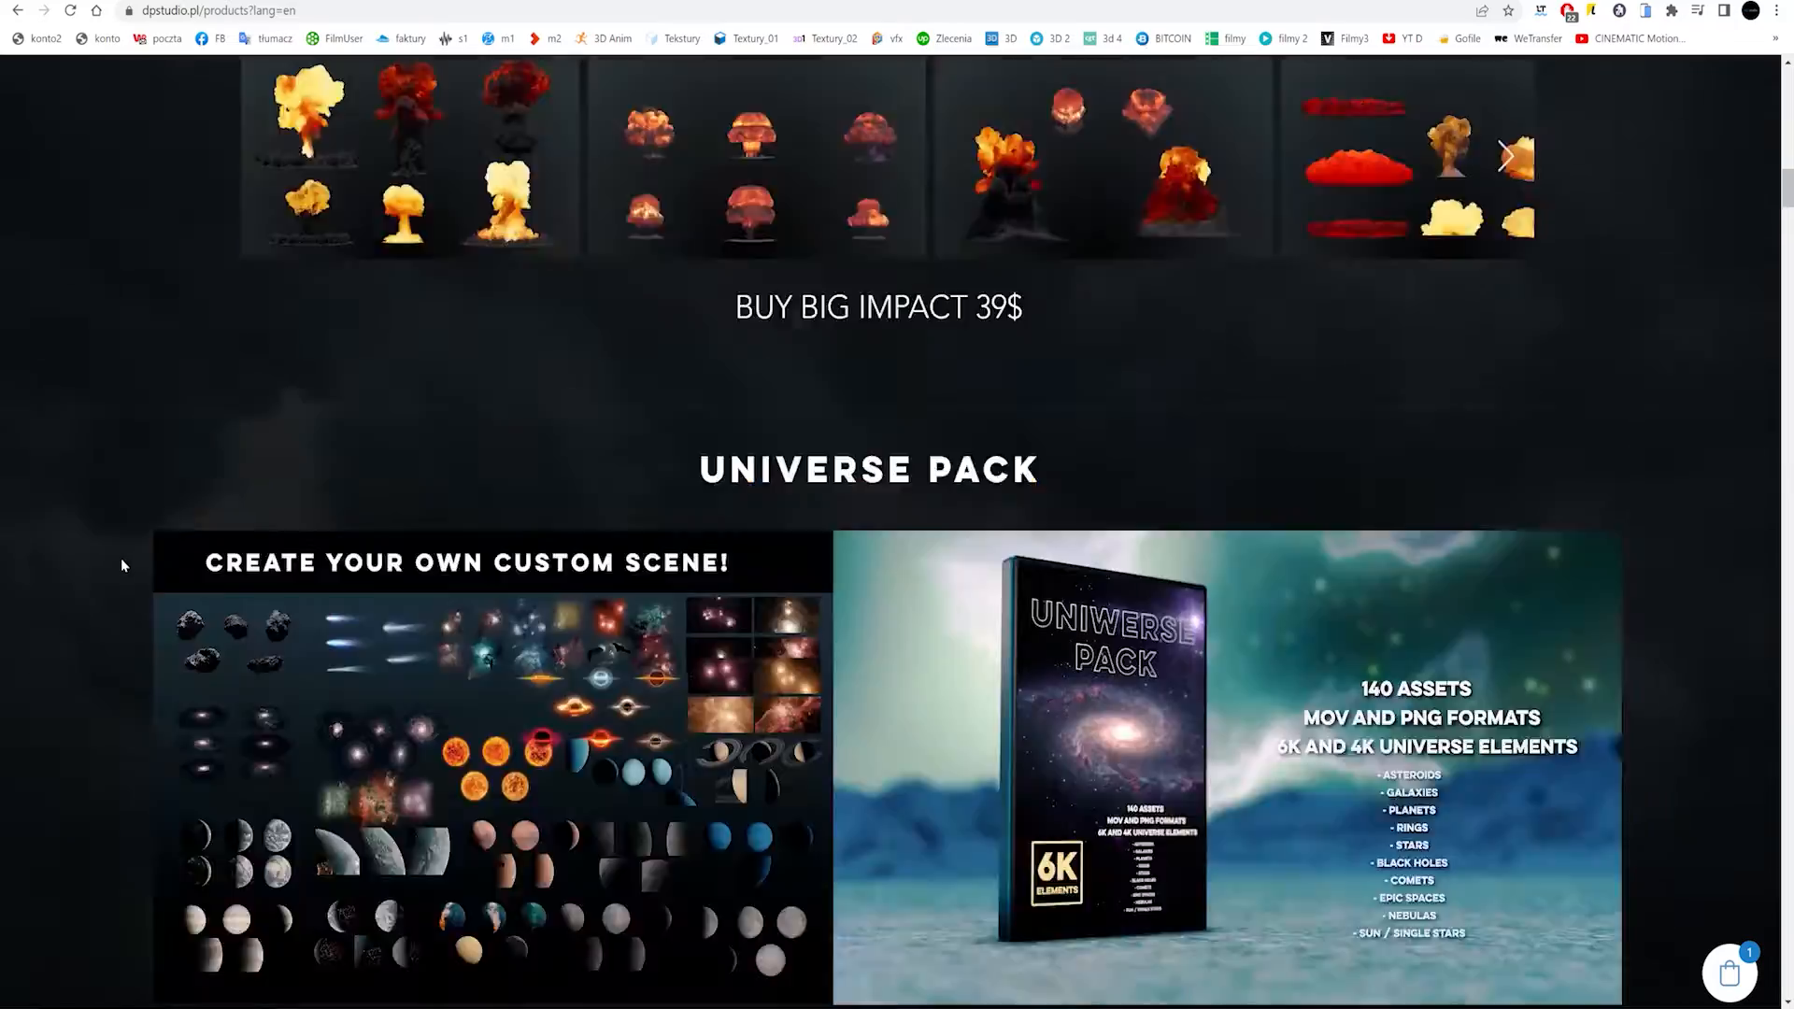
pyautogui.scroll(-3)
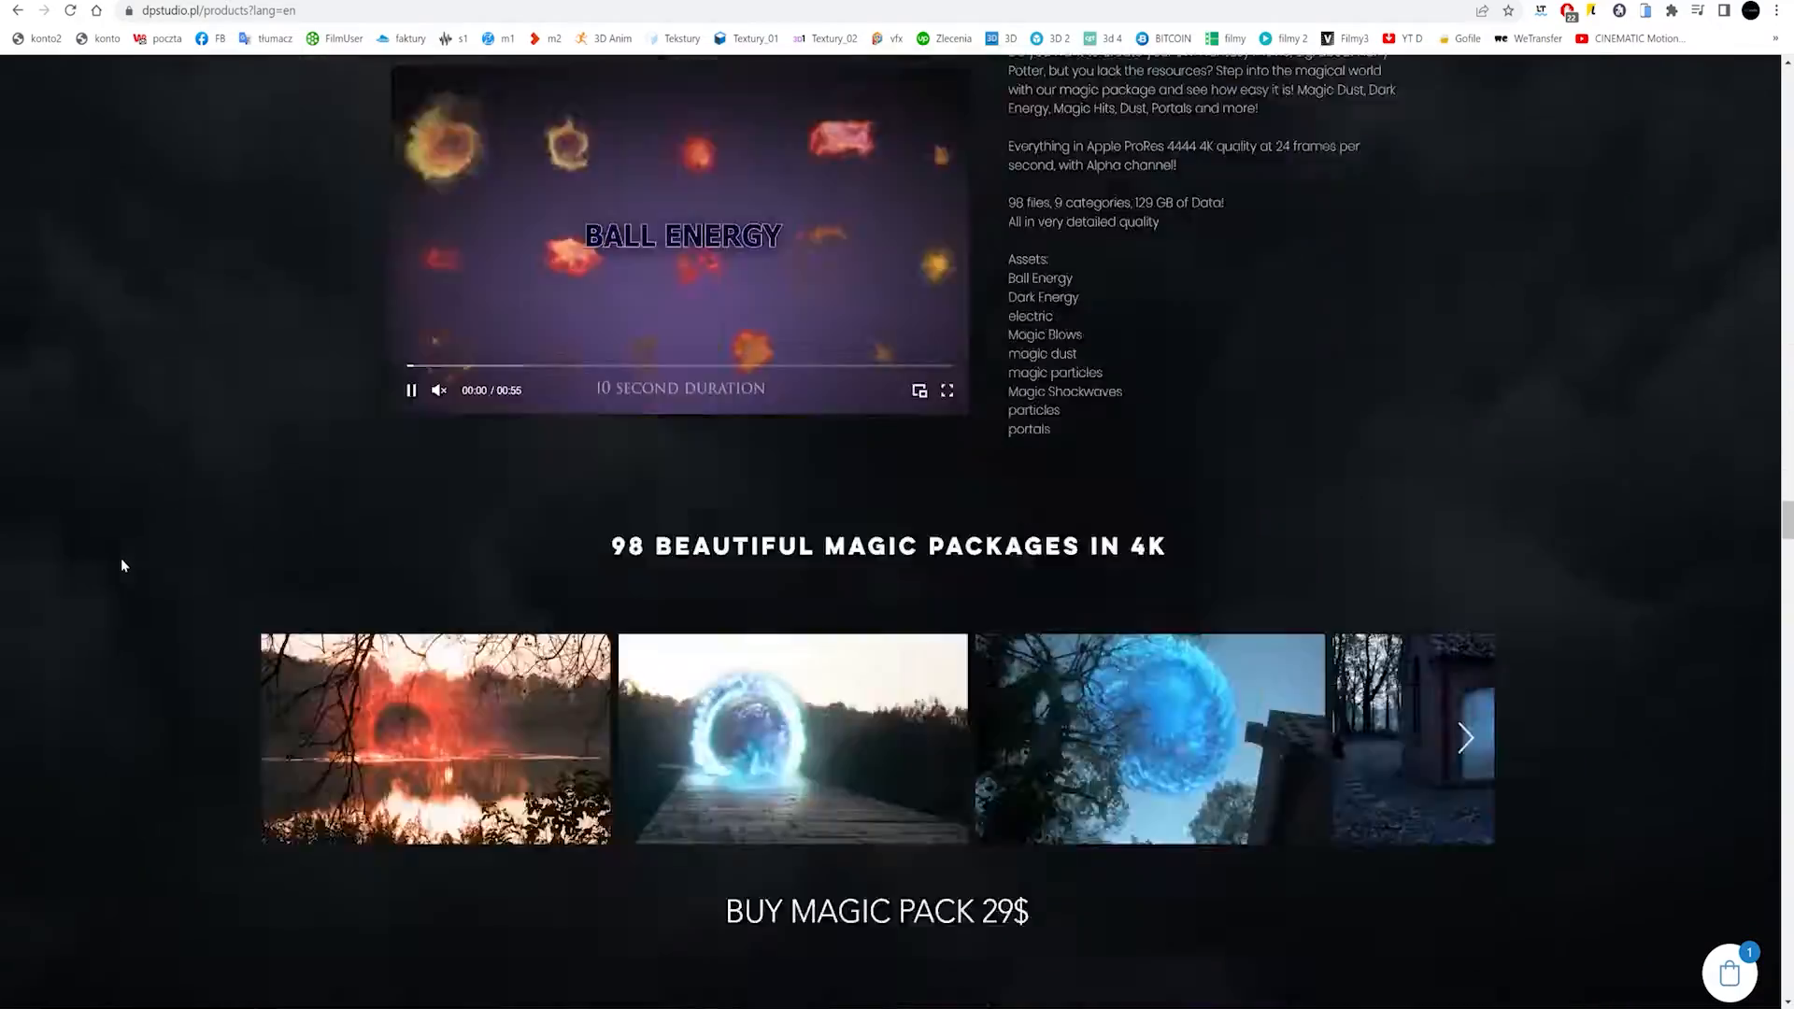
pyautogui.scroll(-3)
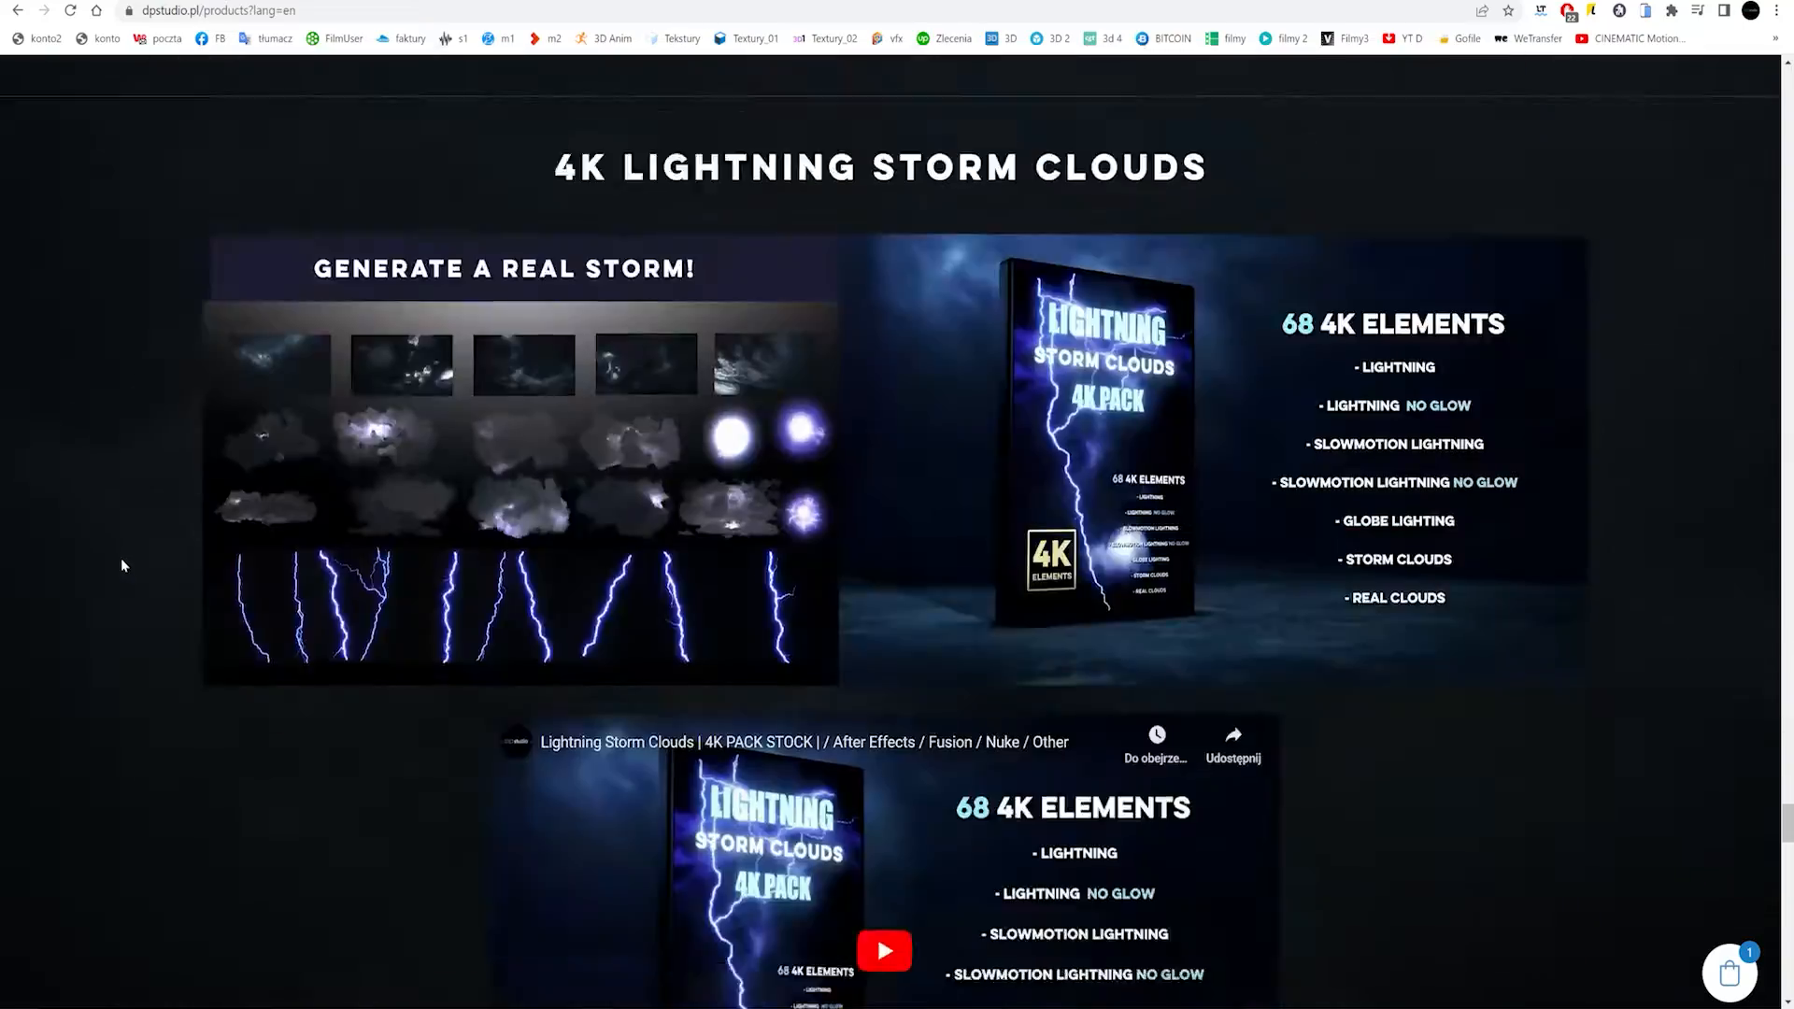
pyautogui.scroll(-3)
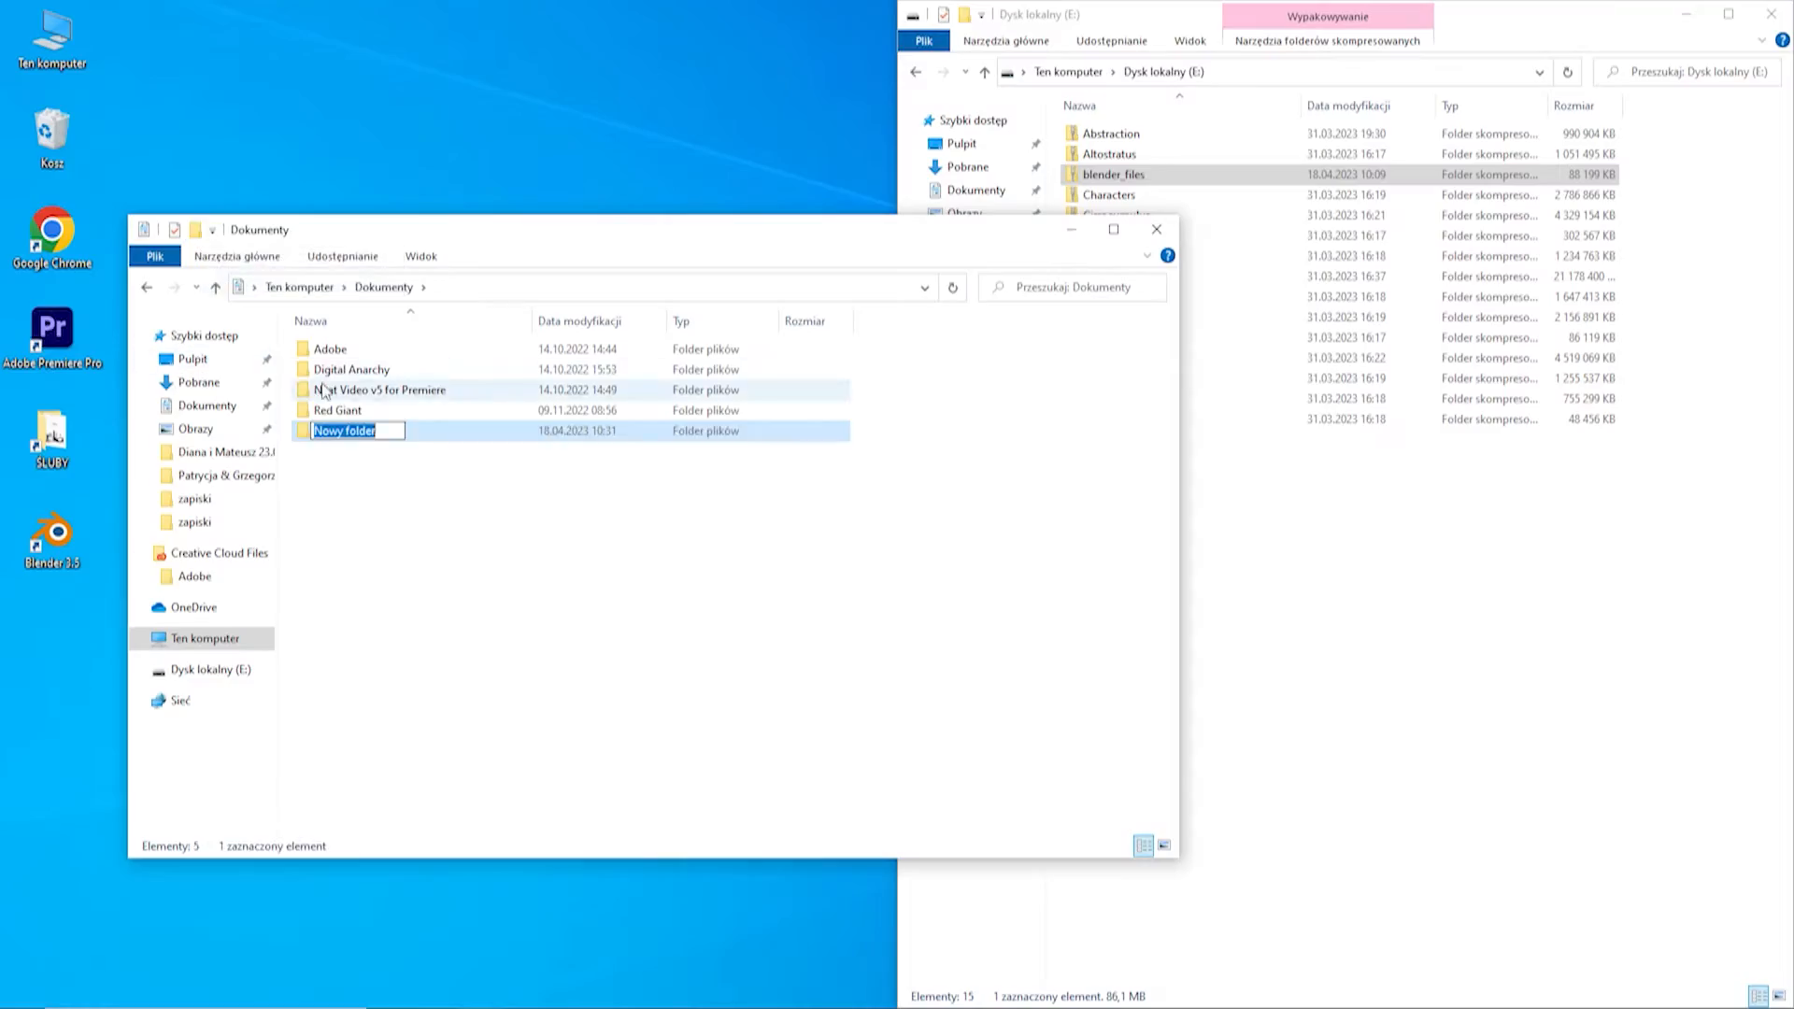
pyautogui.write('Volume')
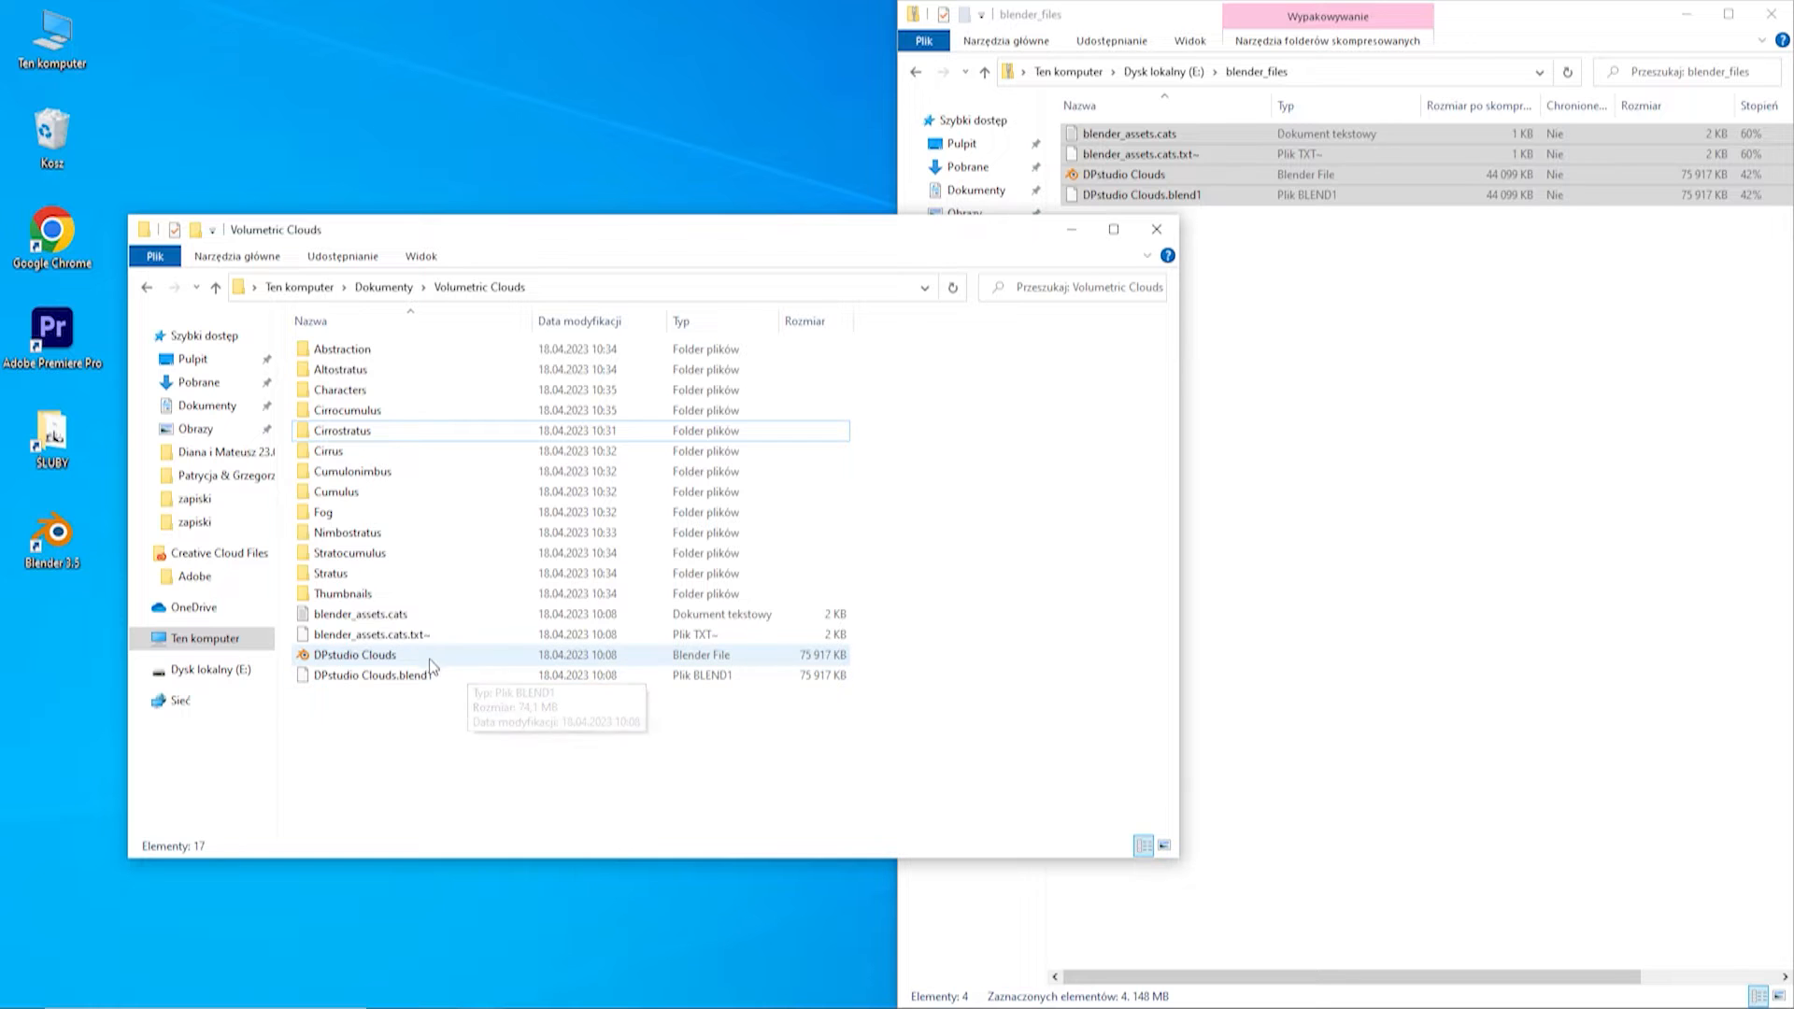
pyautogui.doubleClick(355, 654)
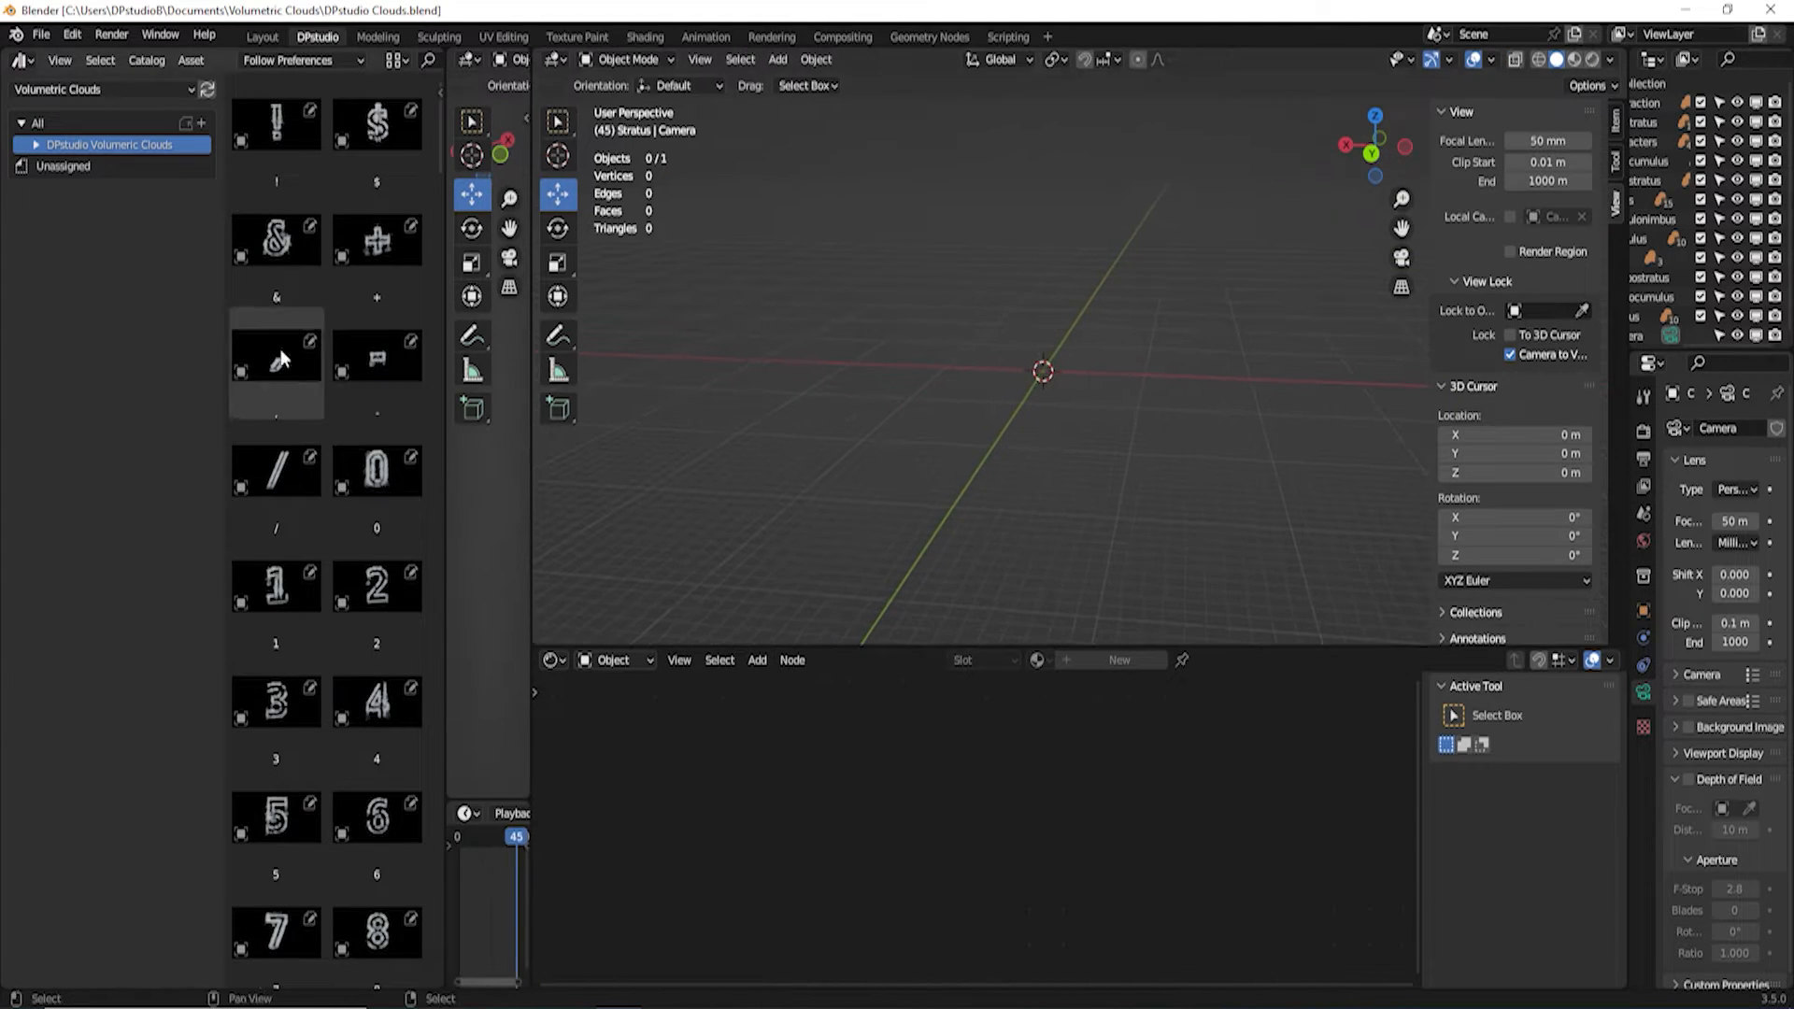
pyautogui.click(73, 164)
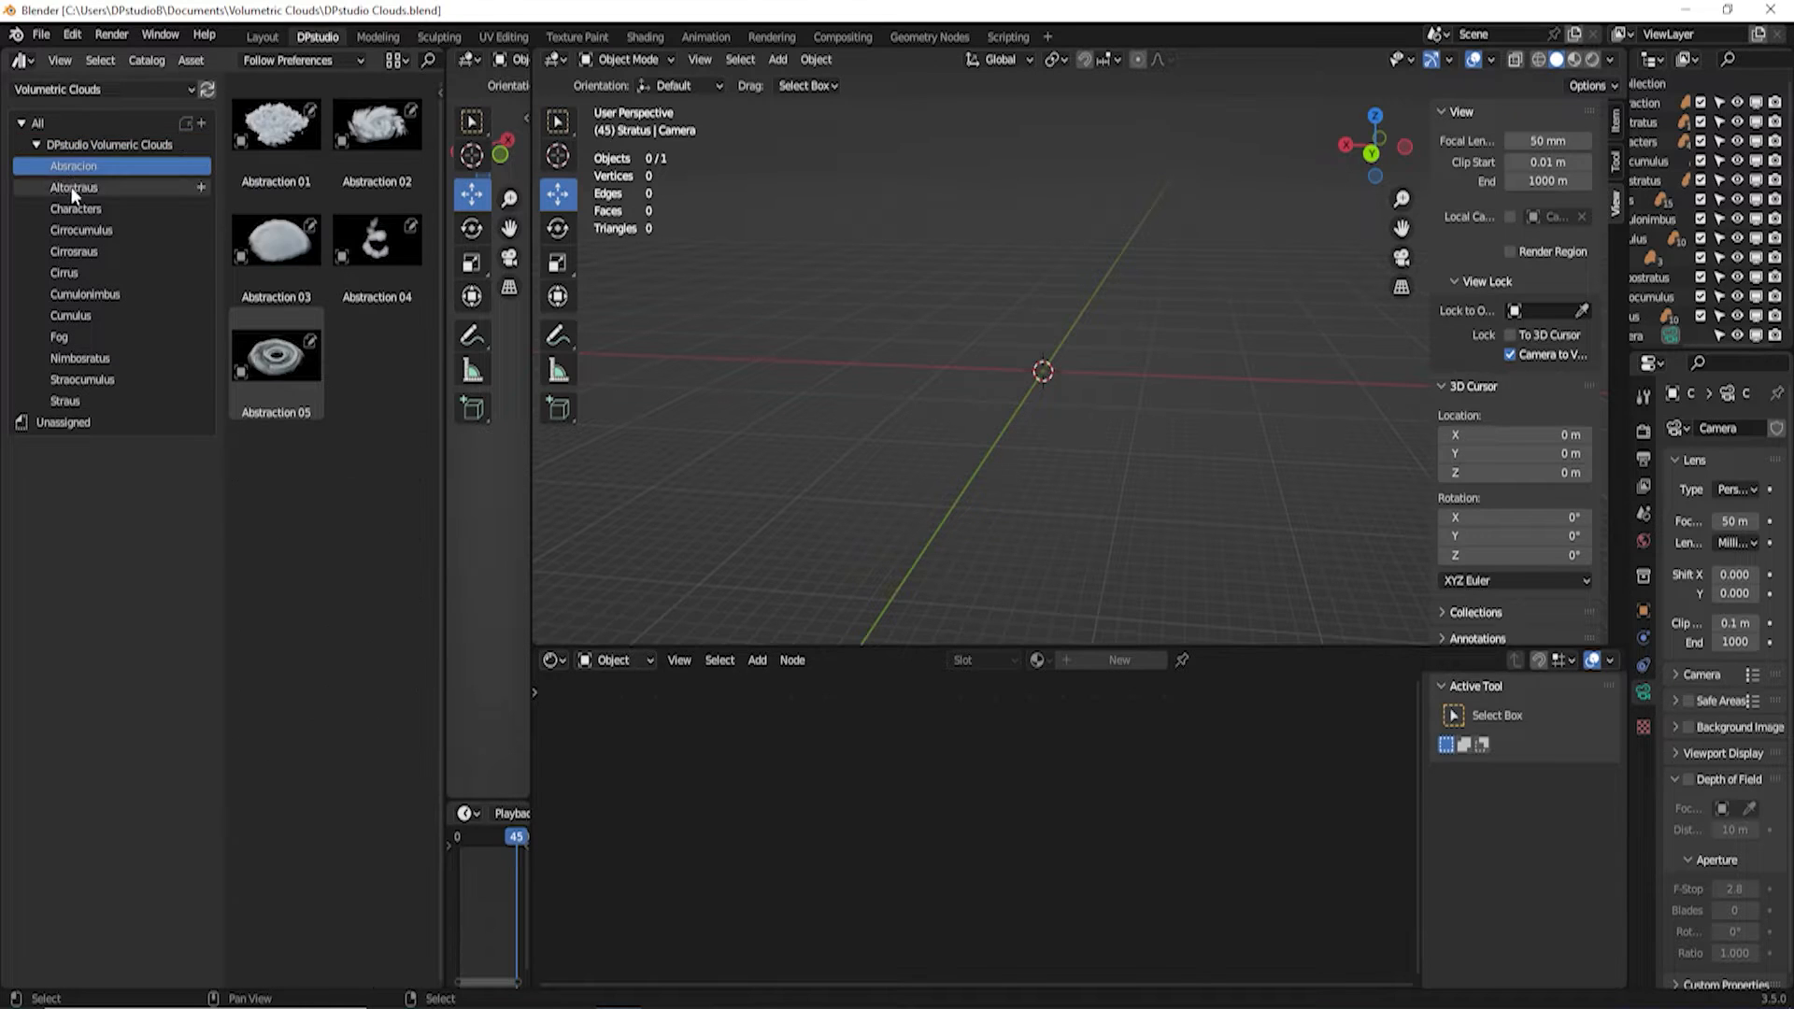
pyautogui.click(73, 250)
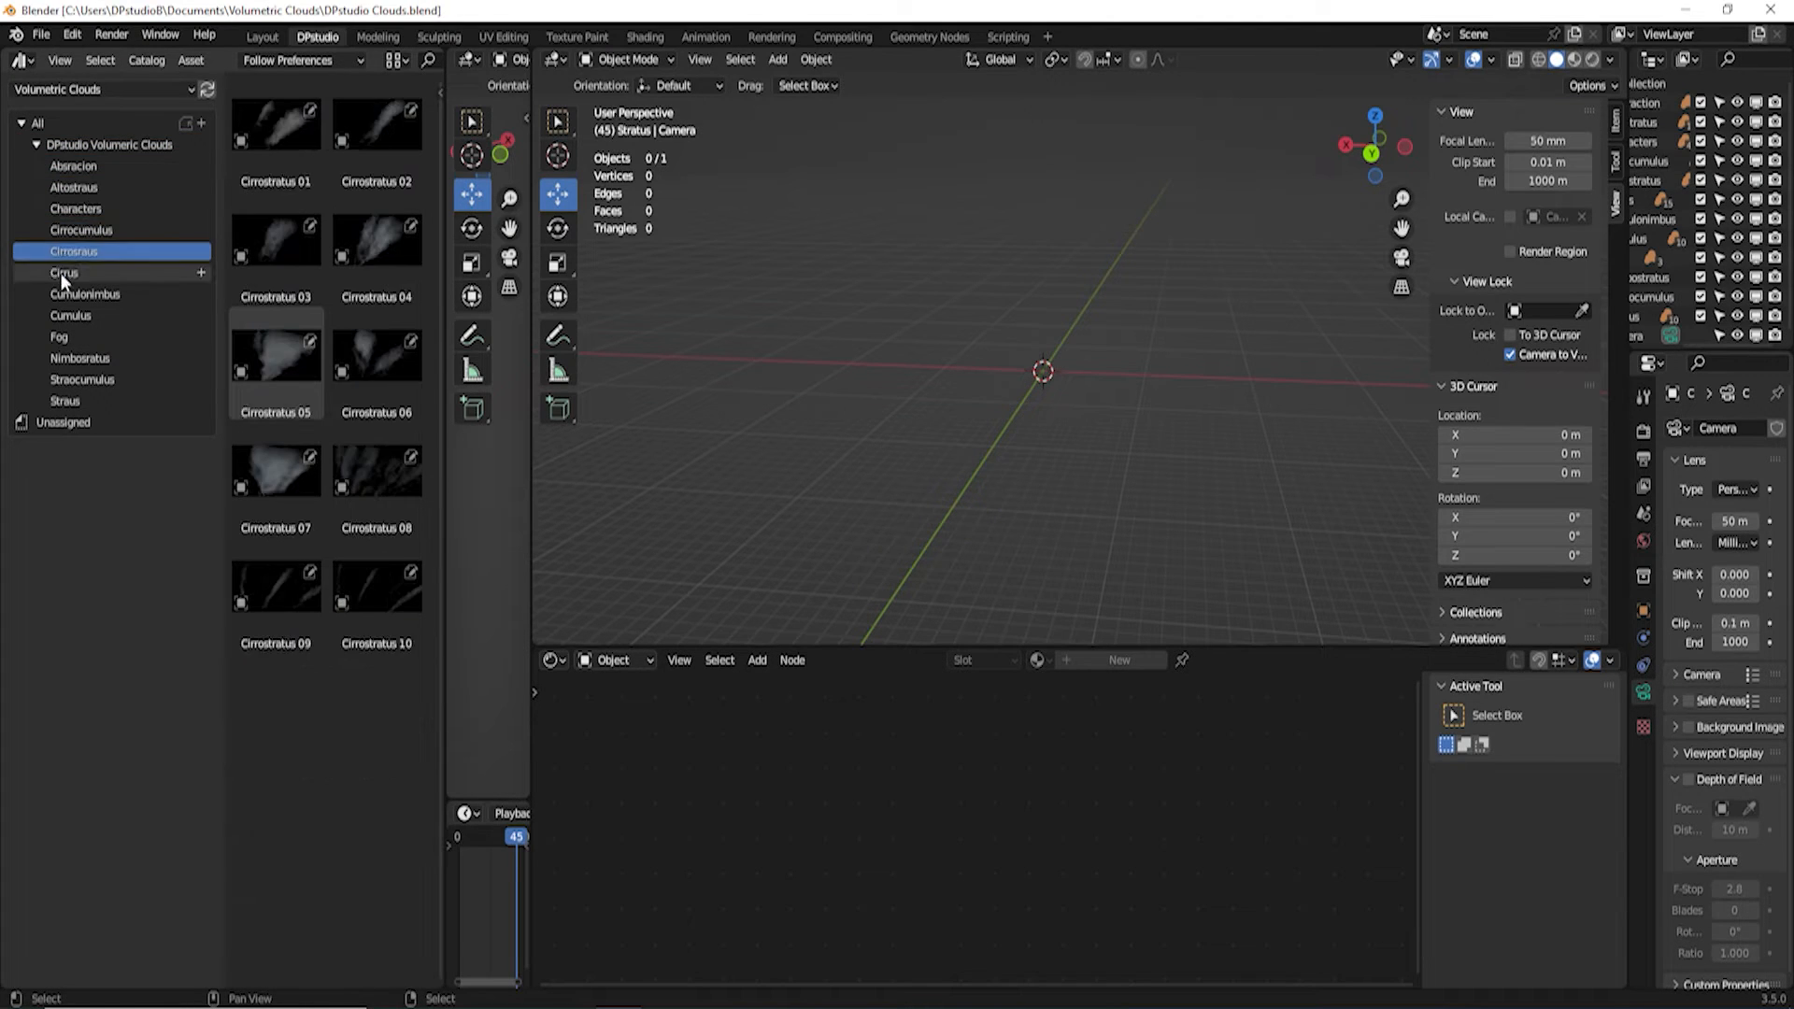
pyautogui.click(60, 337)
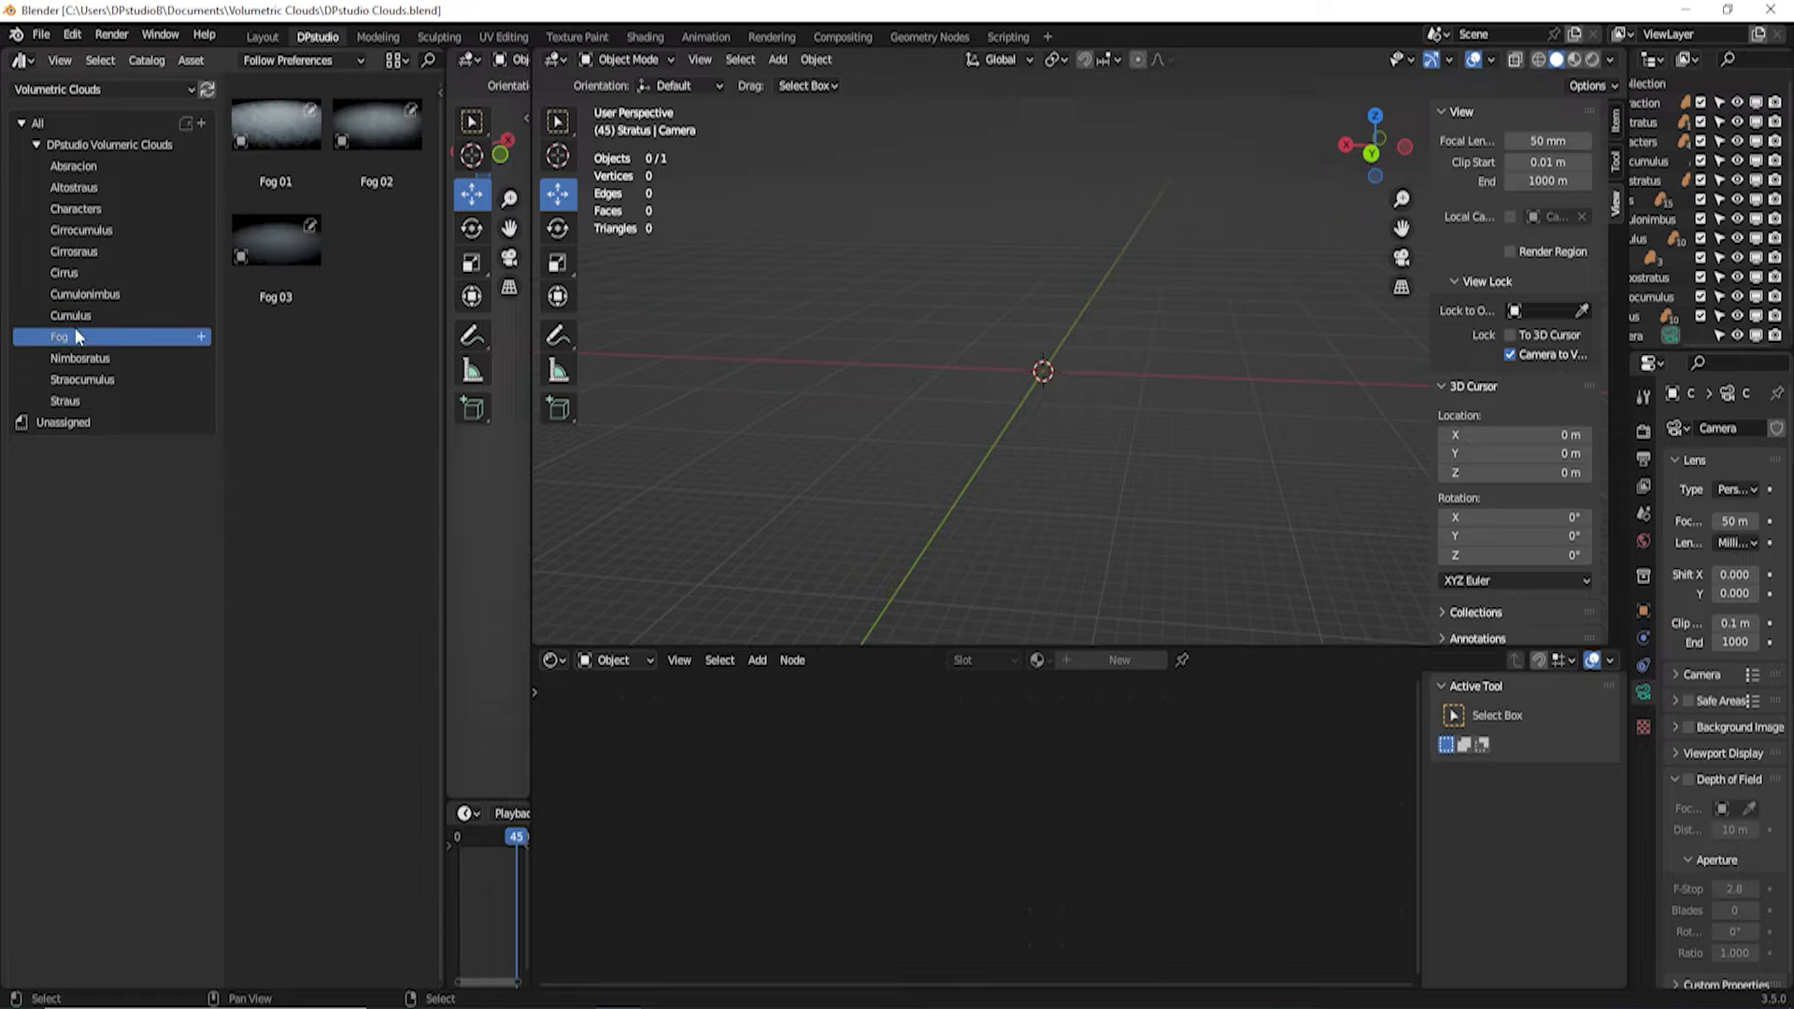
pyautogui.click(76, 208)
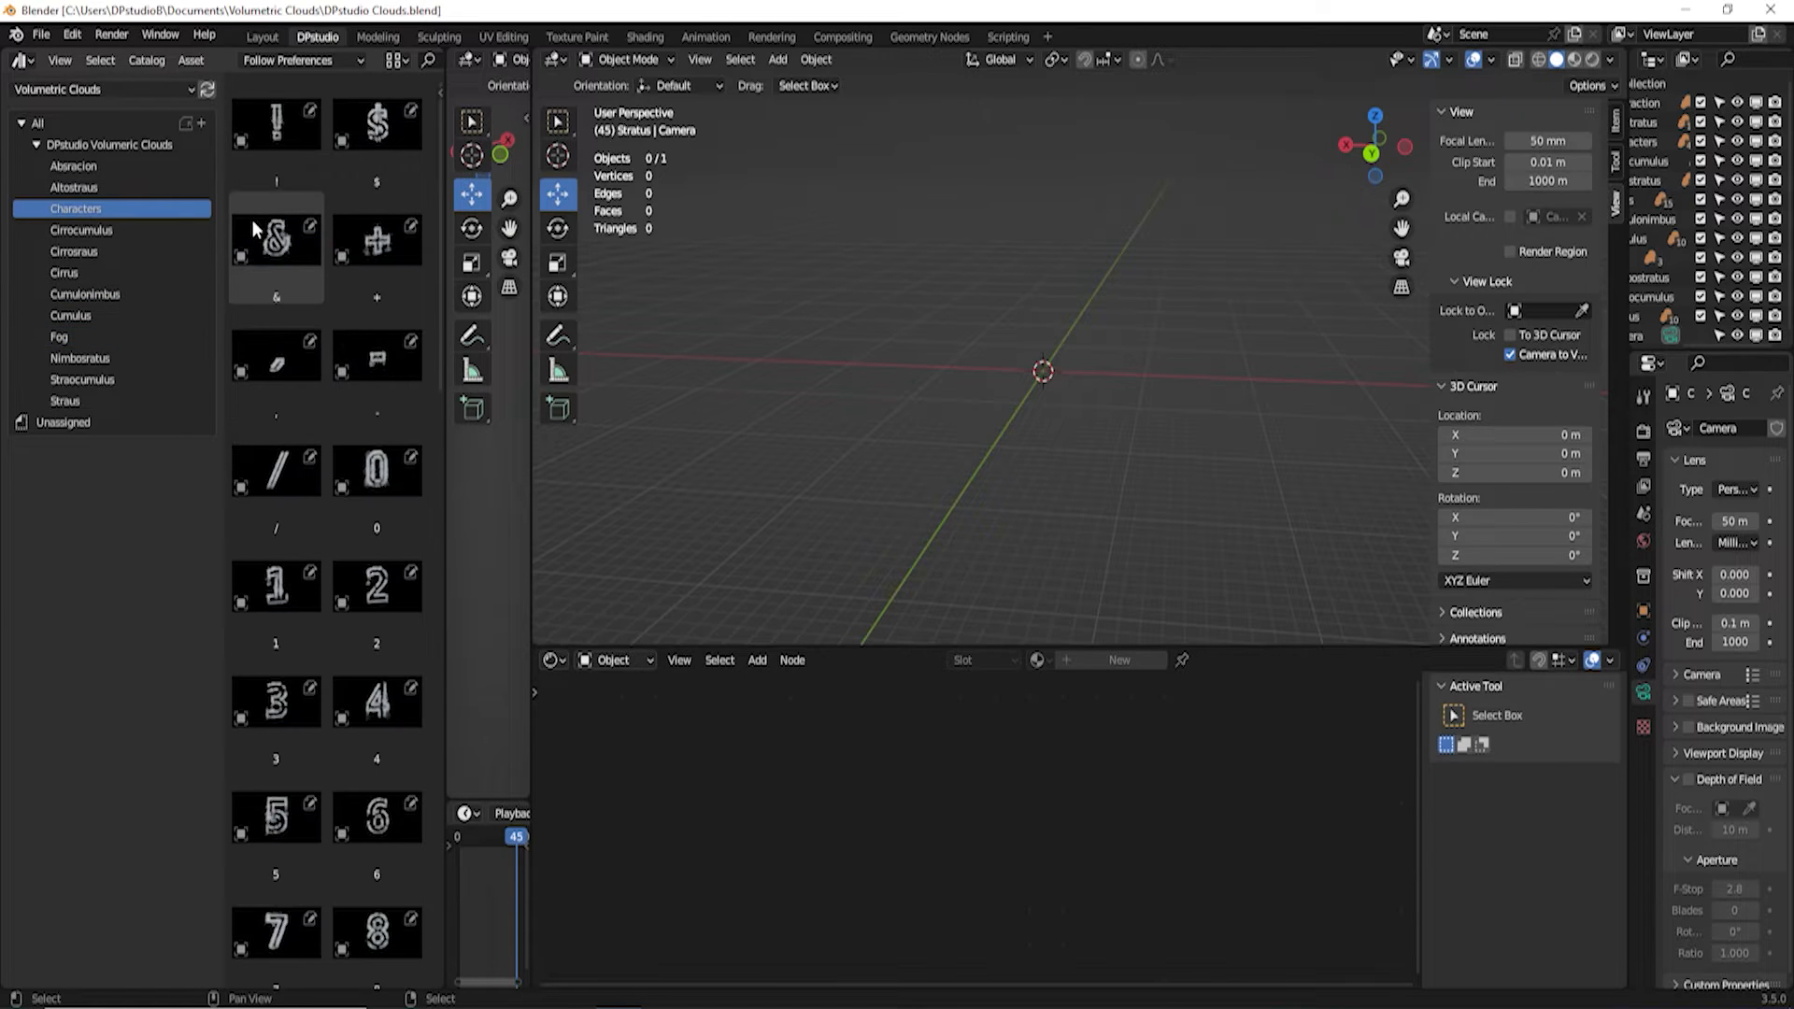
pyautogui.click(275, 239)
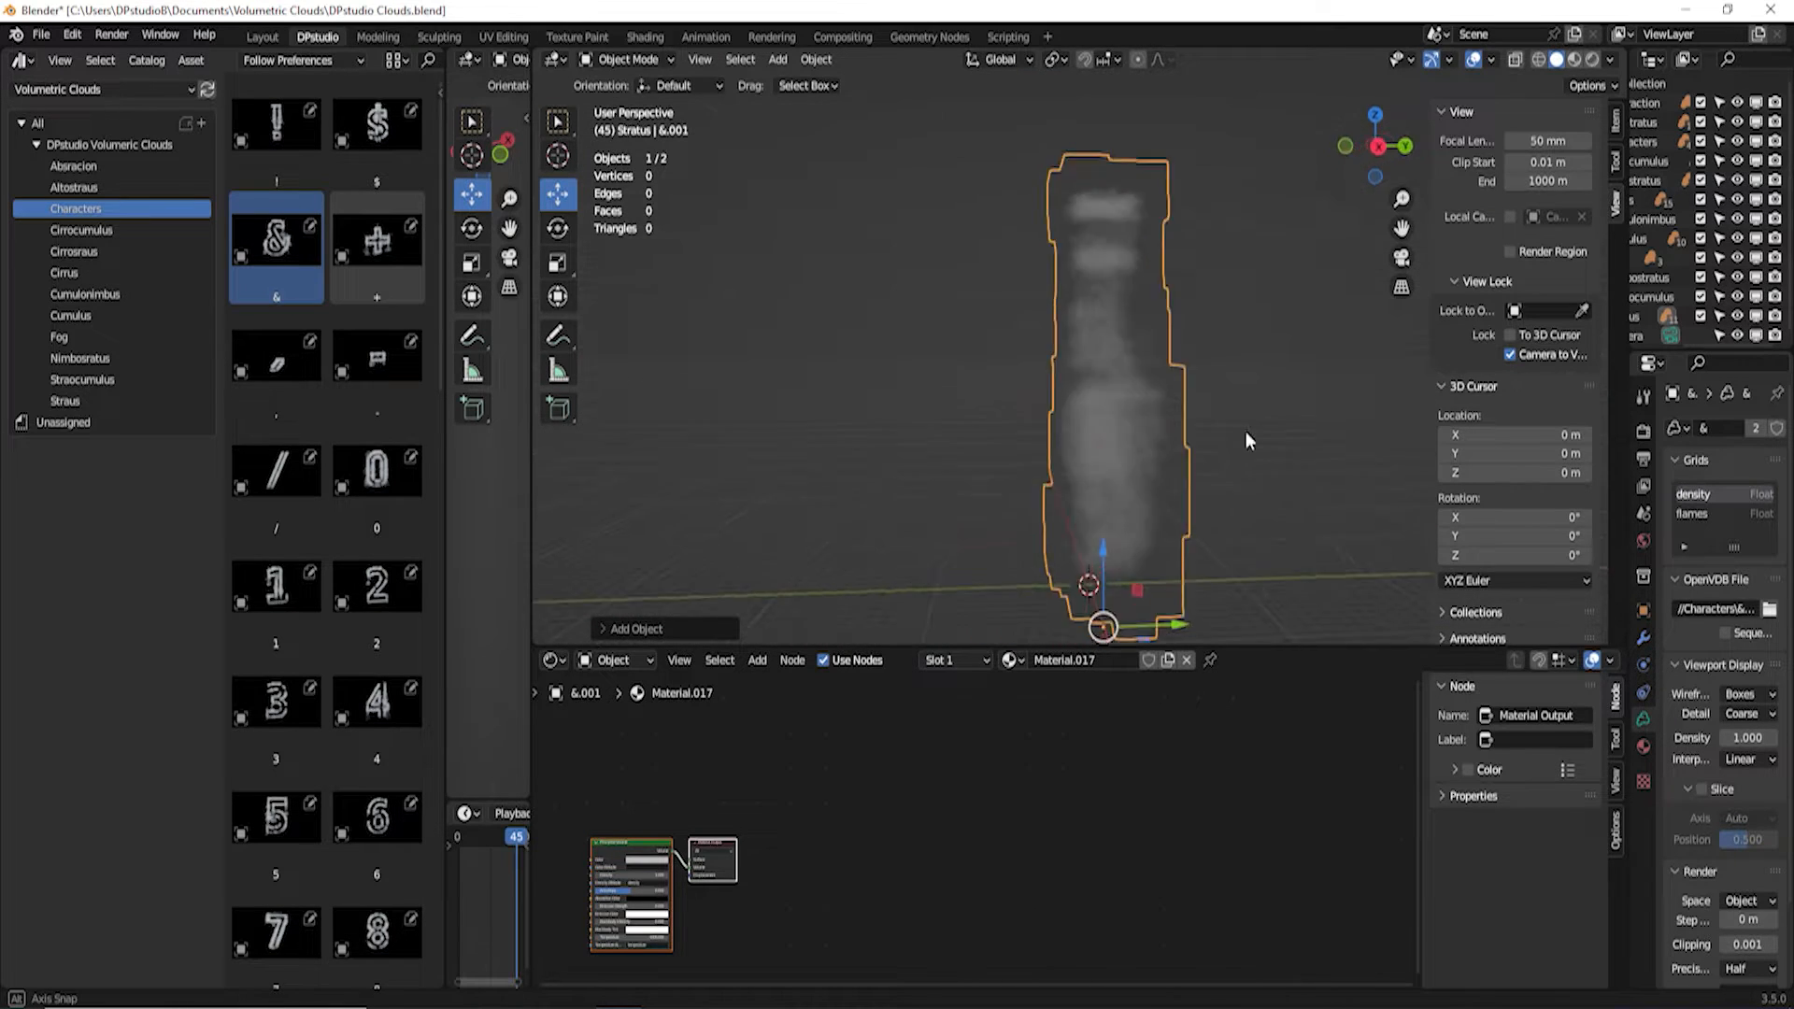
pyautogui.moveTo(1247, 440); pyautogui.dragTo(950, 494)
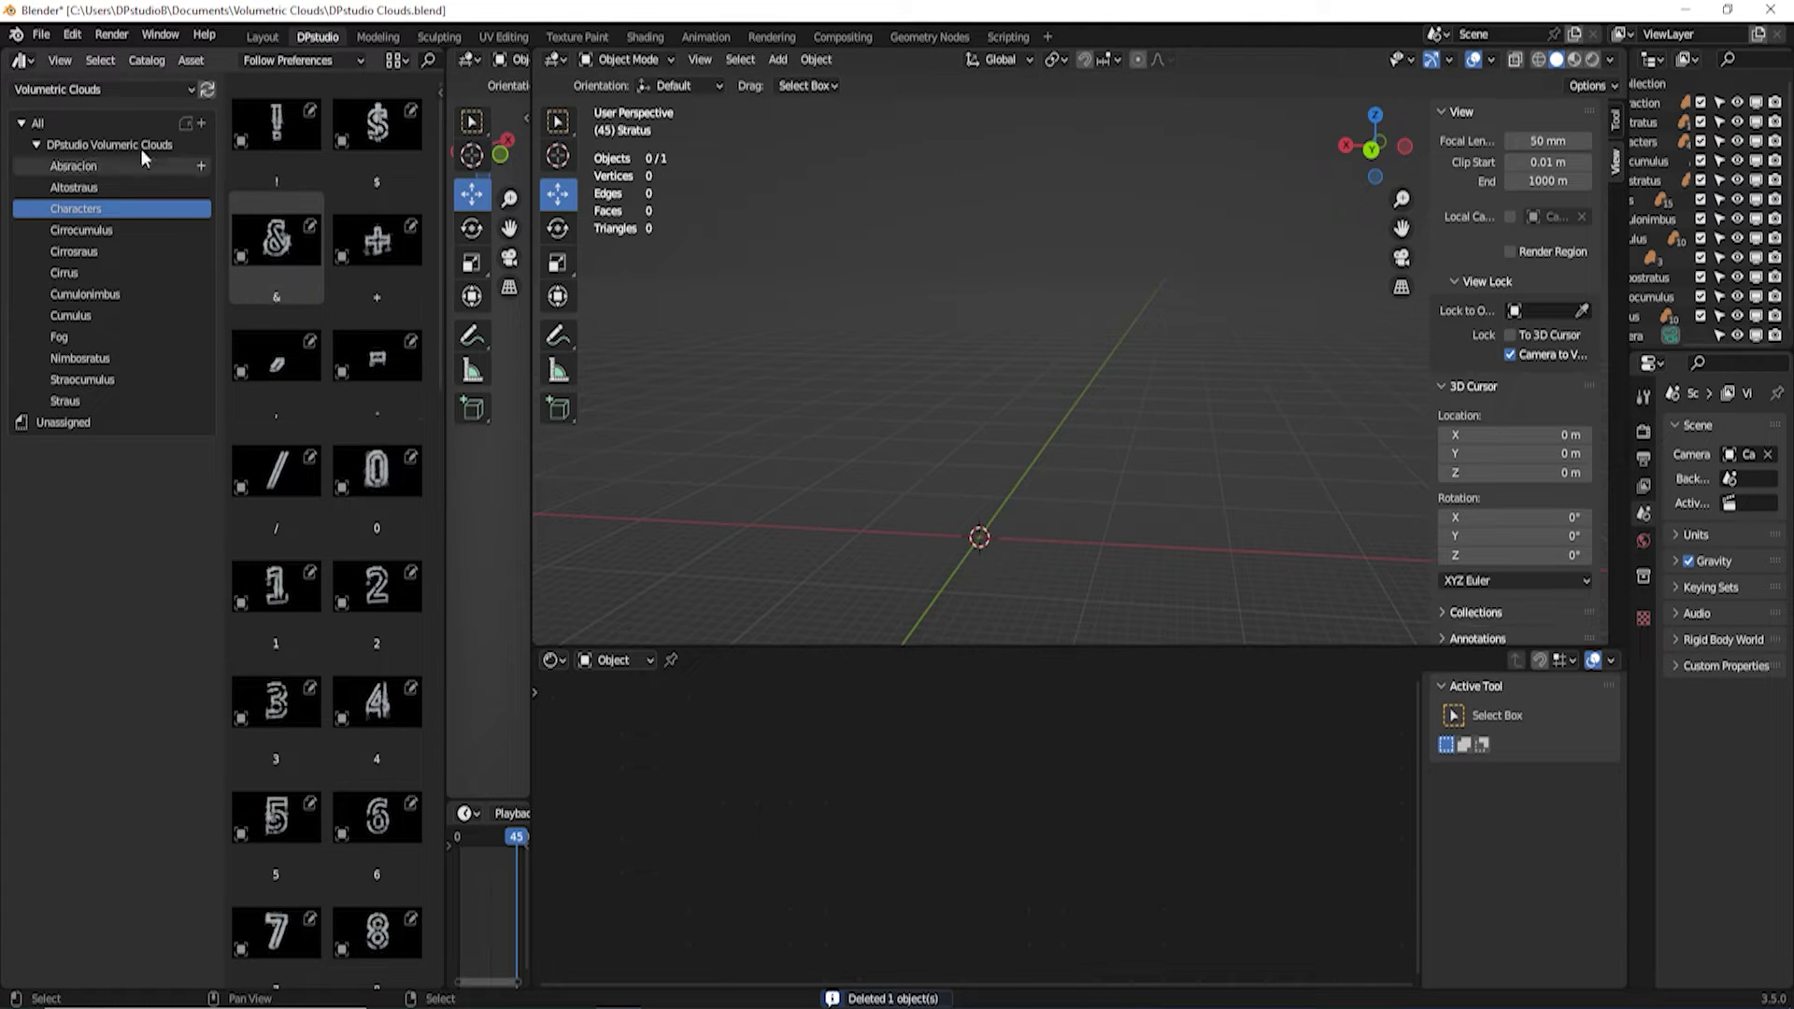
# In Preferences, replace the old asset library with the Documents 'Volumetric Clouds' folder
pyautogui.click(71, 34)
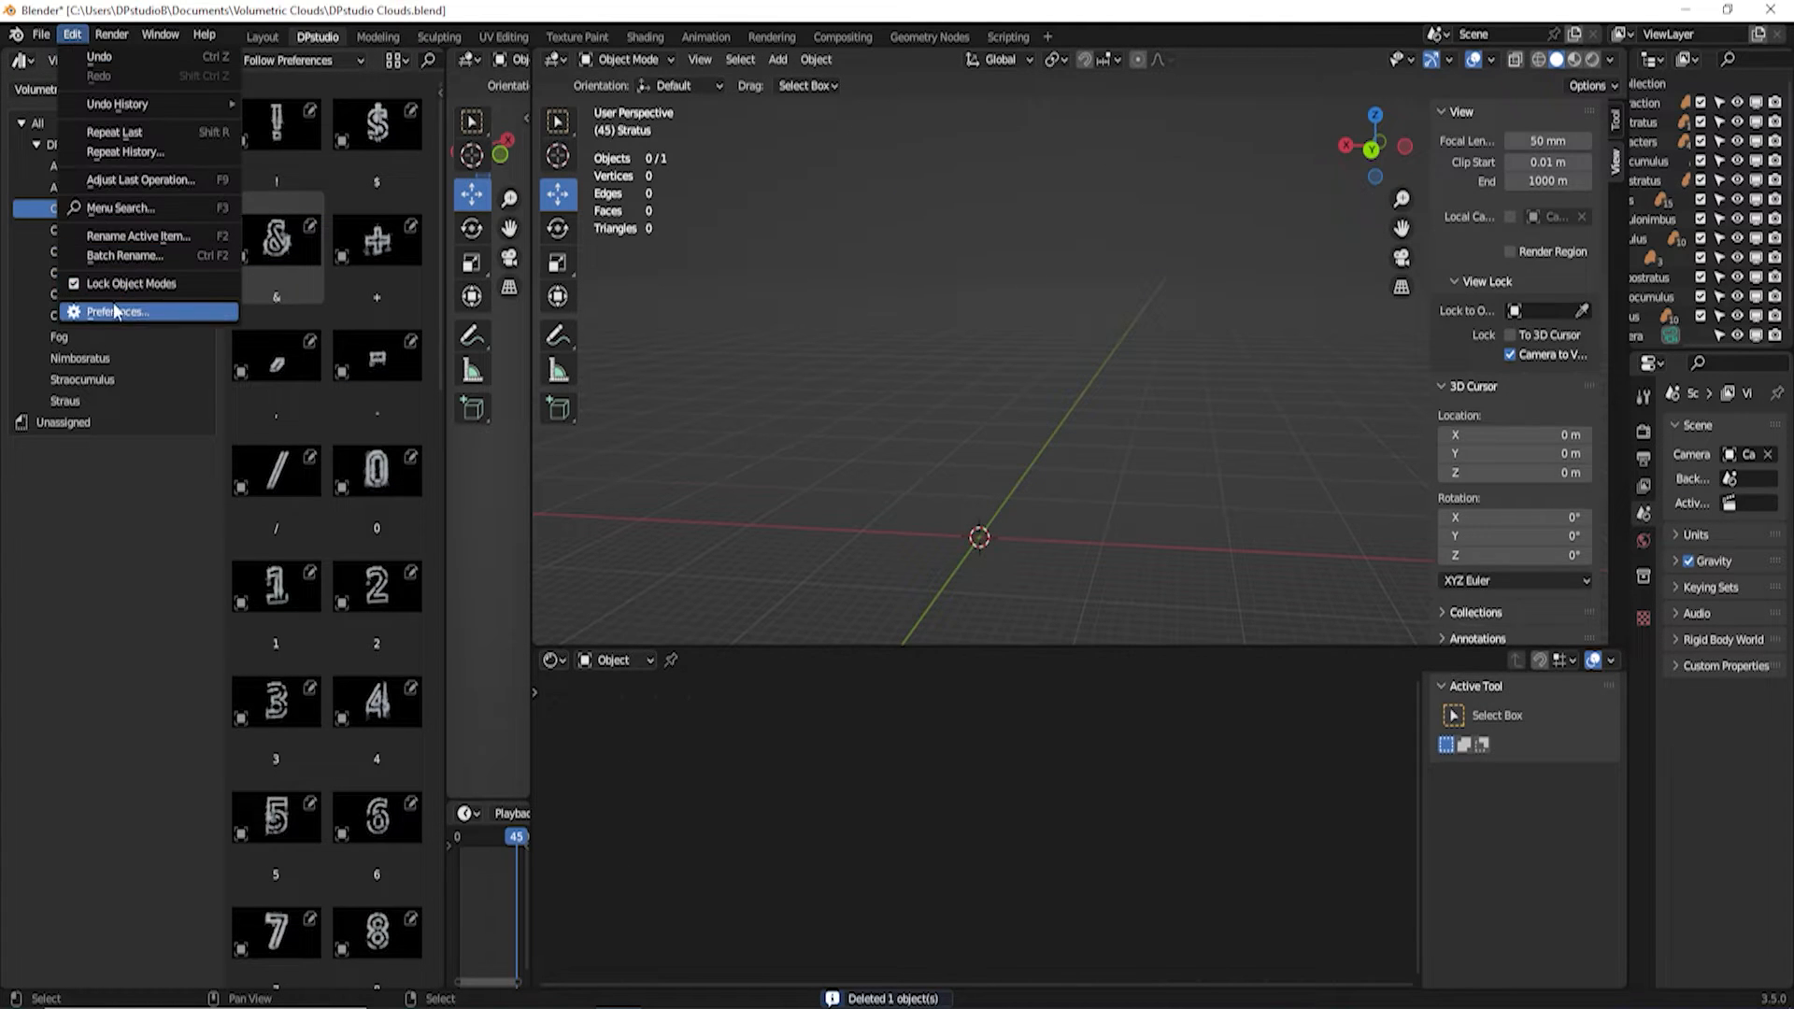
pyautogui.click(114, 311)
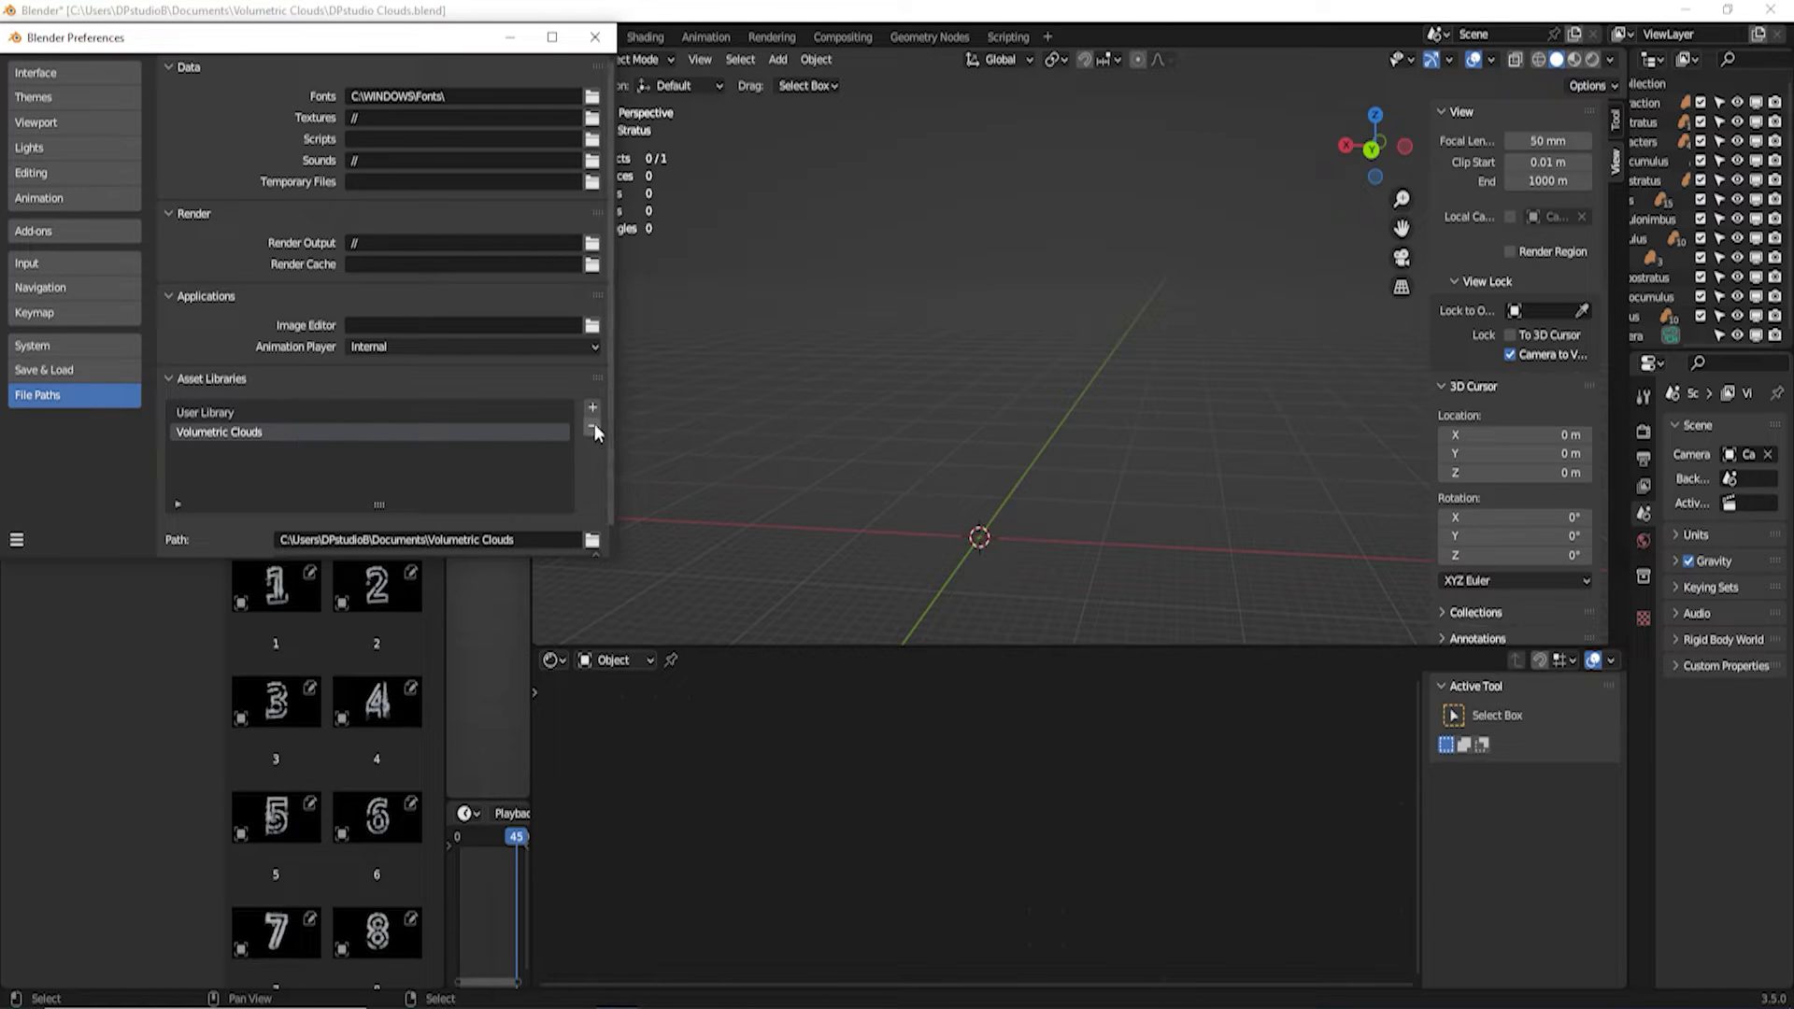
pyautogui.click(592, 431)
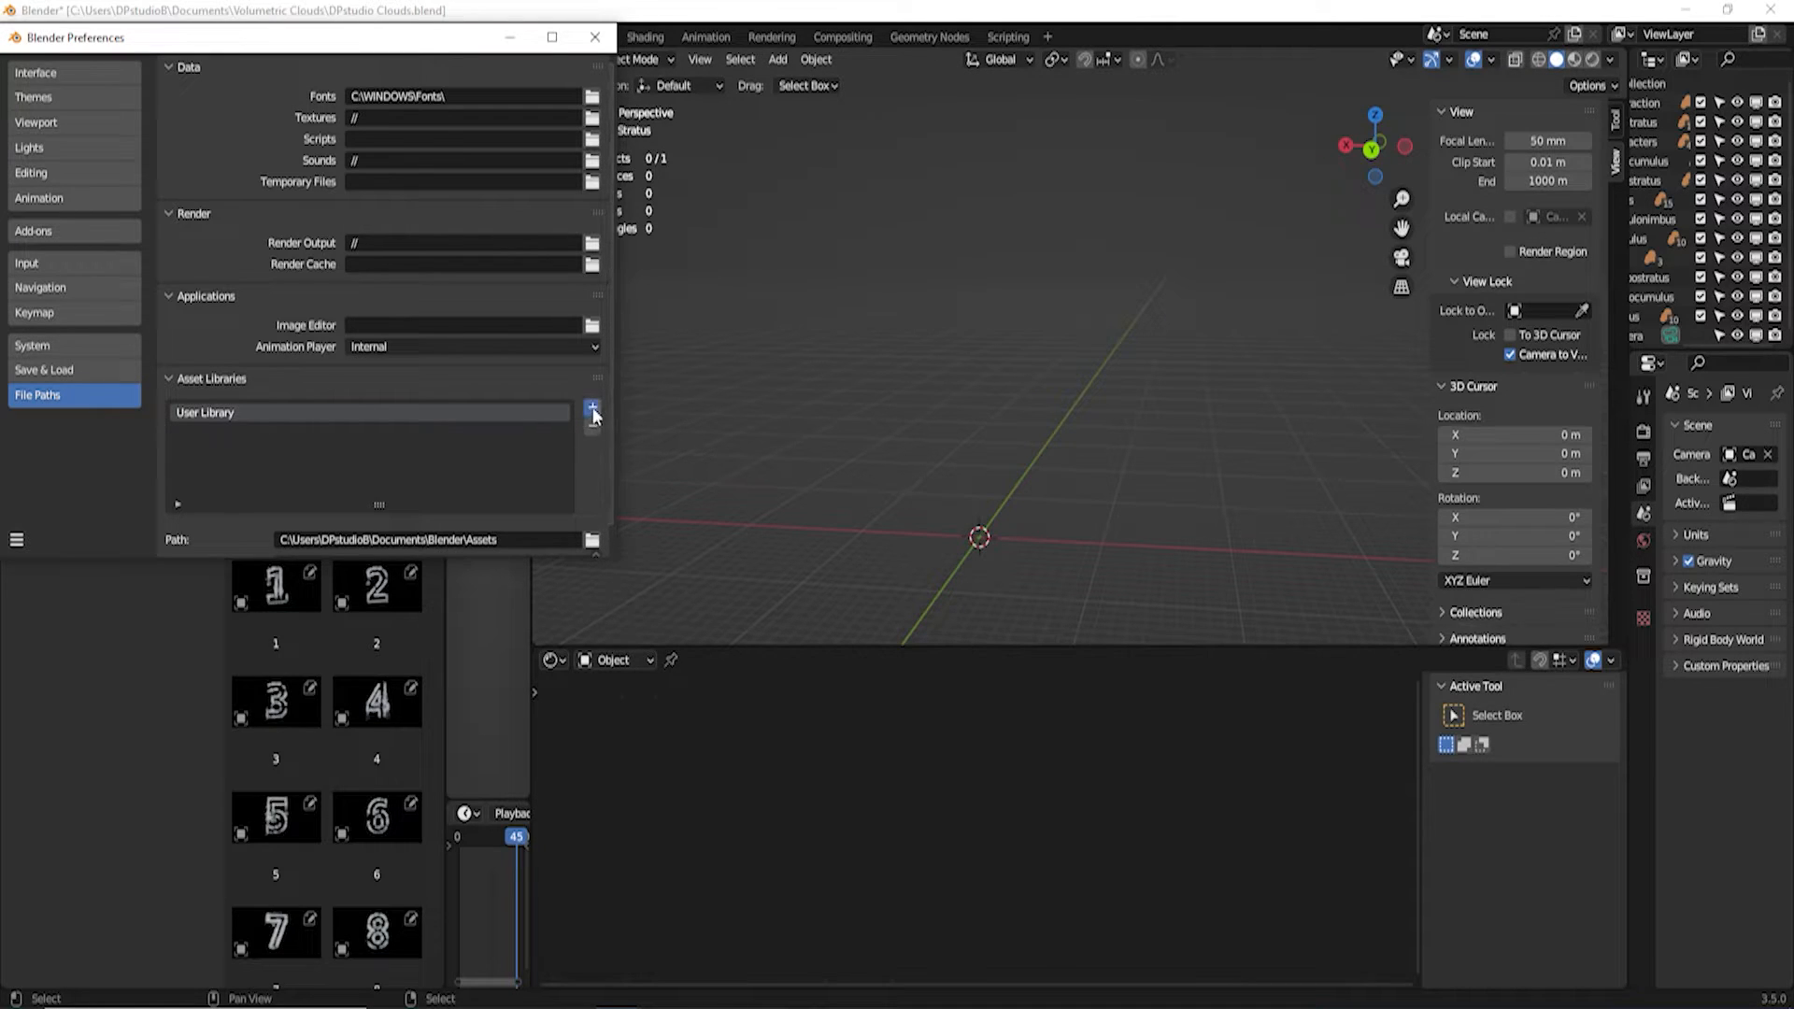
pyautogui.click(592, 408)
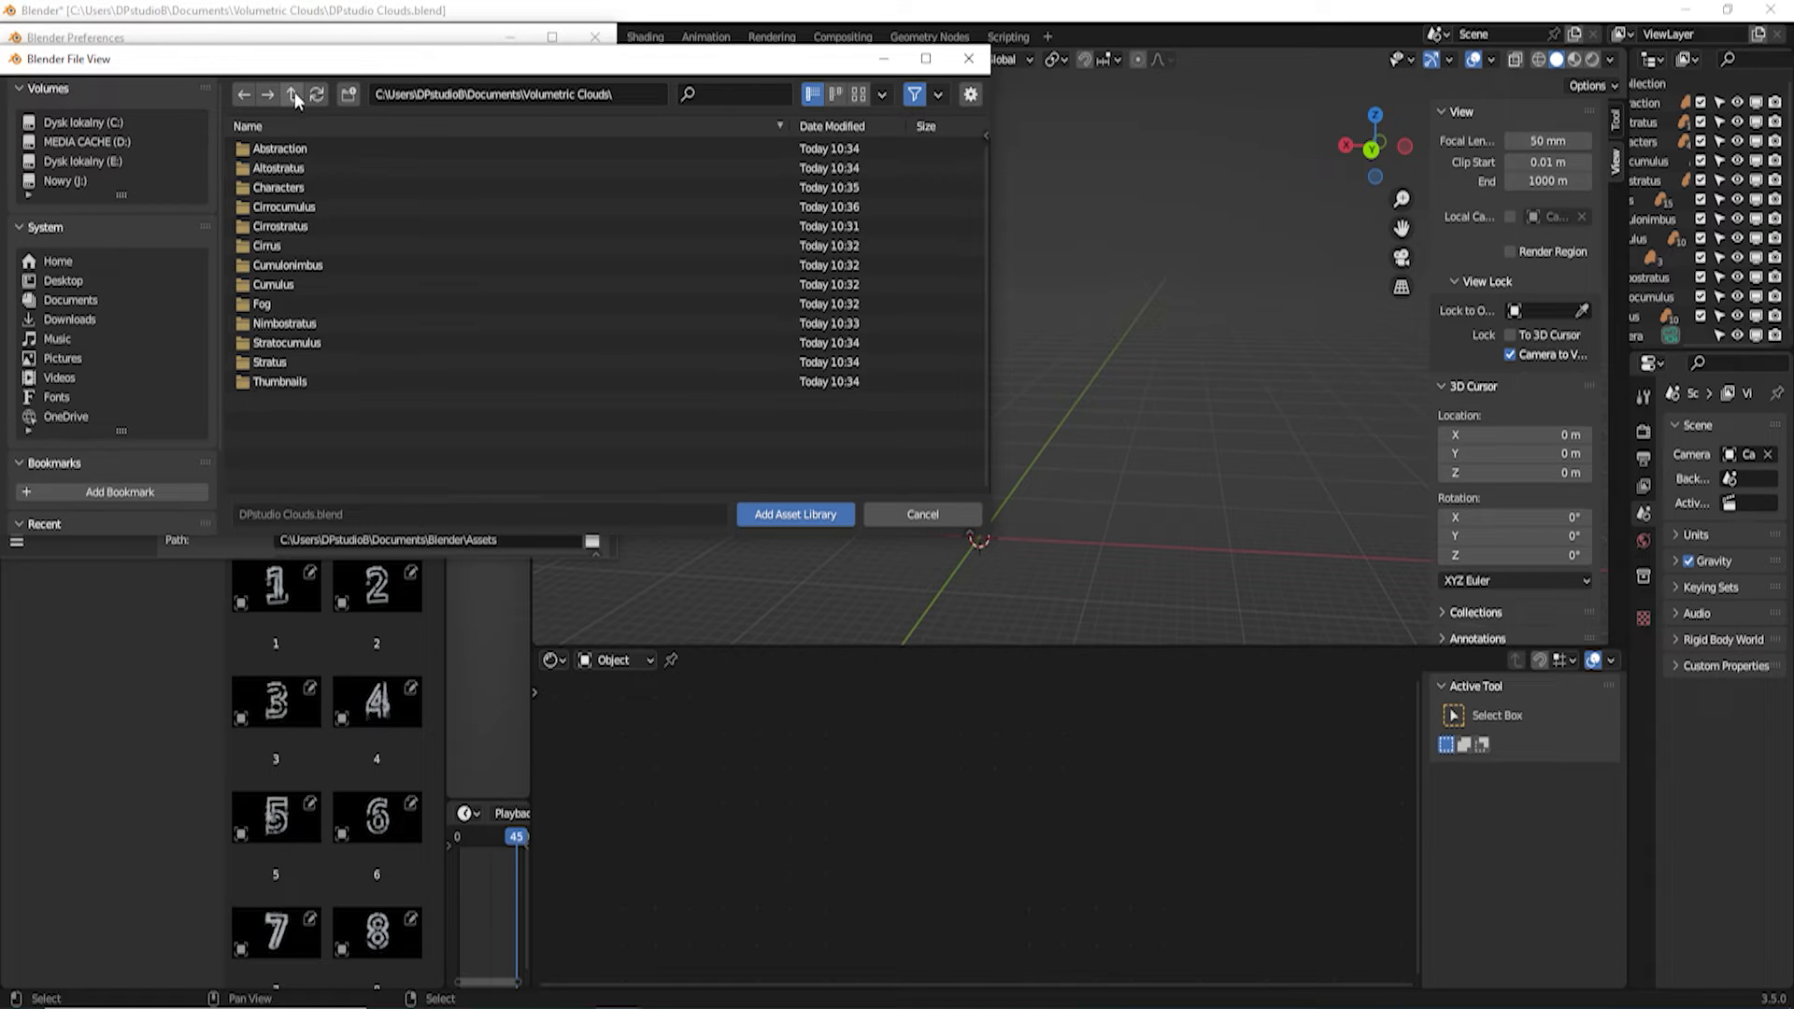
pyautogui.click(292, 94)
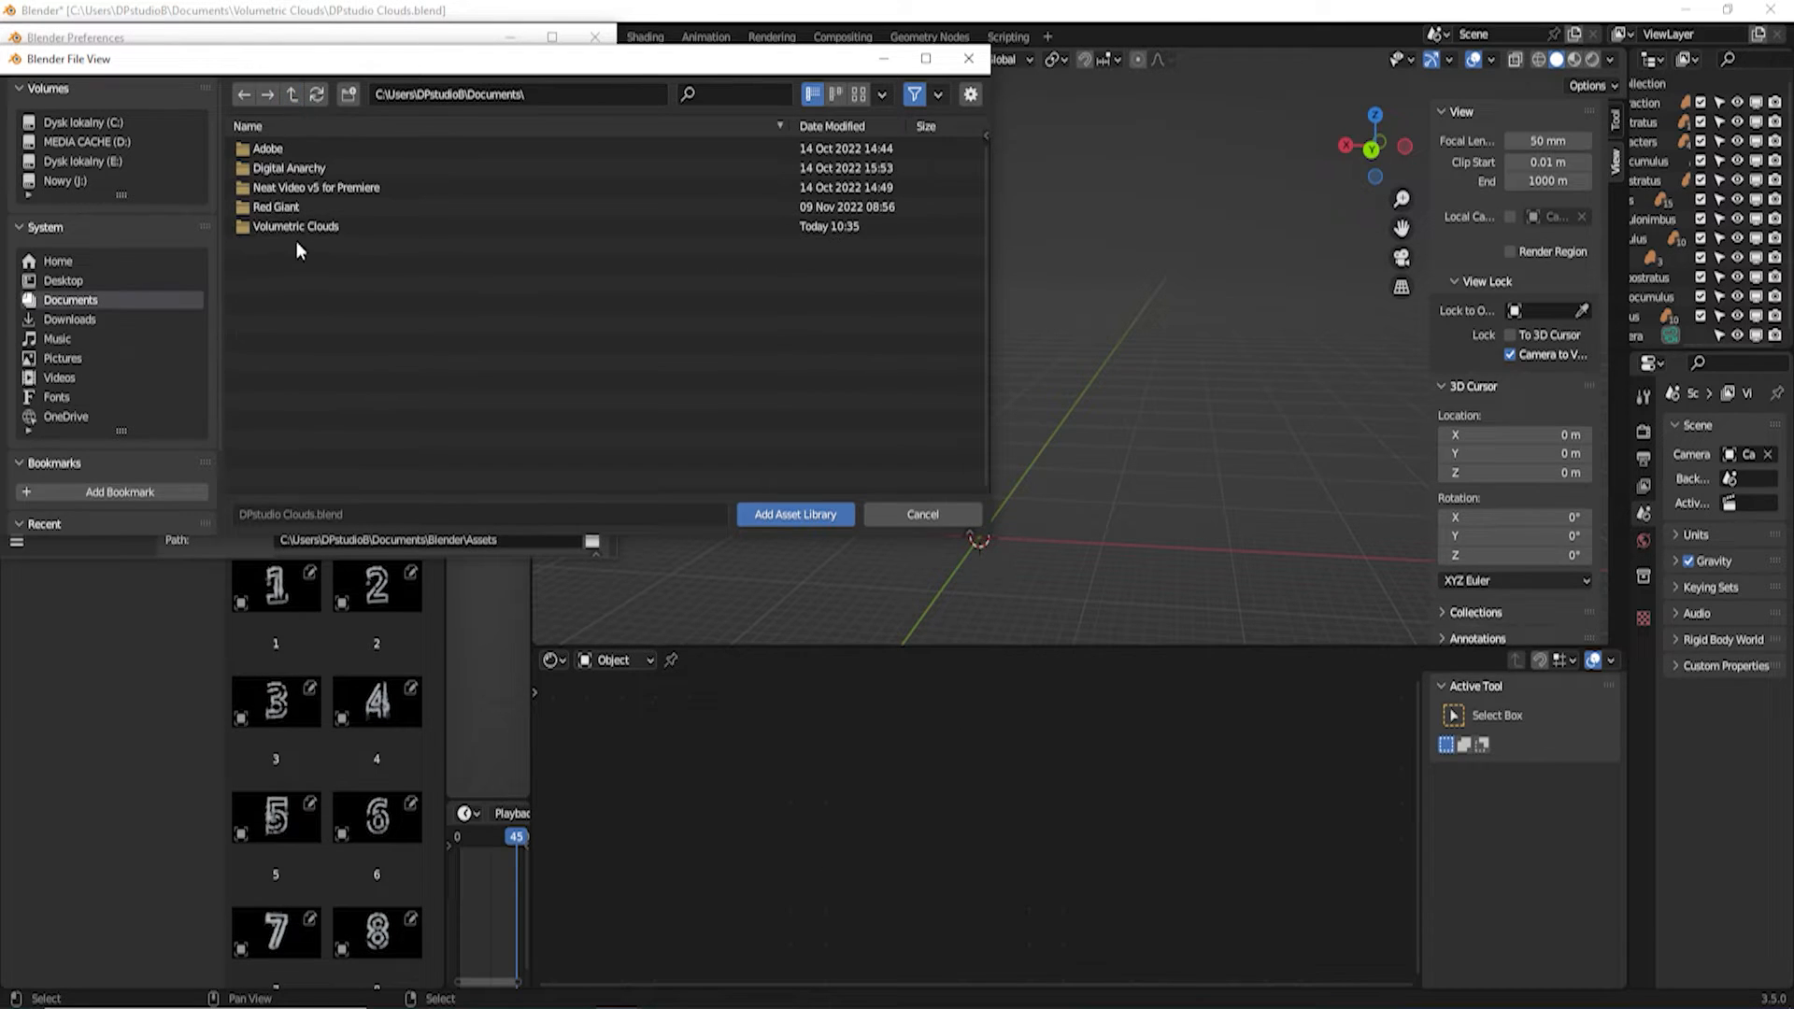
pyautogui.doubleClick(295, 225)
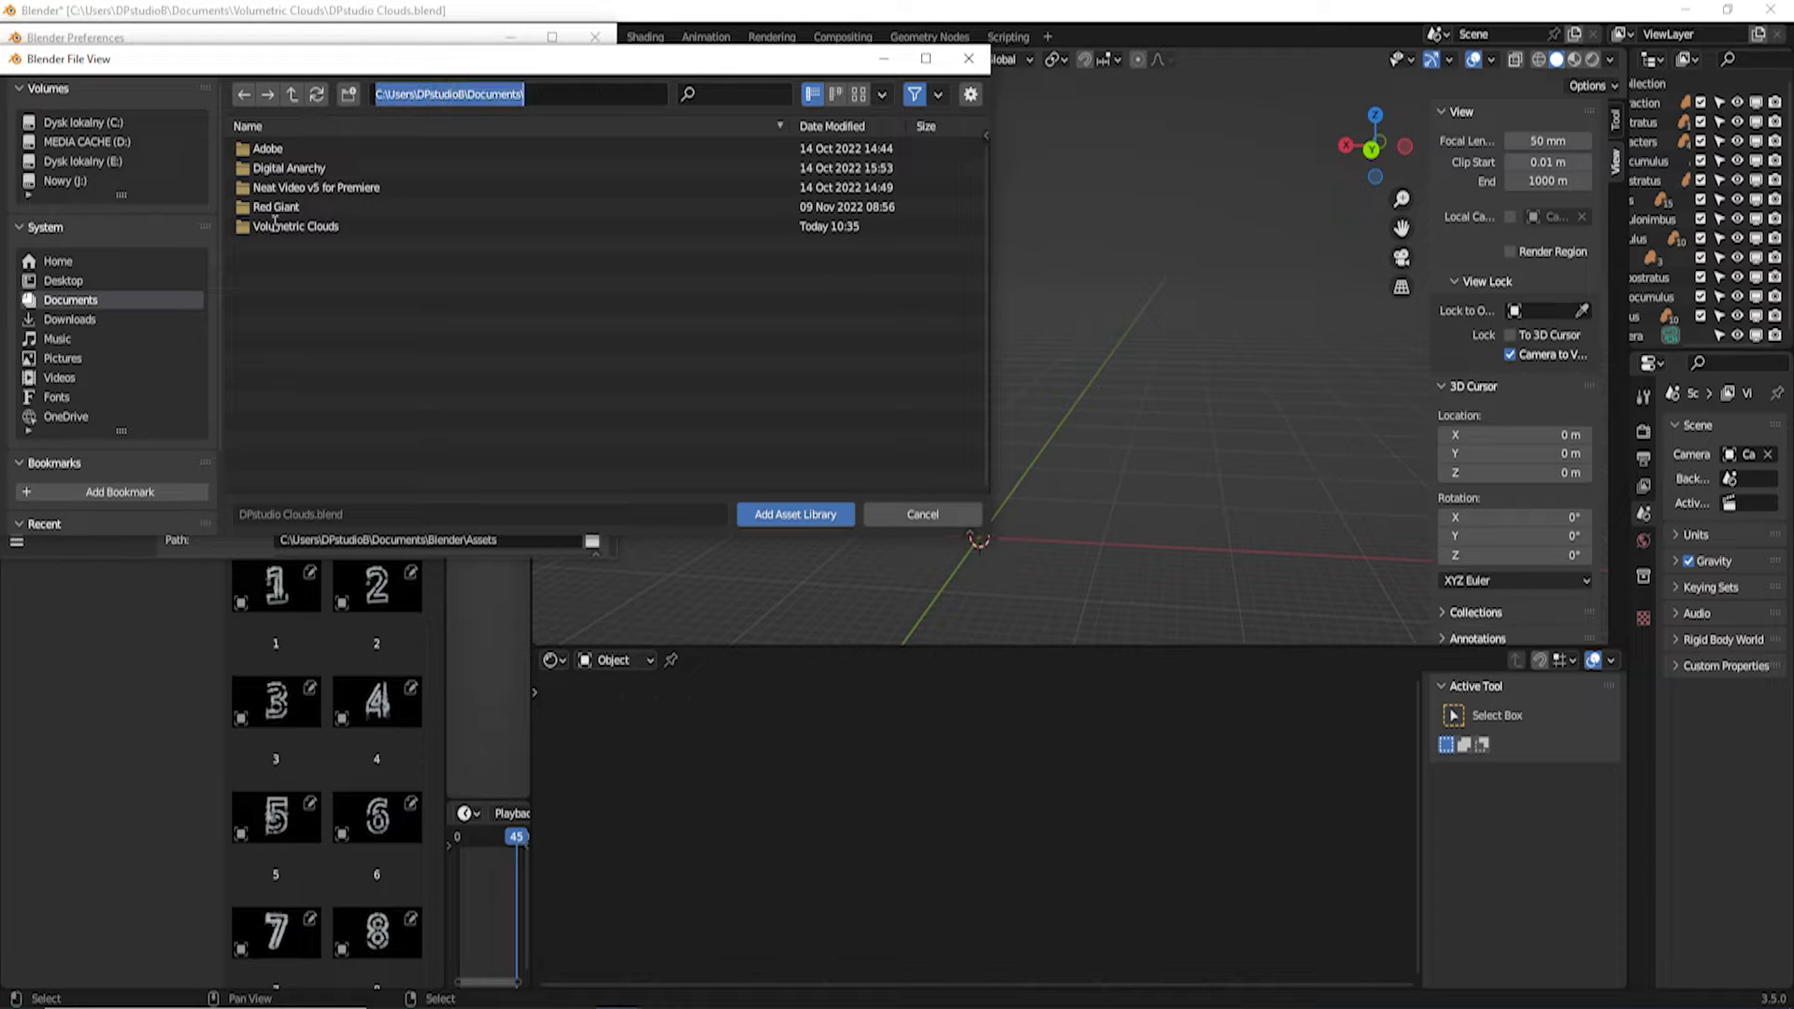
pyautogui.click(795, 514)
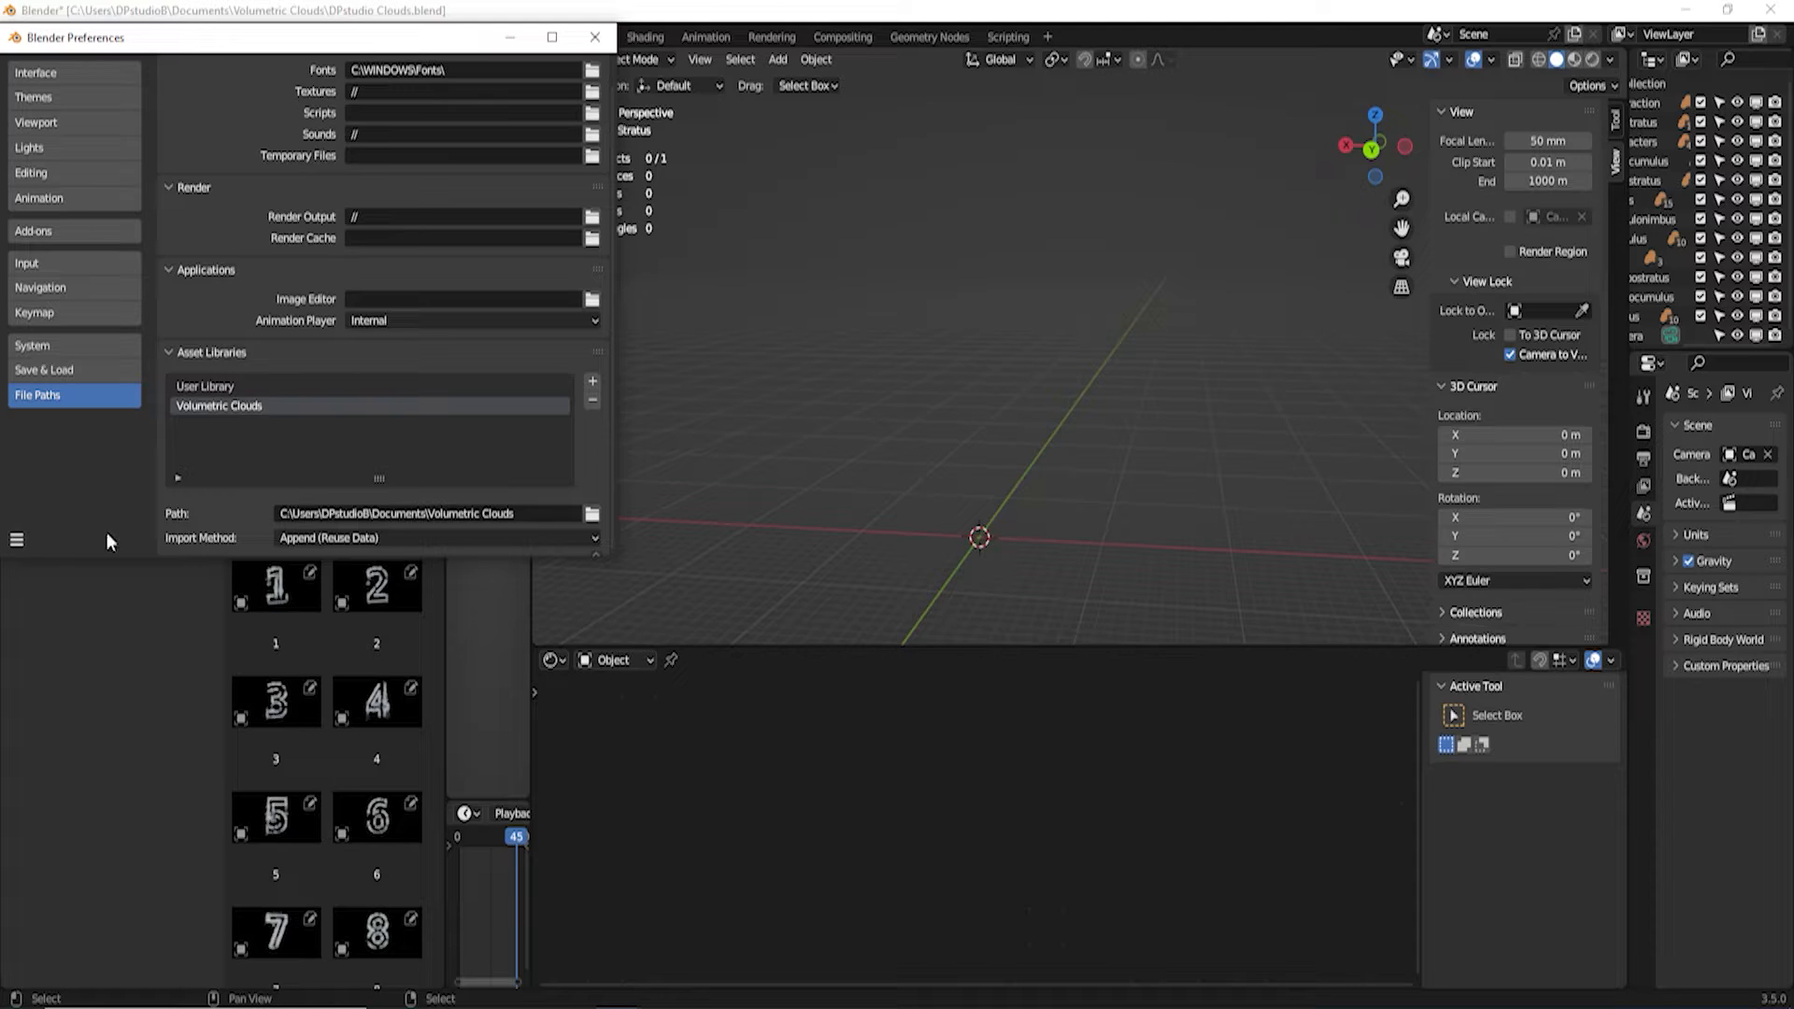
# Save the preferences and close the Preferences window
pyautogui.click(16, 539)
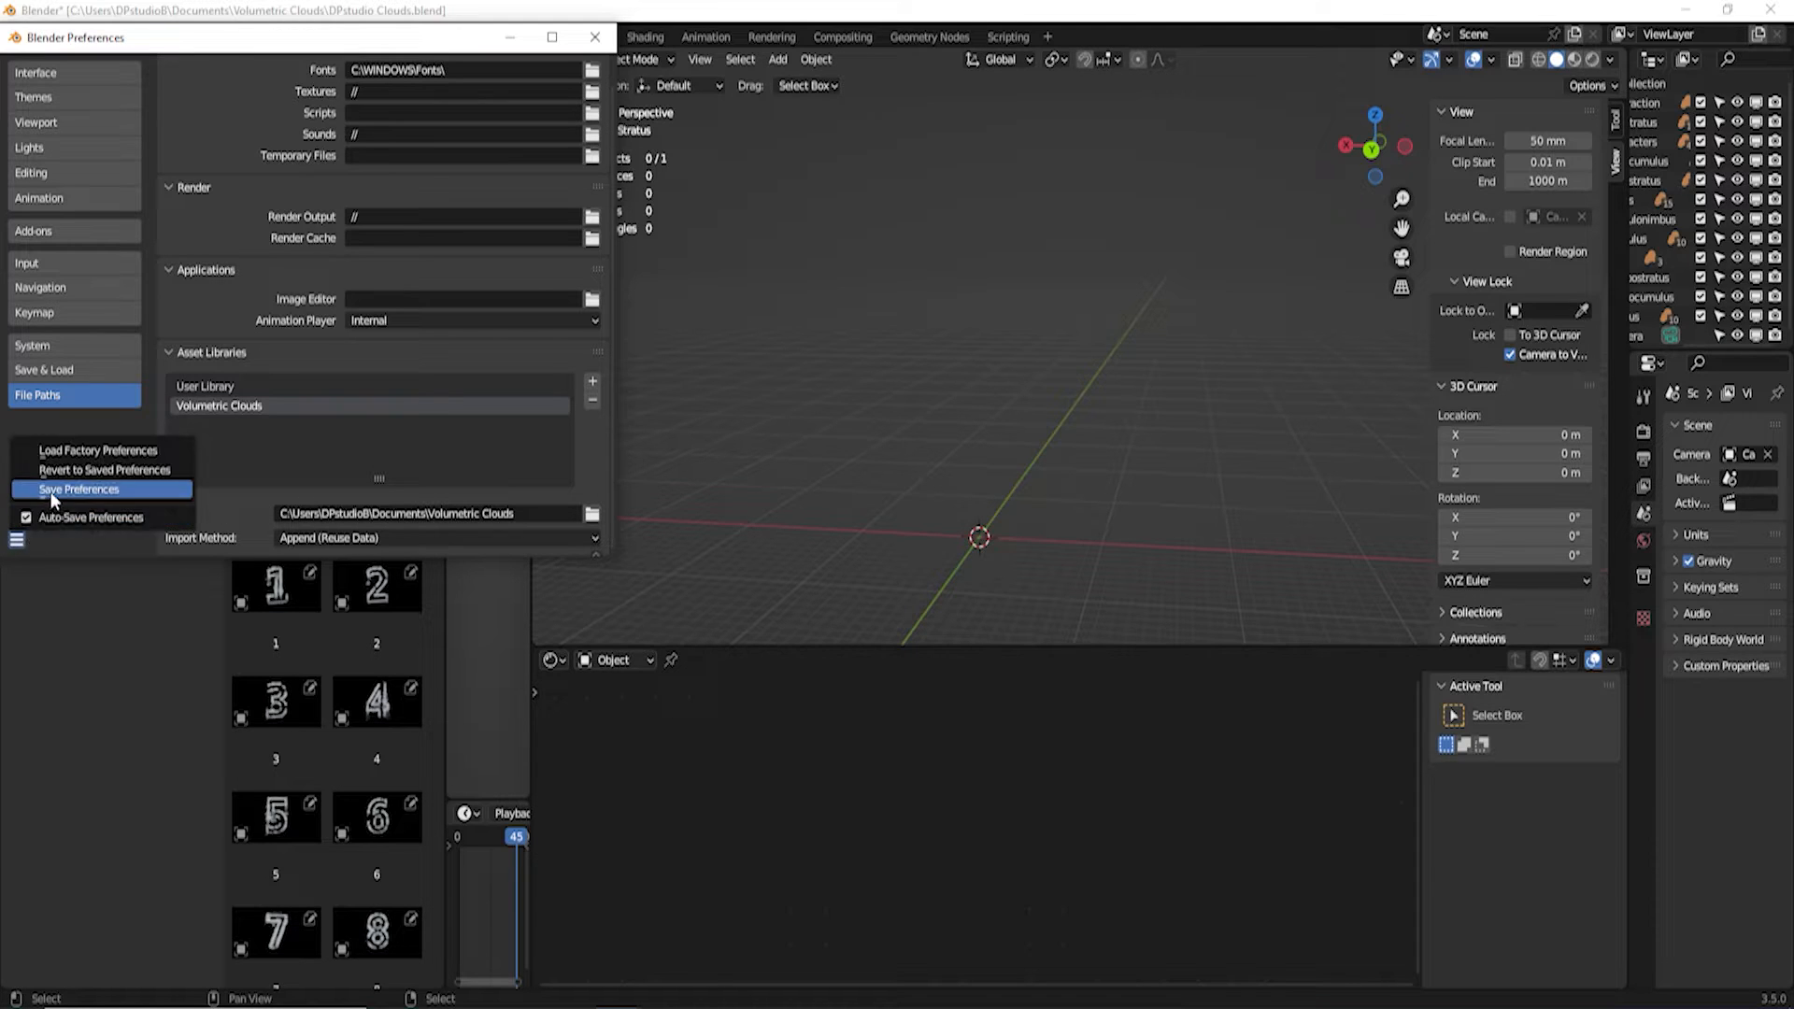
pyautogui.click(79, 490)
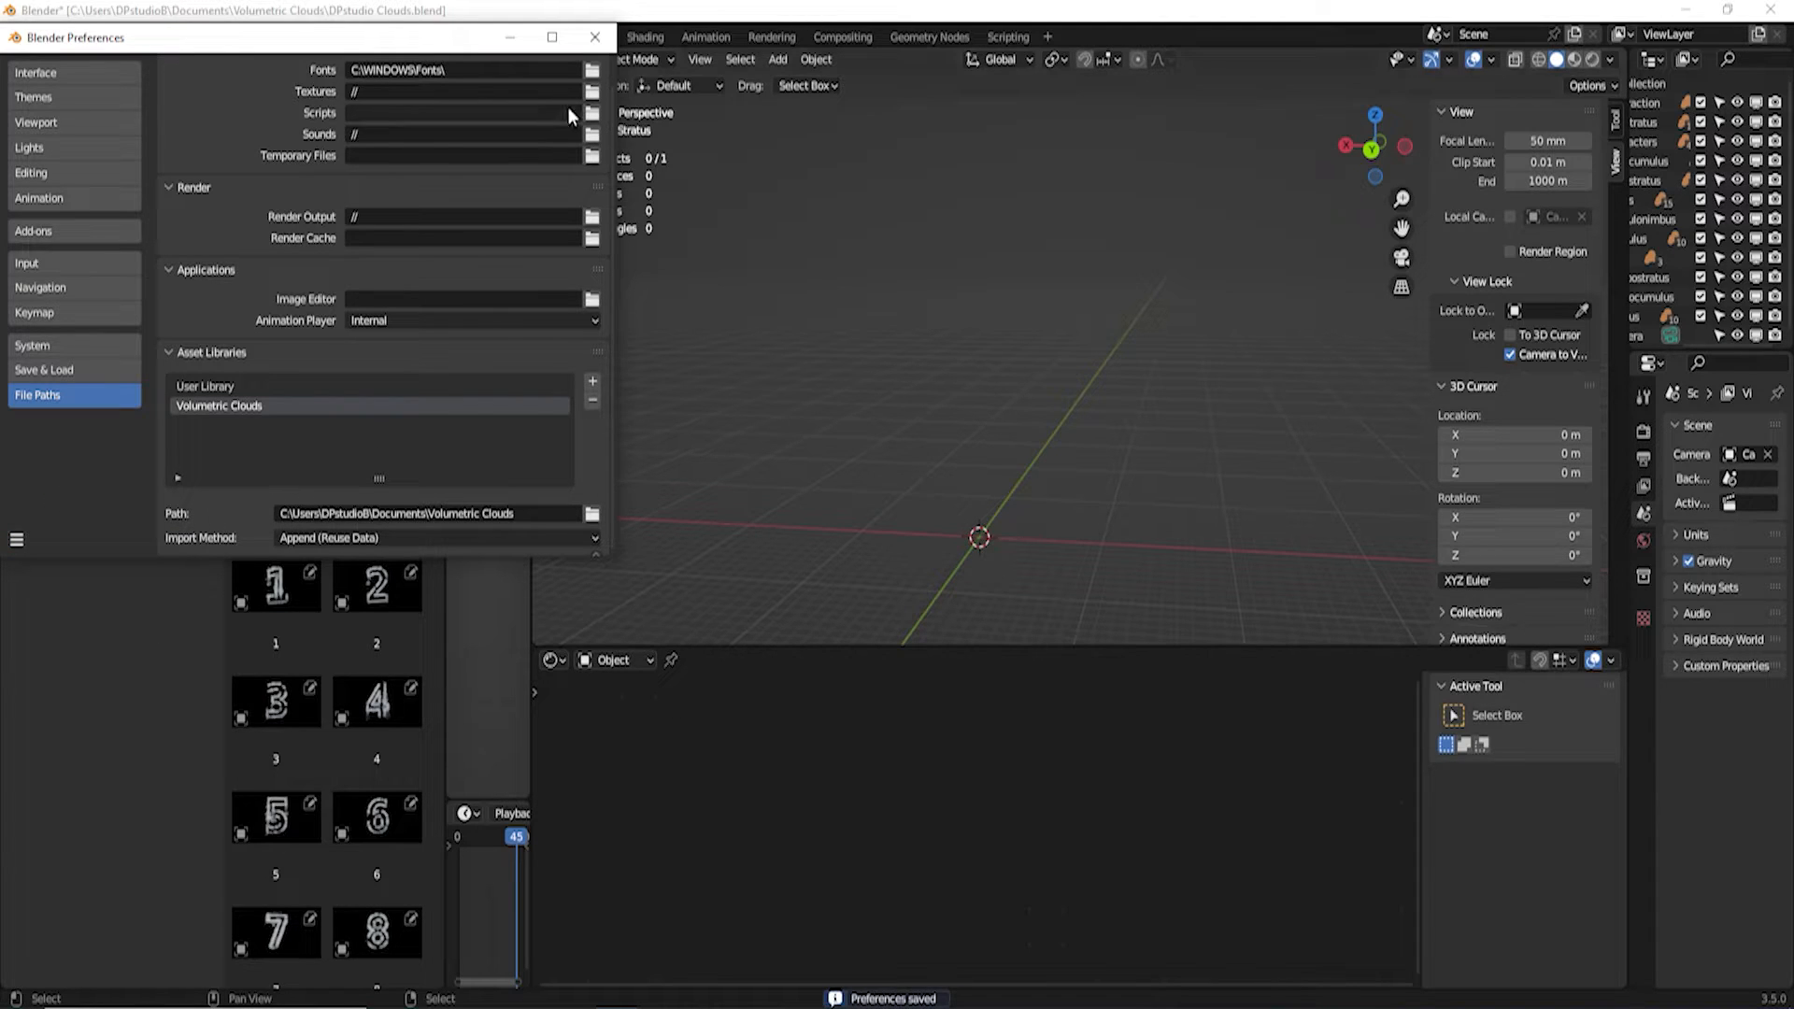
pyautogui.click(595, 36)
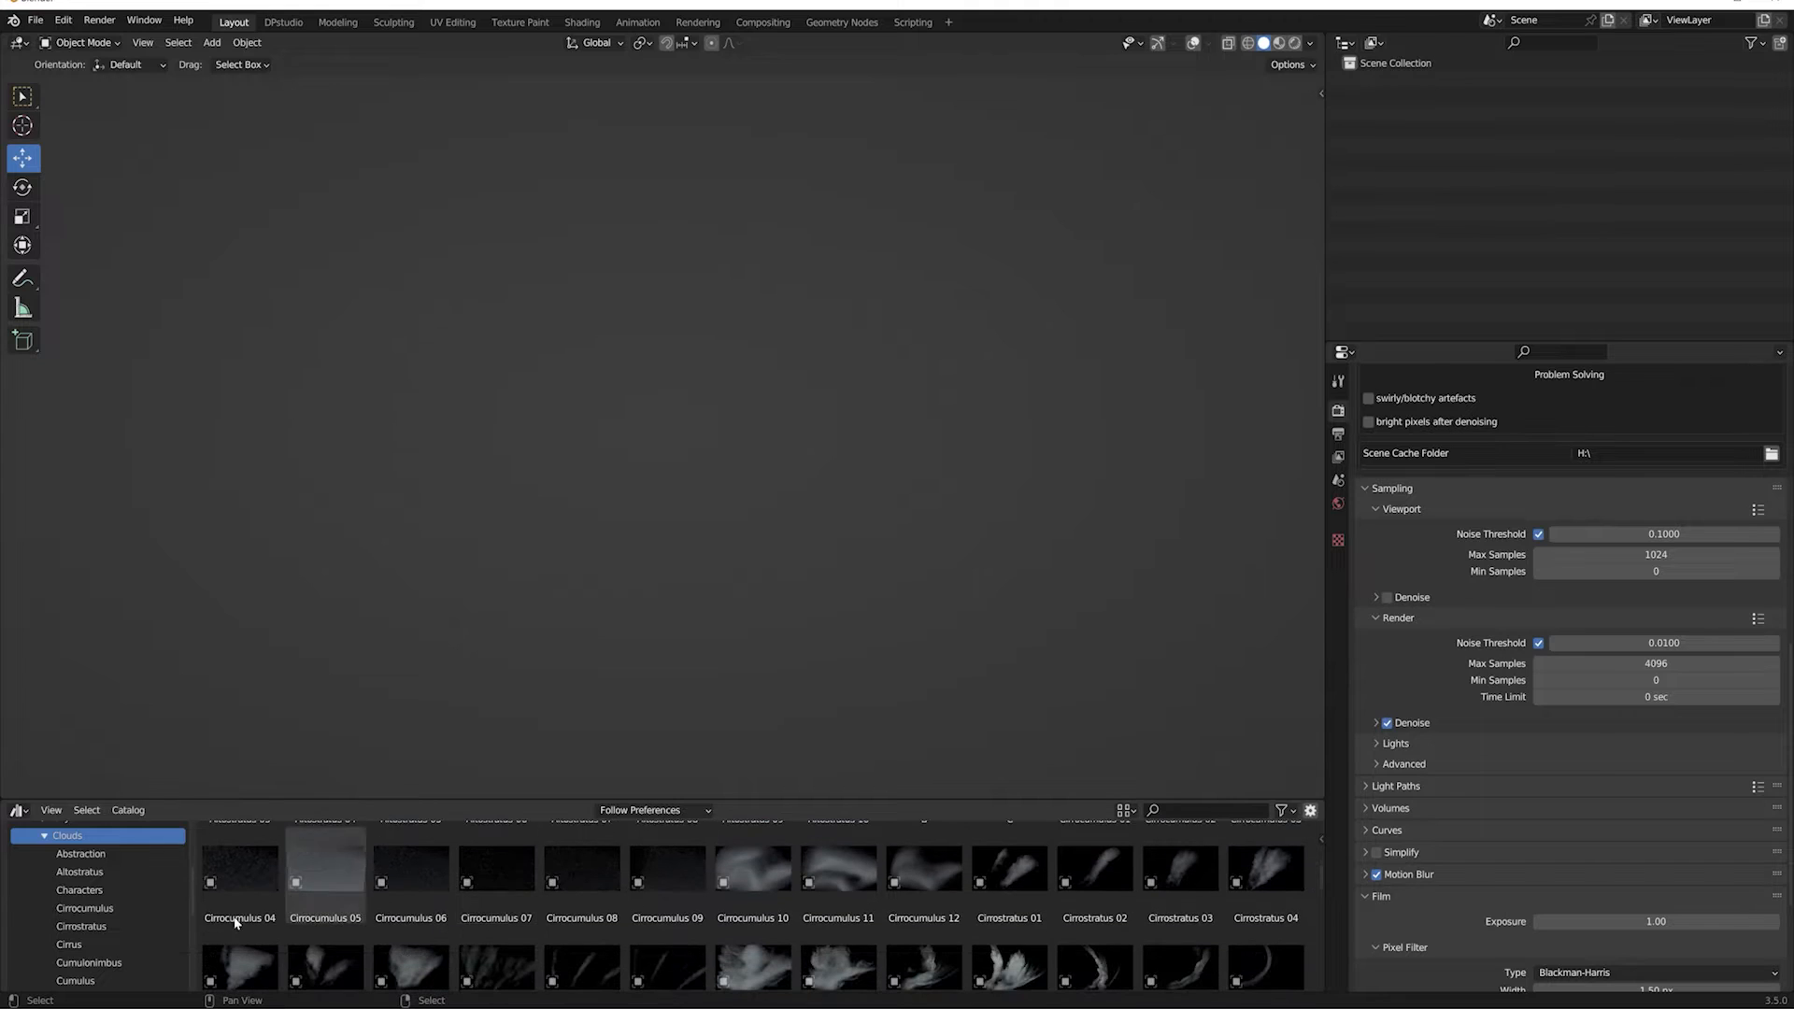
# Browse the Cirrus, Cumulonimbus, Cumulus and Nimbostratus catalogs and pick Nimbostratus 11
pyautogui.click(68, 944)
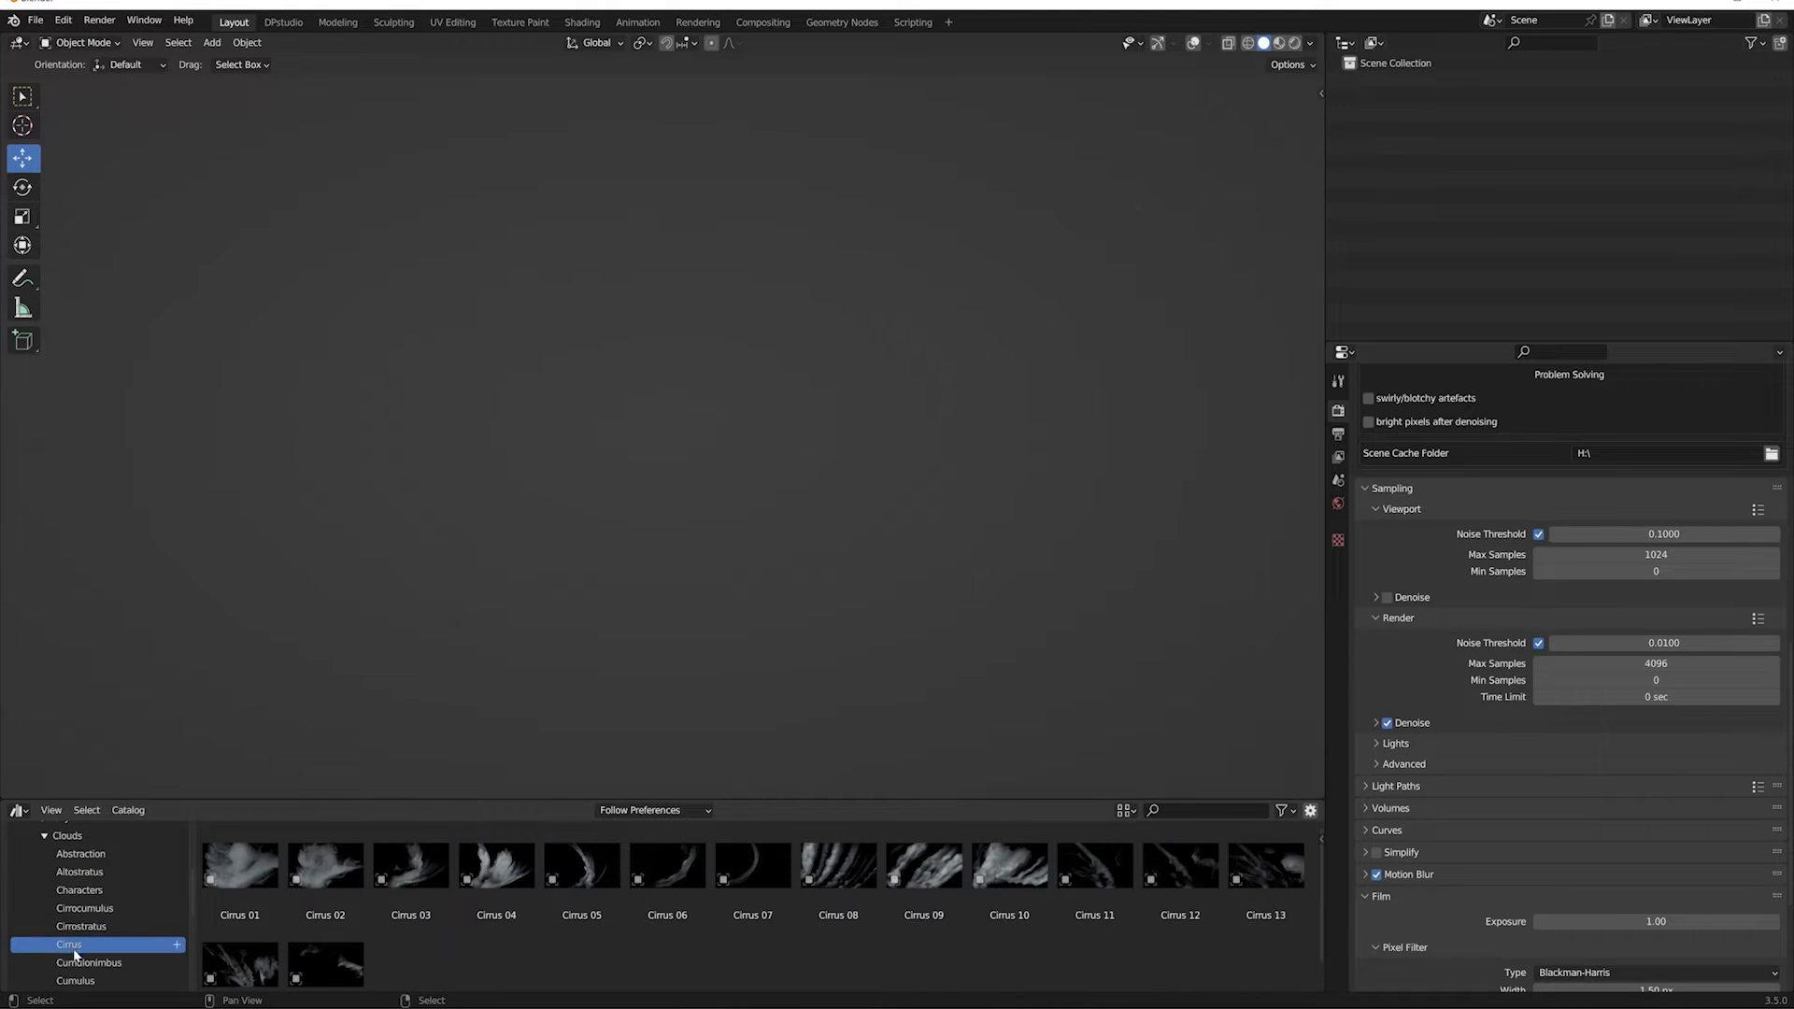
pyautogui.click(88, 962)
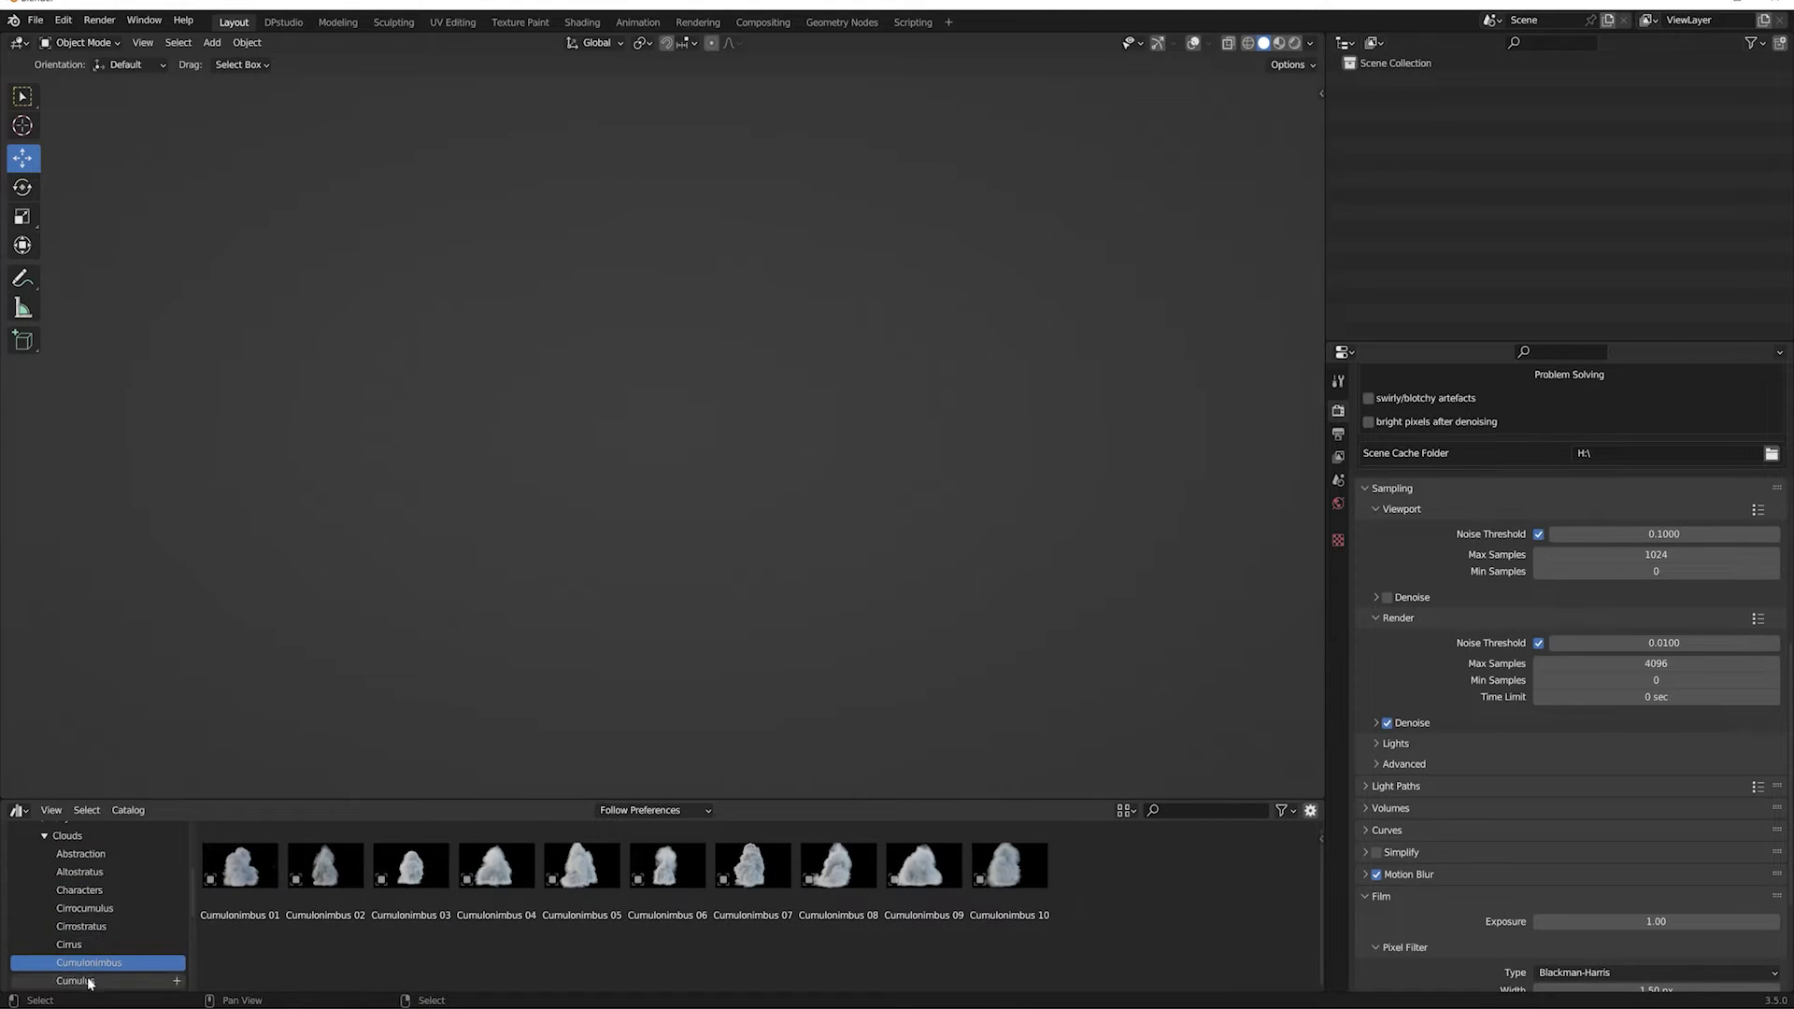
pyautogui.click(76, 980)
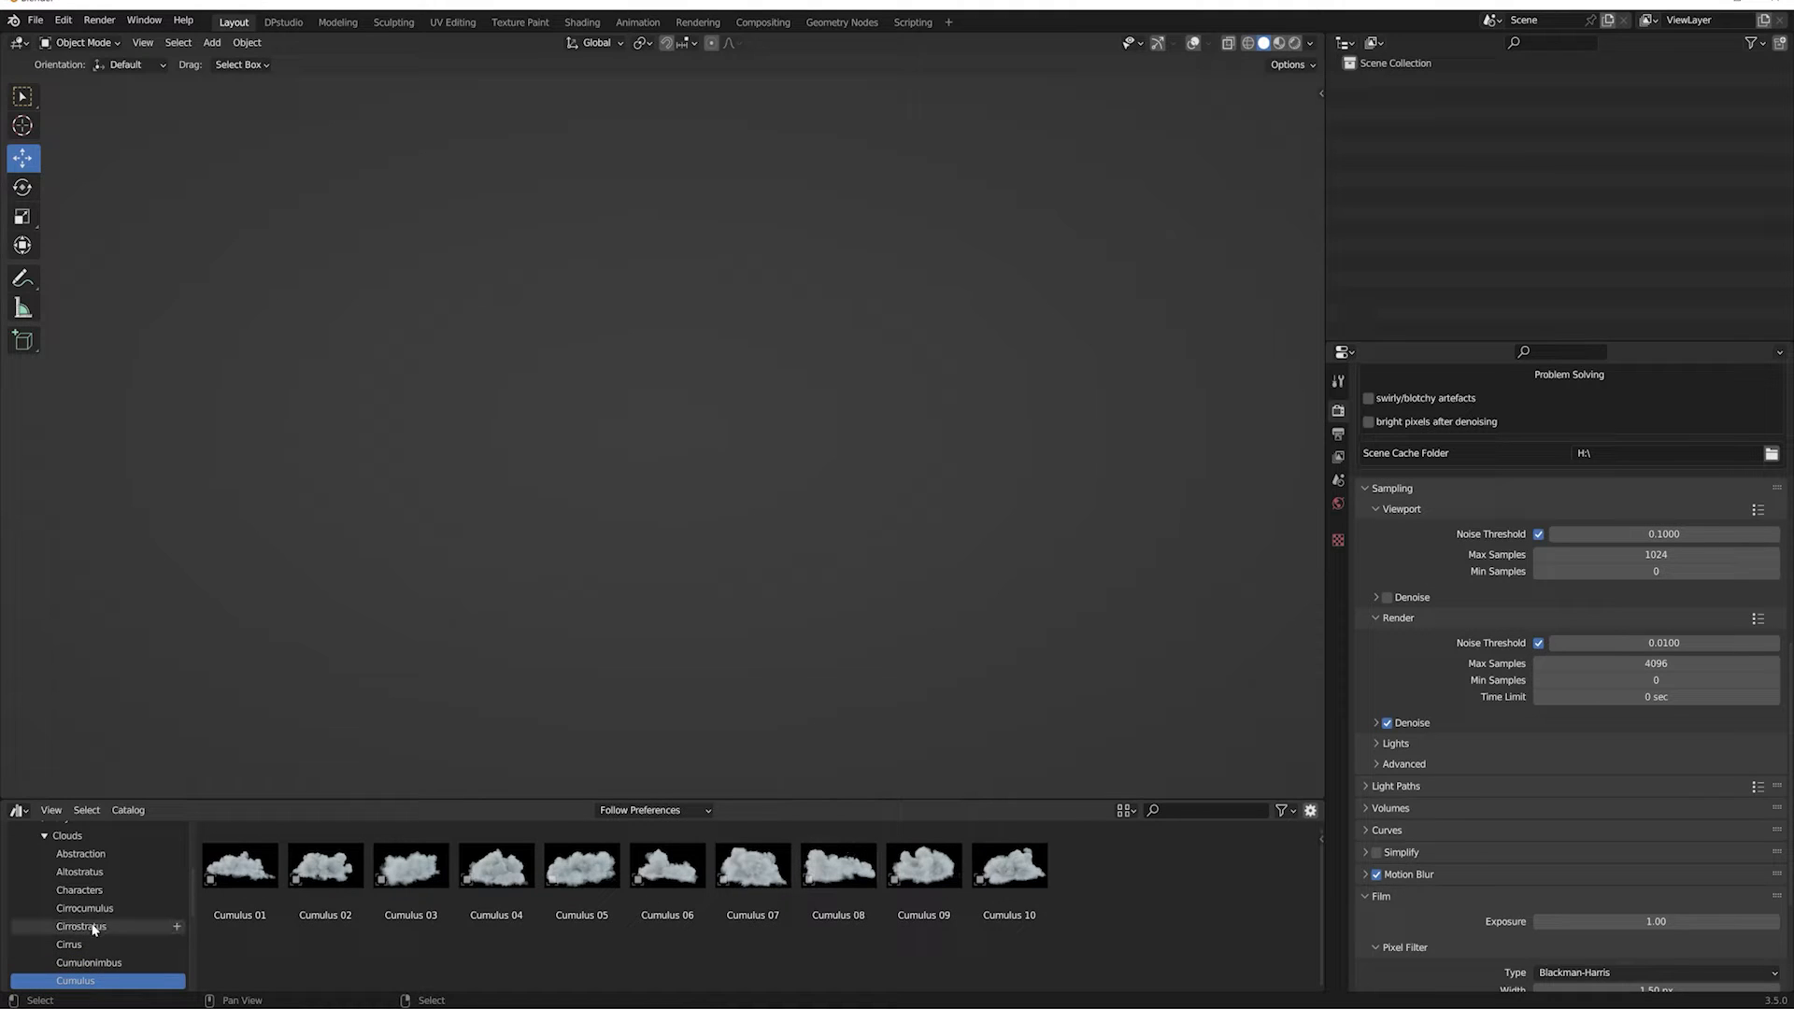
pyautogui.click(79, 891)
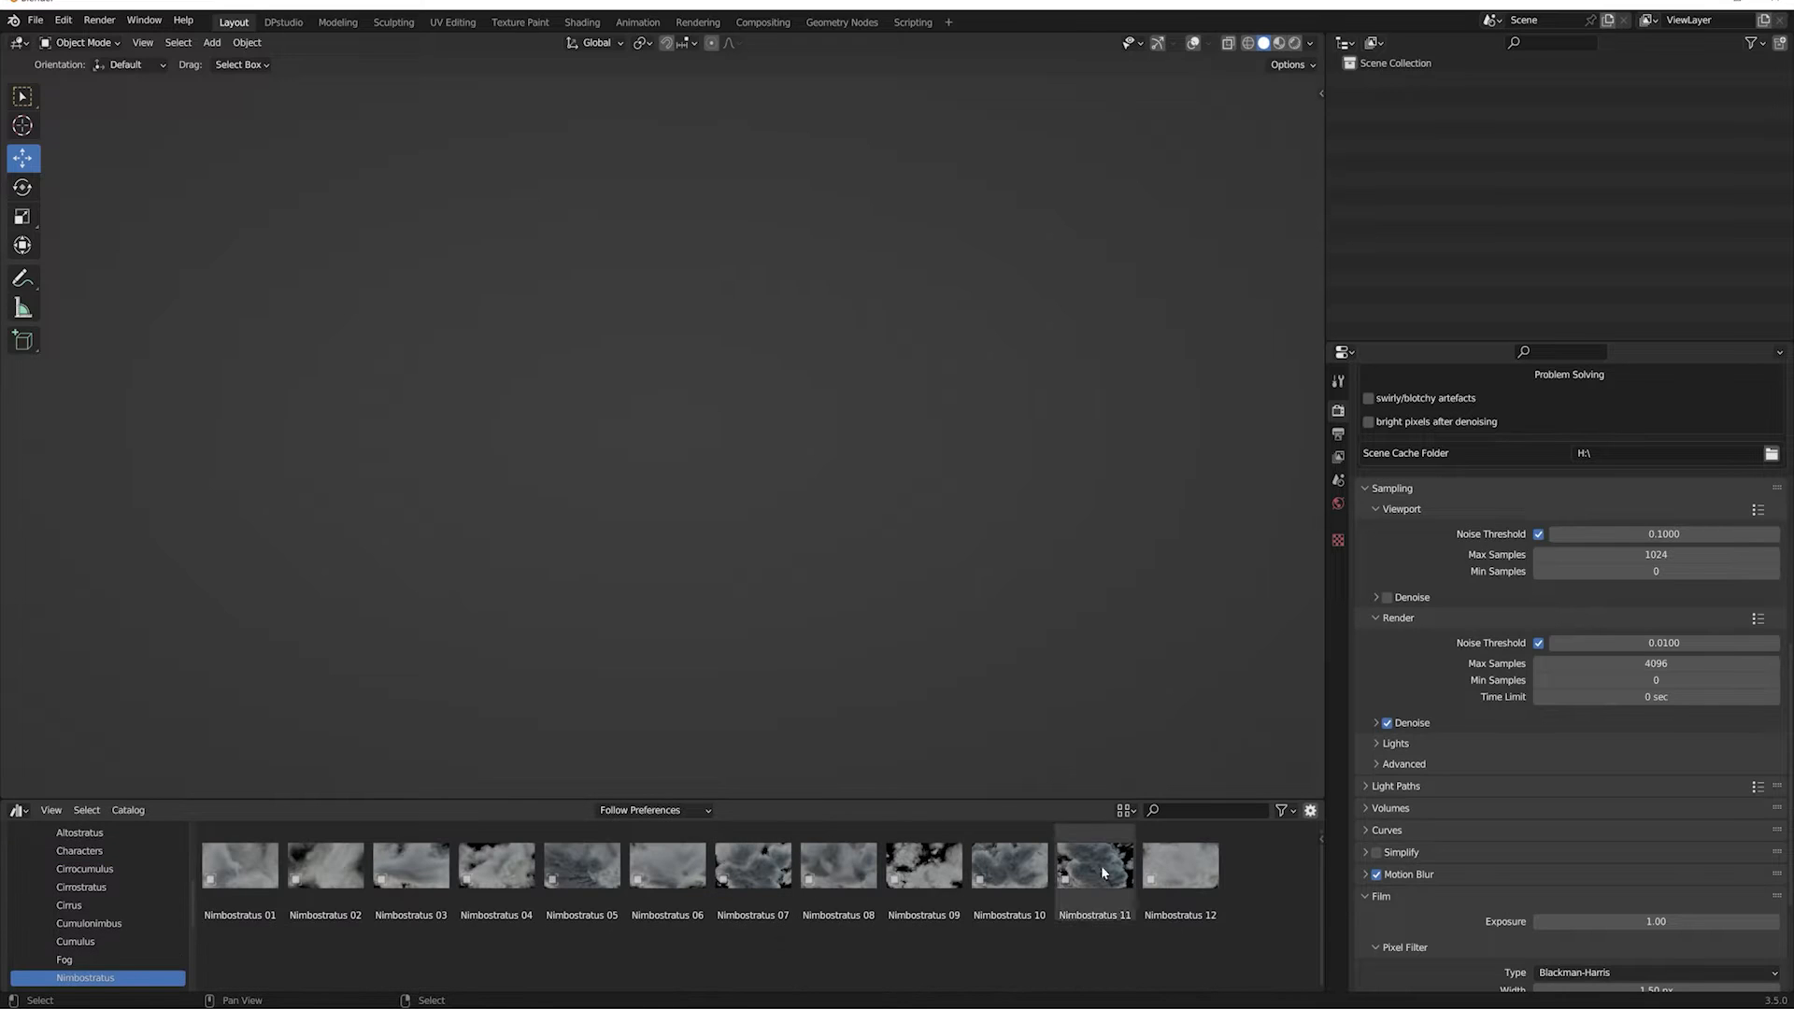
pyautogui.click(1092, 865)
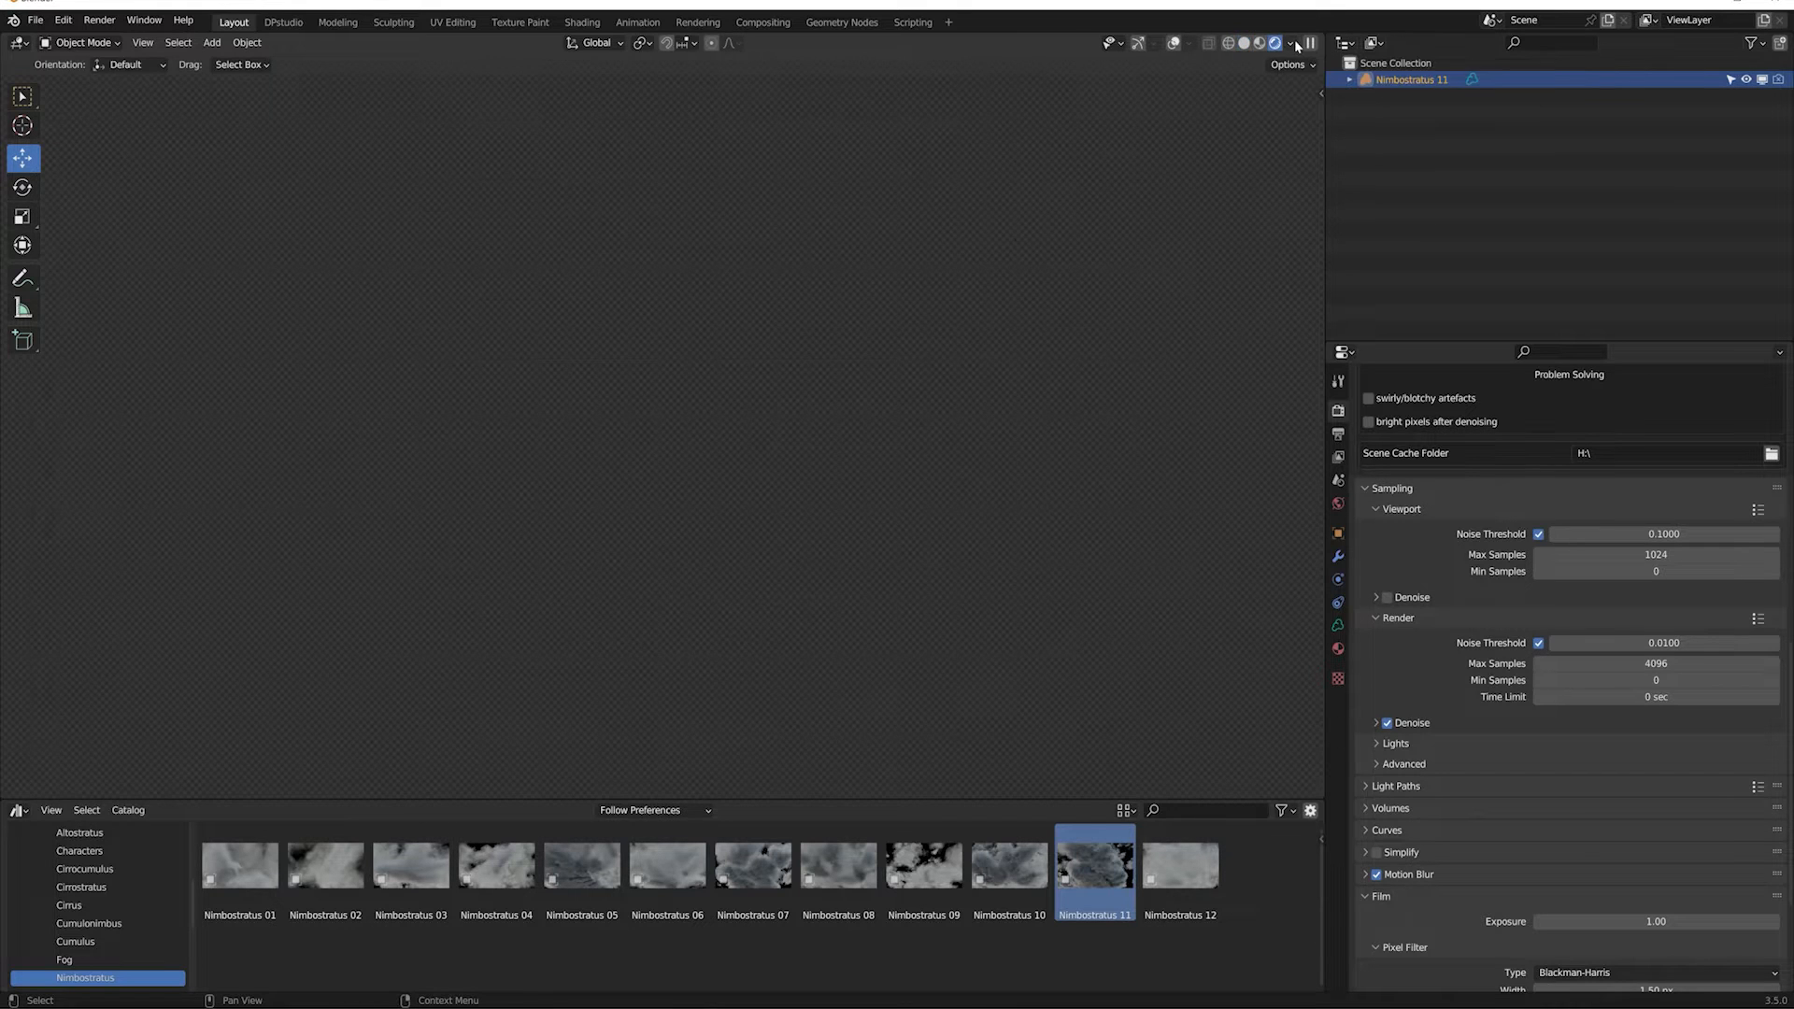
# Switch the viewport to Rendered shading, set the Shader Editor to World, and add a Sky Texture node
pyautogui.click(1336, 408)
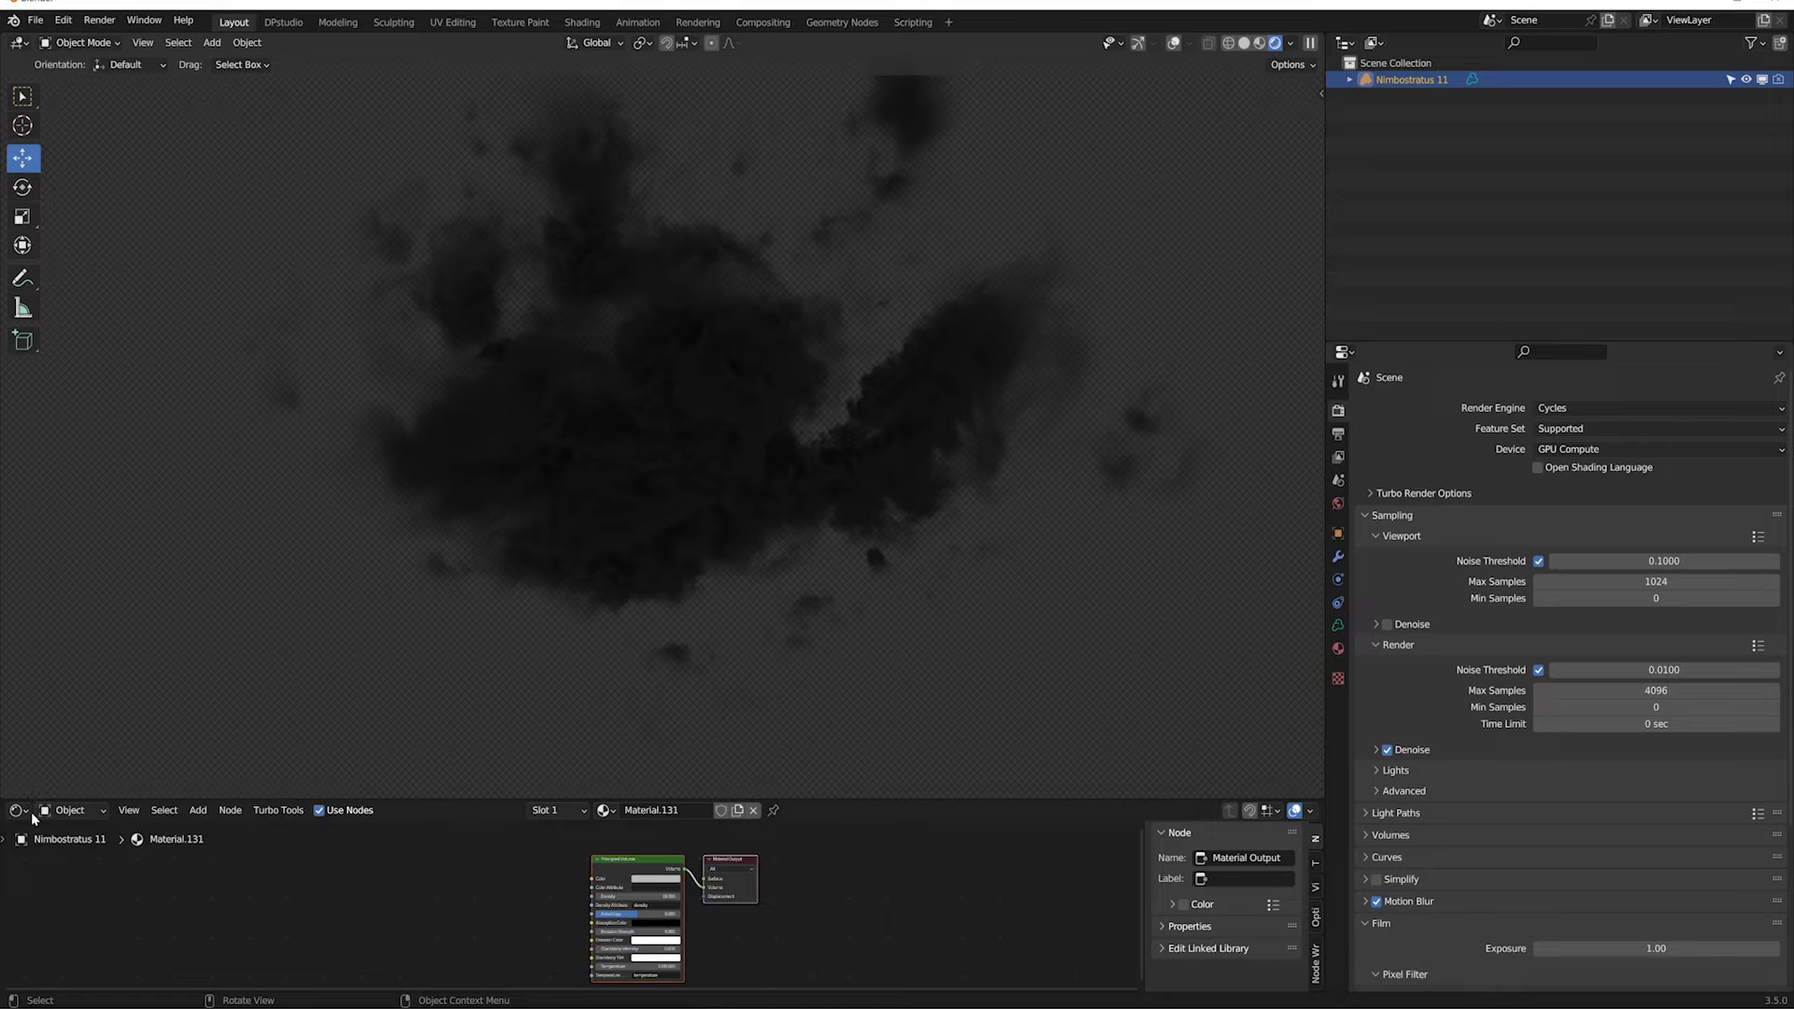
pyautogui.click(71, 810)
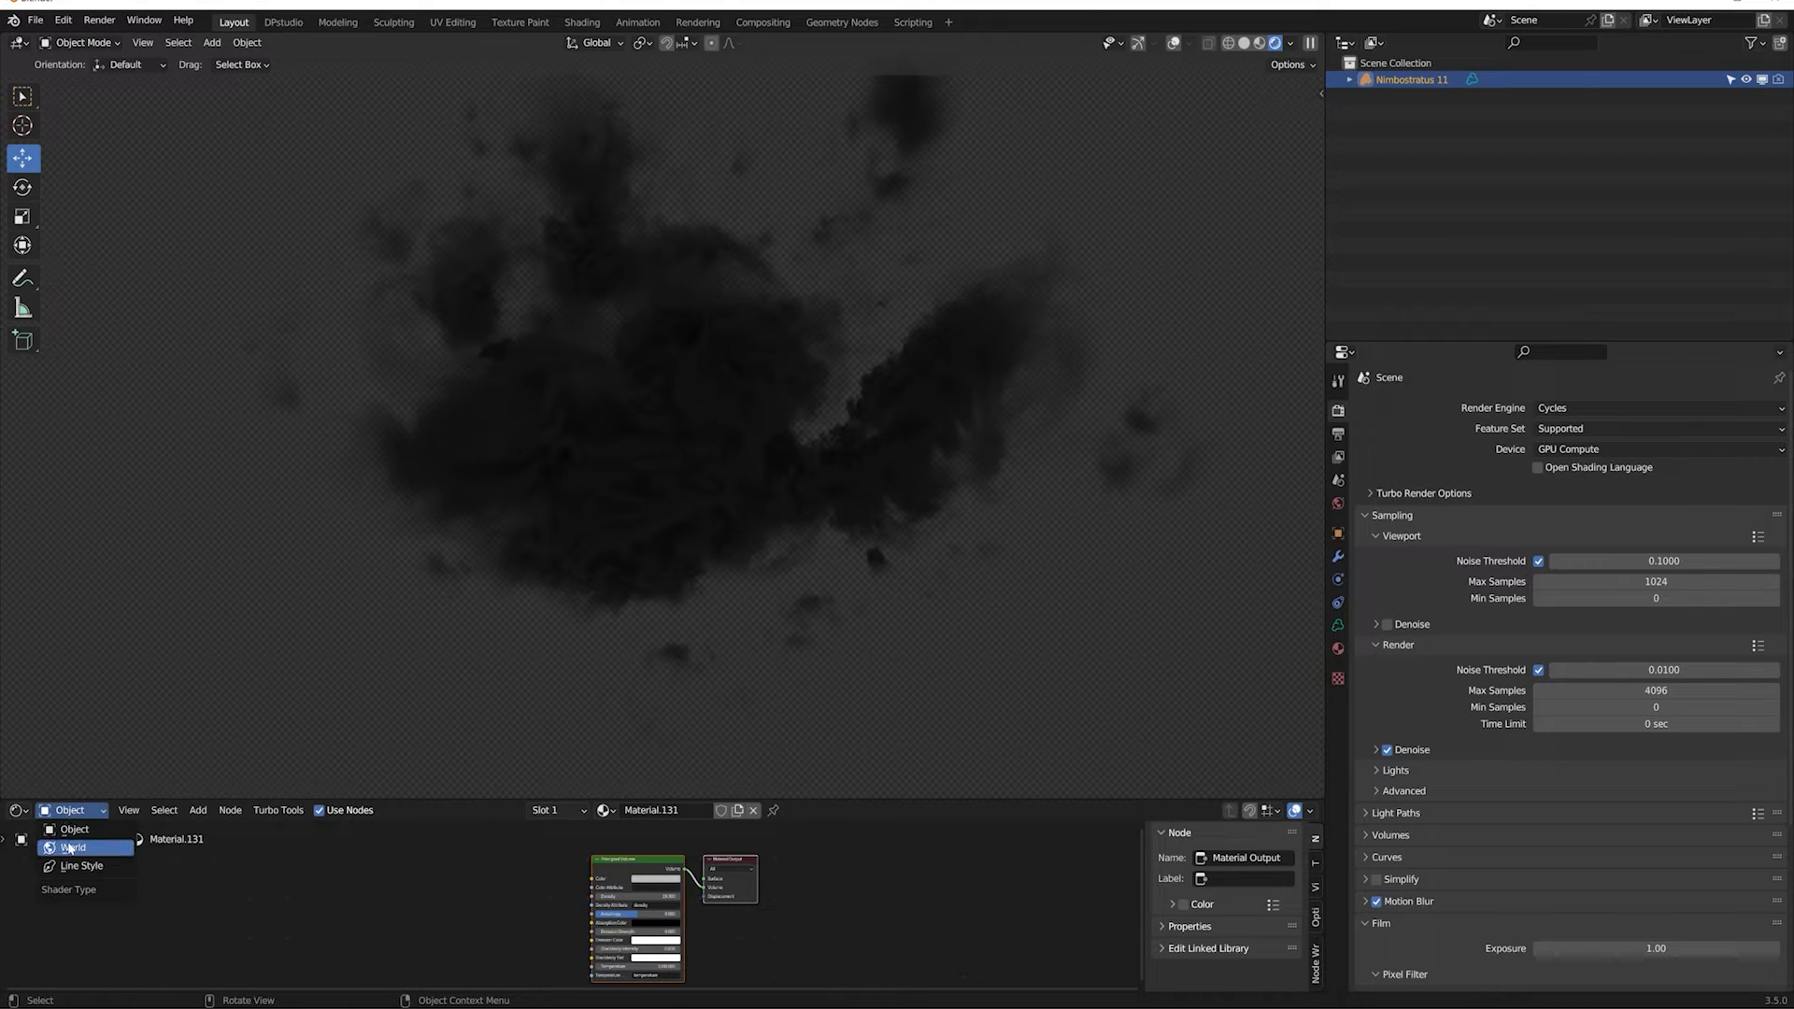
pyautogui.click(72, 847)
pyautogui.write('sky')
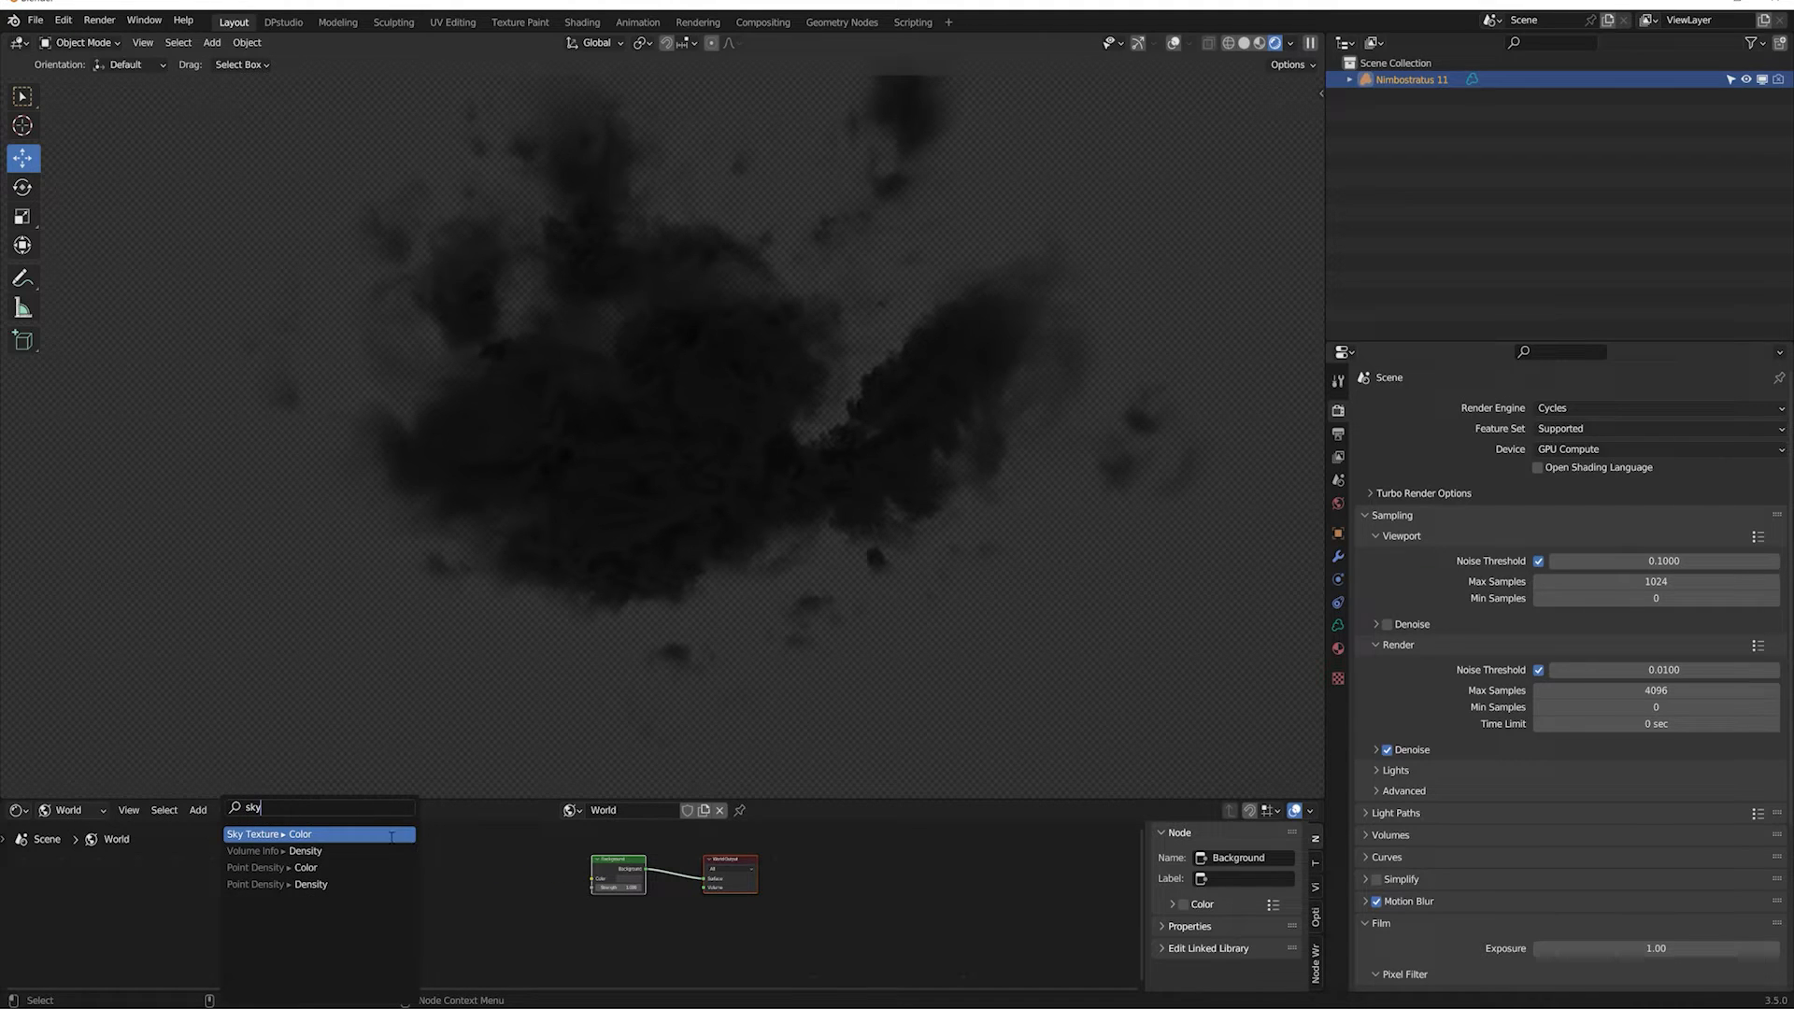
pyautogui.click(265, 835)
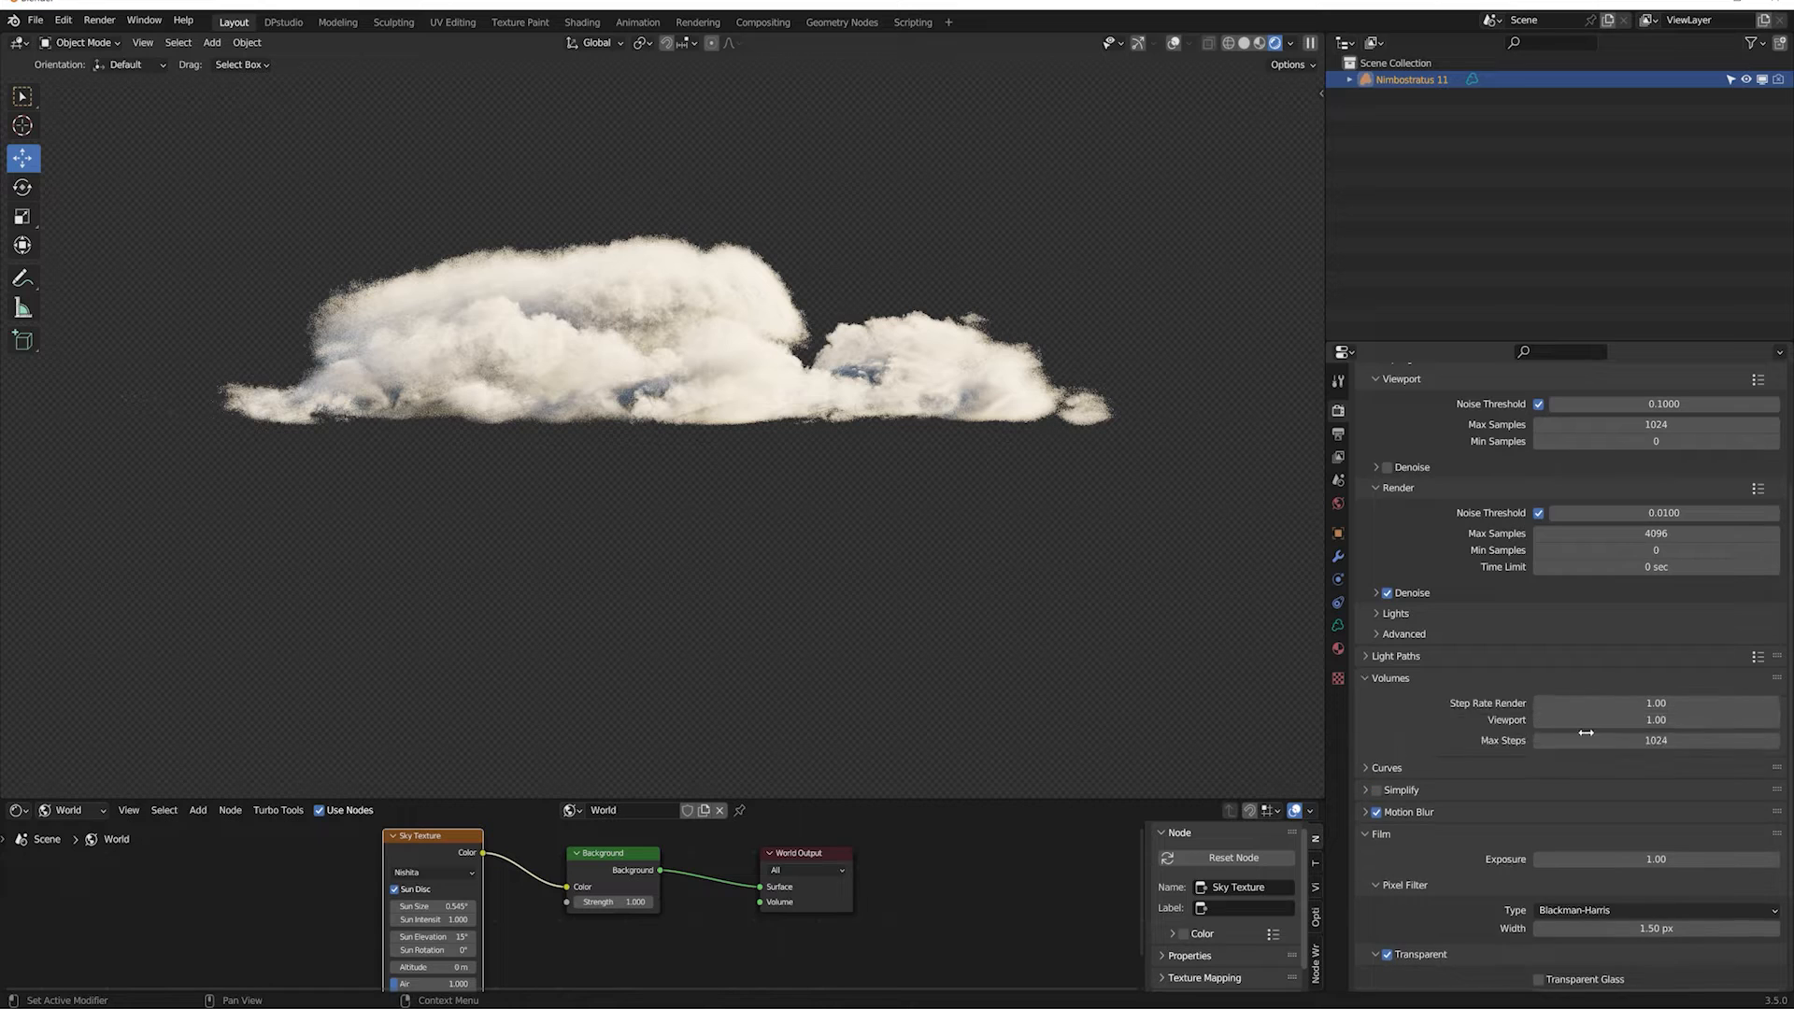
# Set Volumes Max Steps to 7 in Render Properties
pyautogui.click(1655, 740)
pyautogui.write('7')
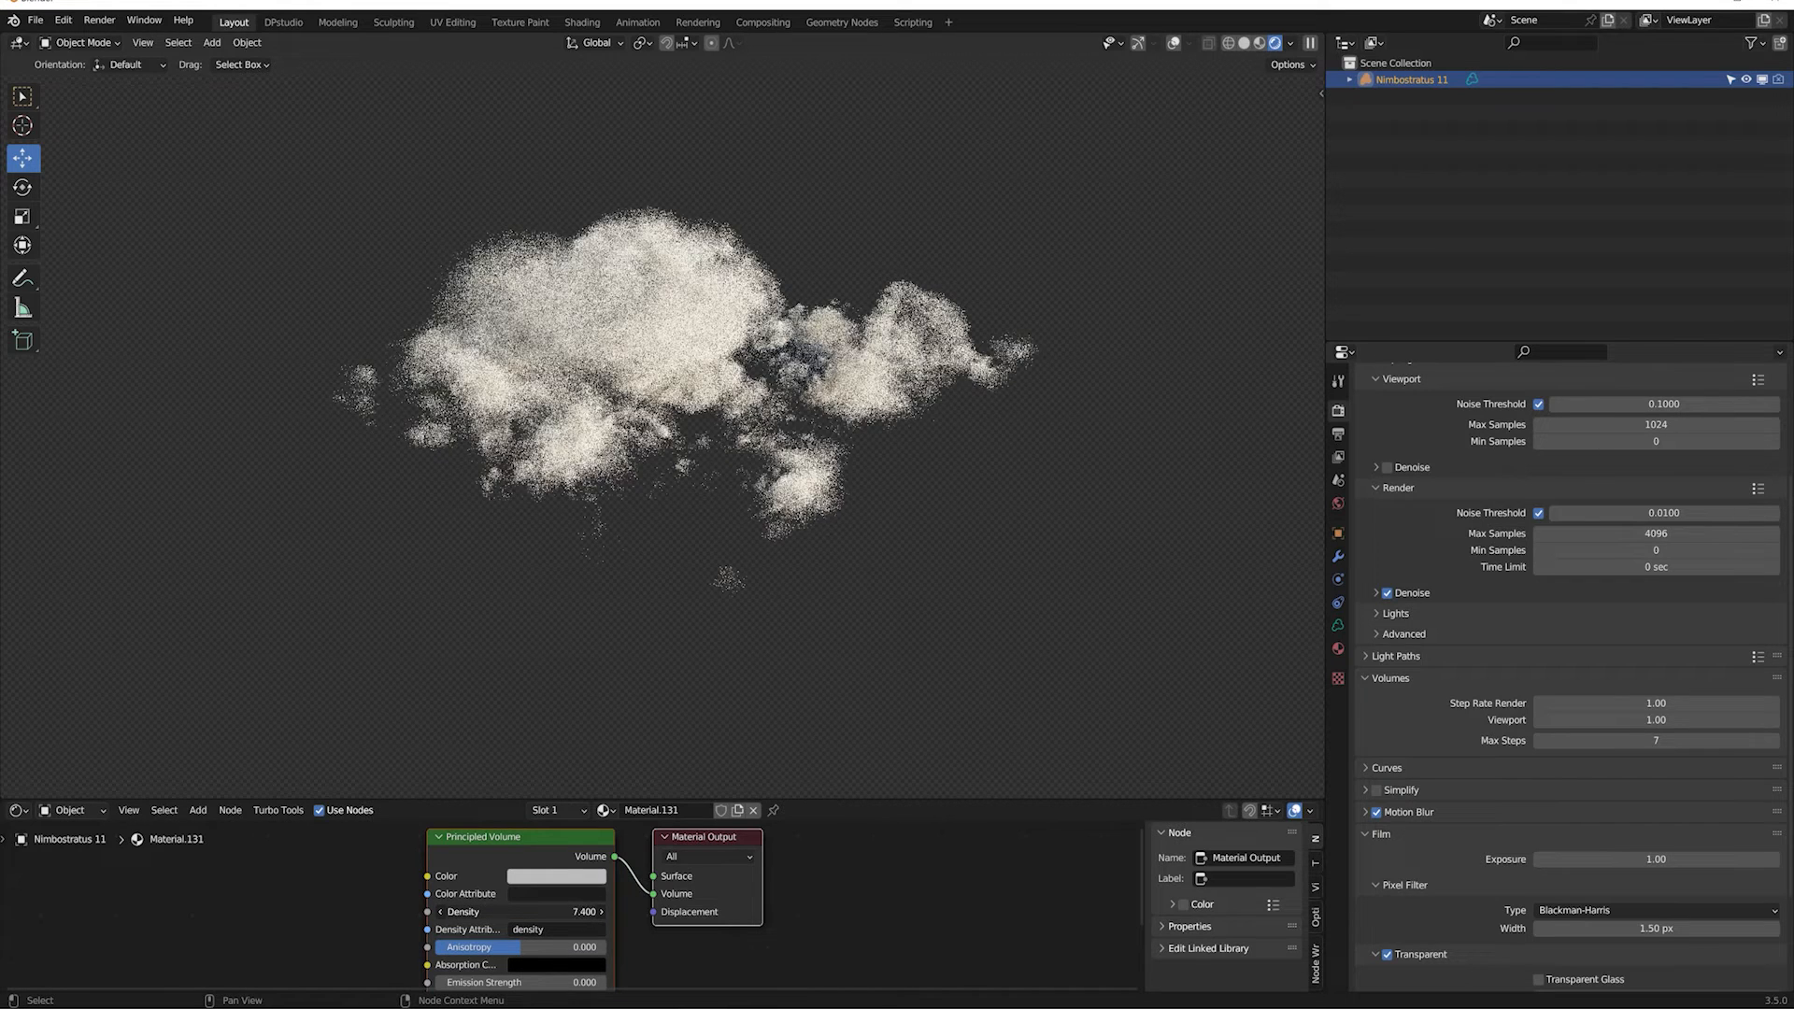
# Lower the cloud density to 3.4, tint the volume warm orange, and adjust anisotropy
pyautogui.moveTo(561, 911); pyautogui.dragTo(514, 911)
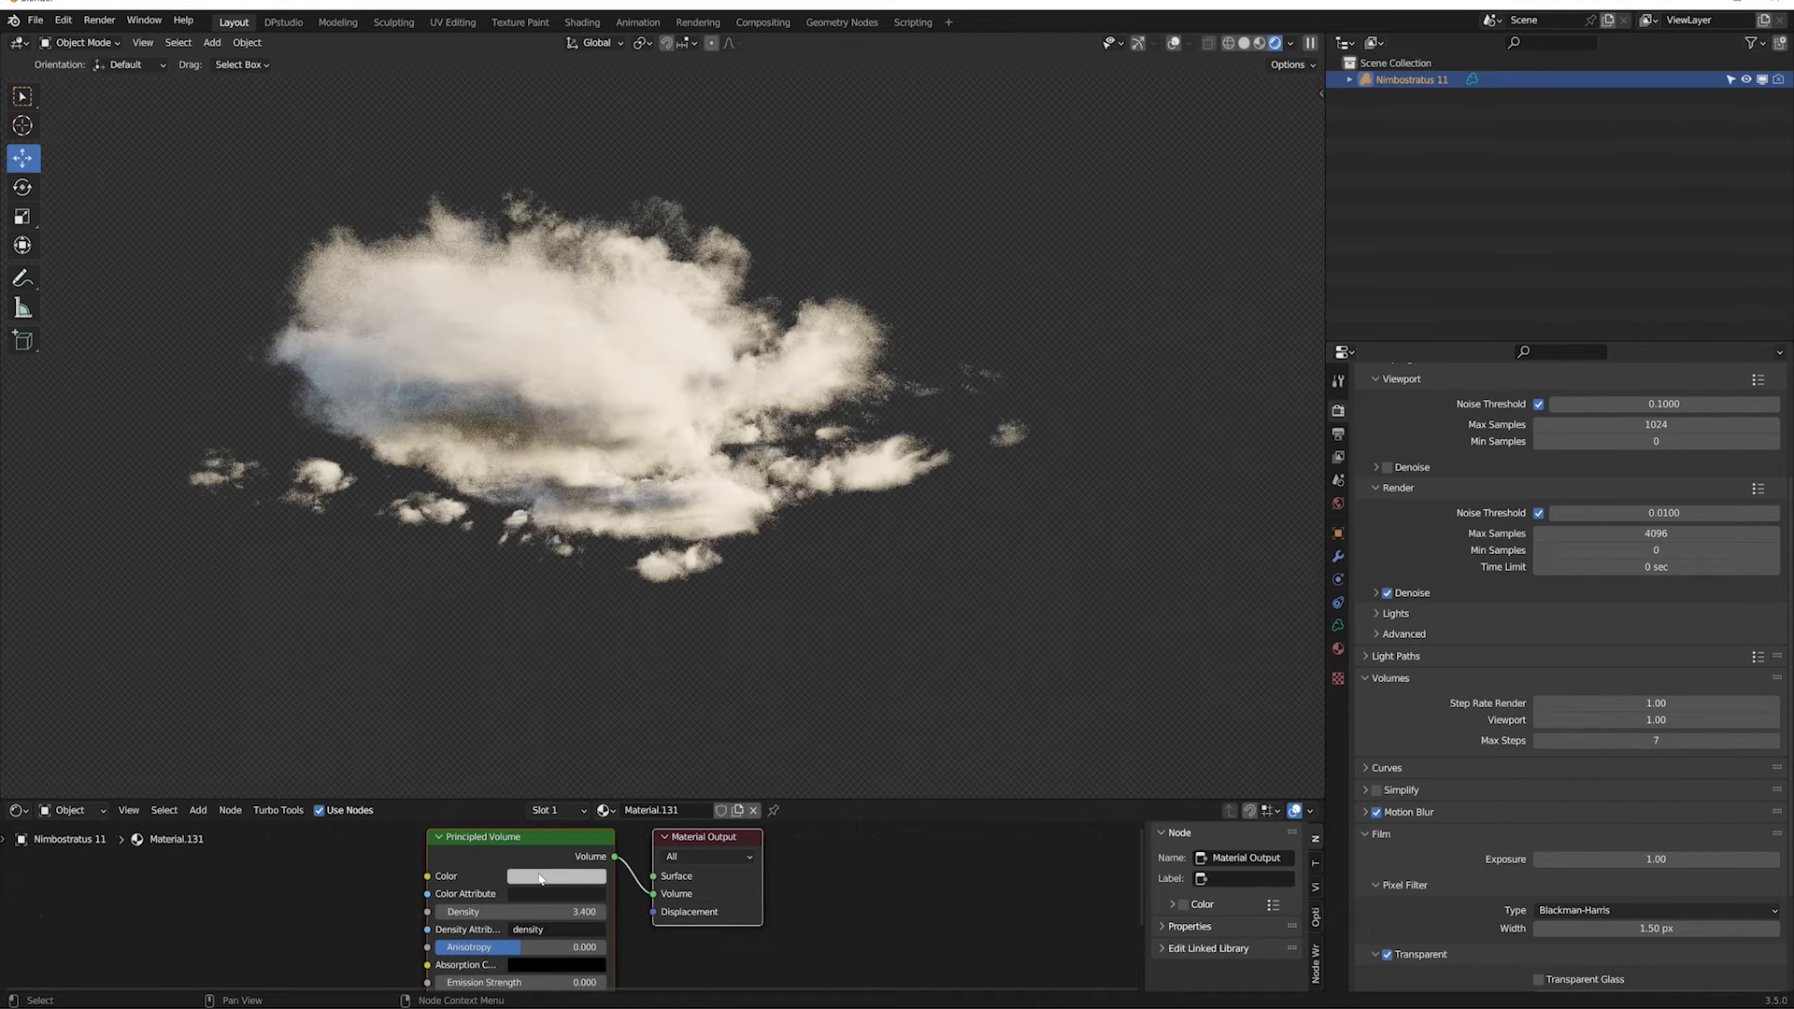
pyautogui.click(557, 876)
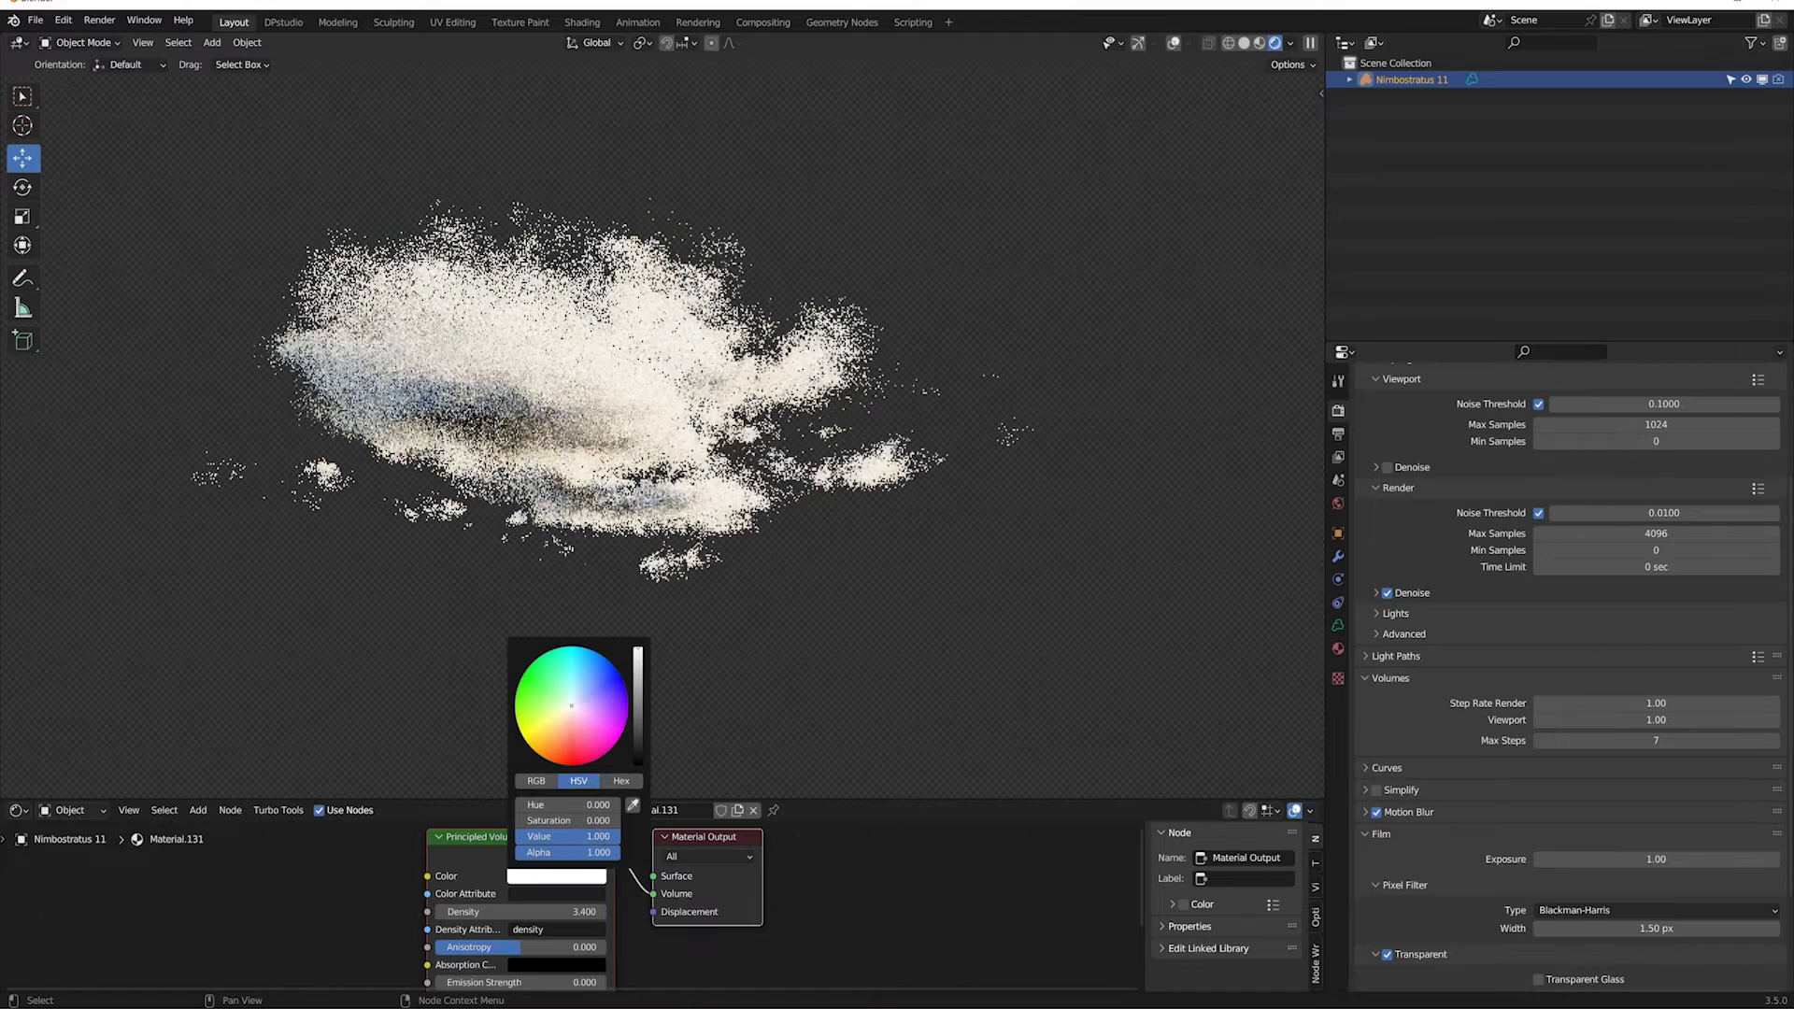
pyautogui.click(550, 732)
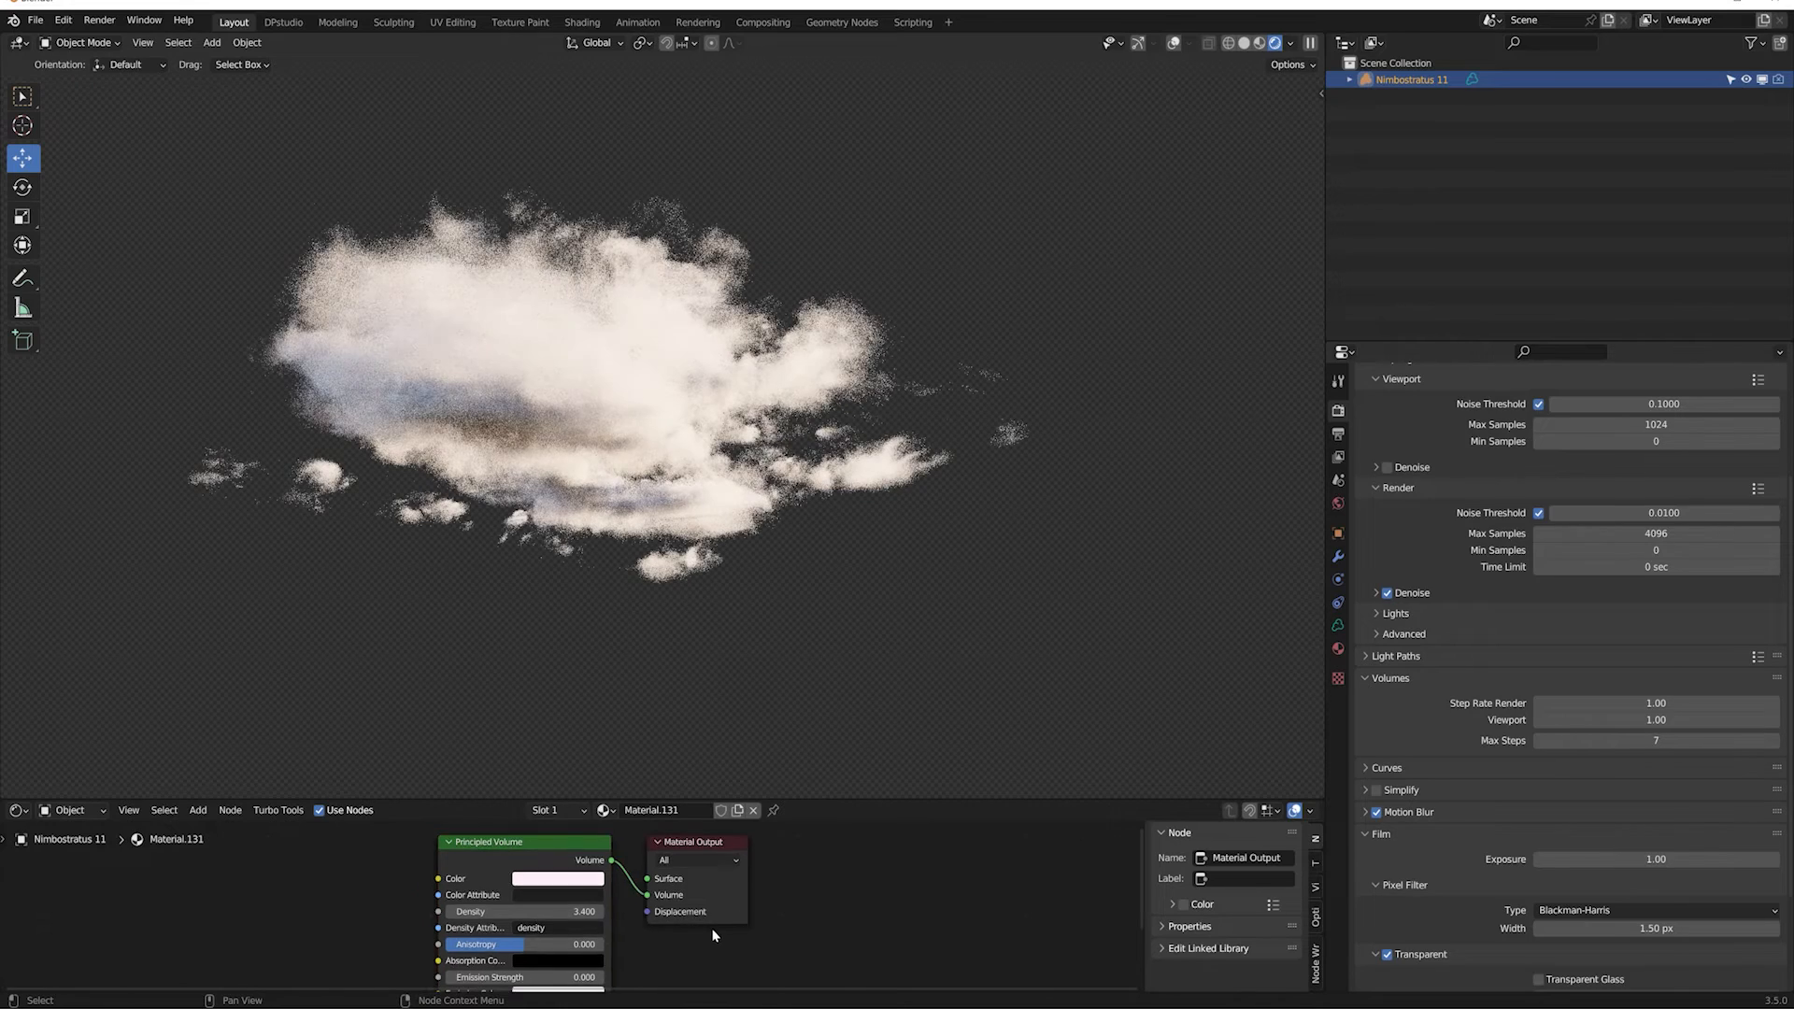
pyautogui.scroll(-3)
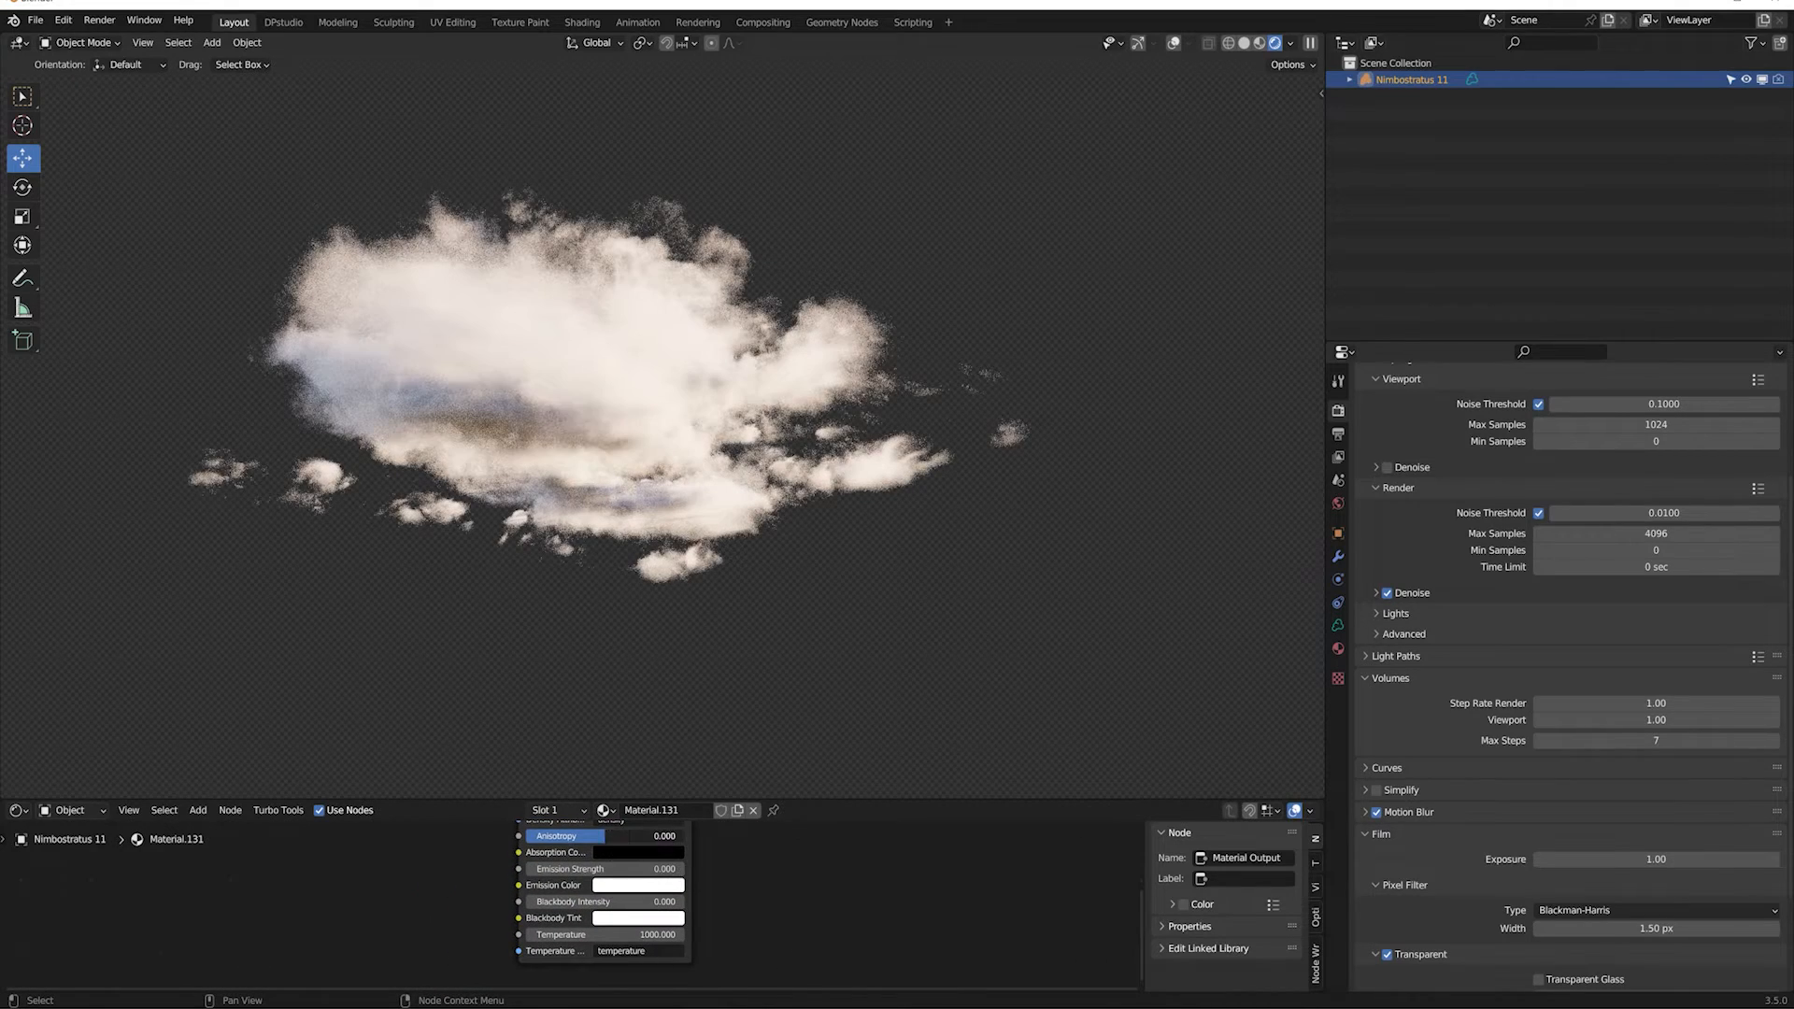
pyautogui.moveTo(605, 835); pyautogui.dragTo(687, 836)
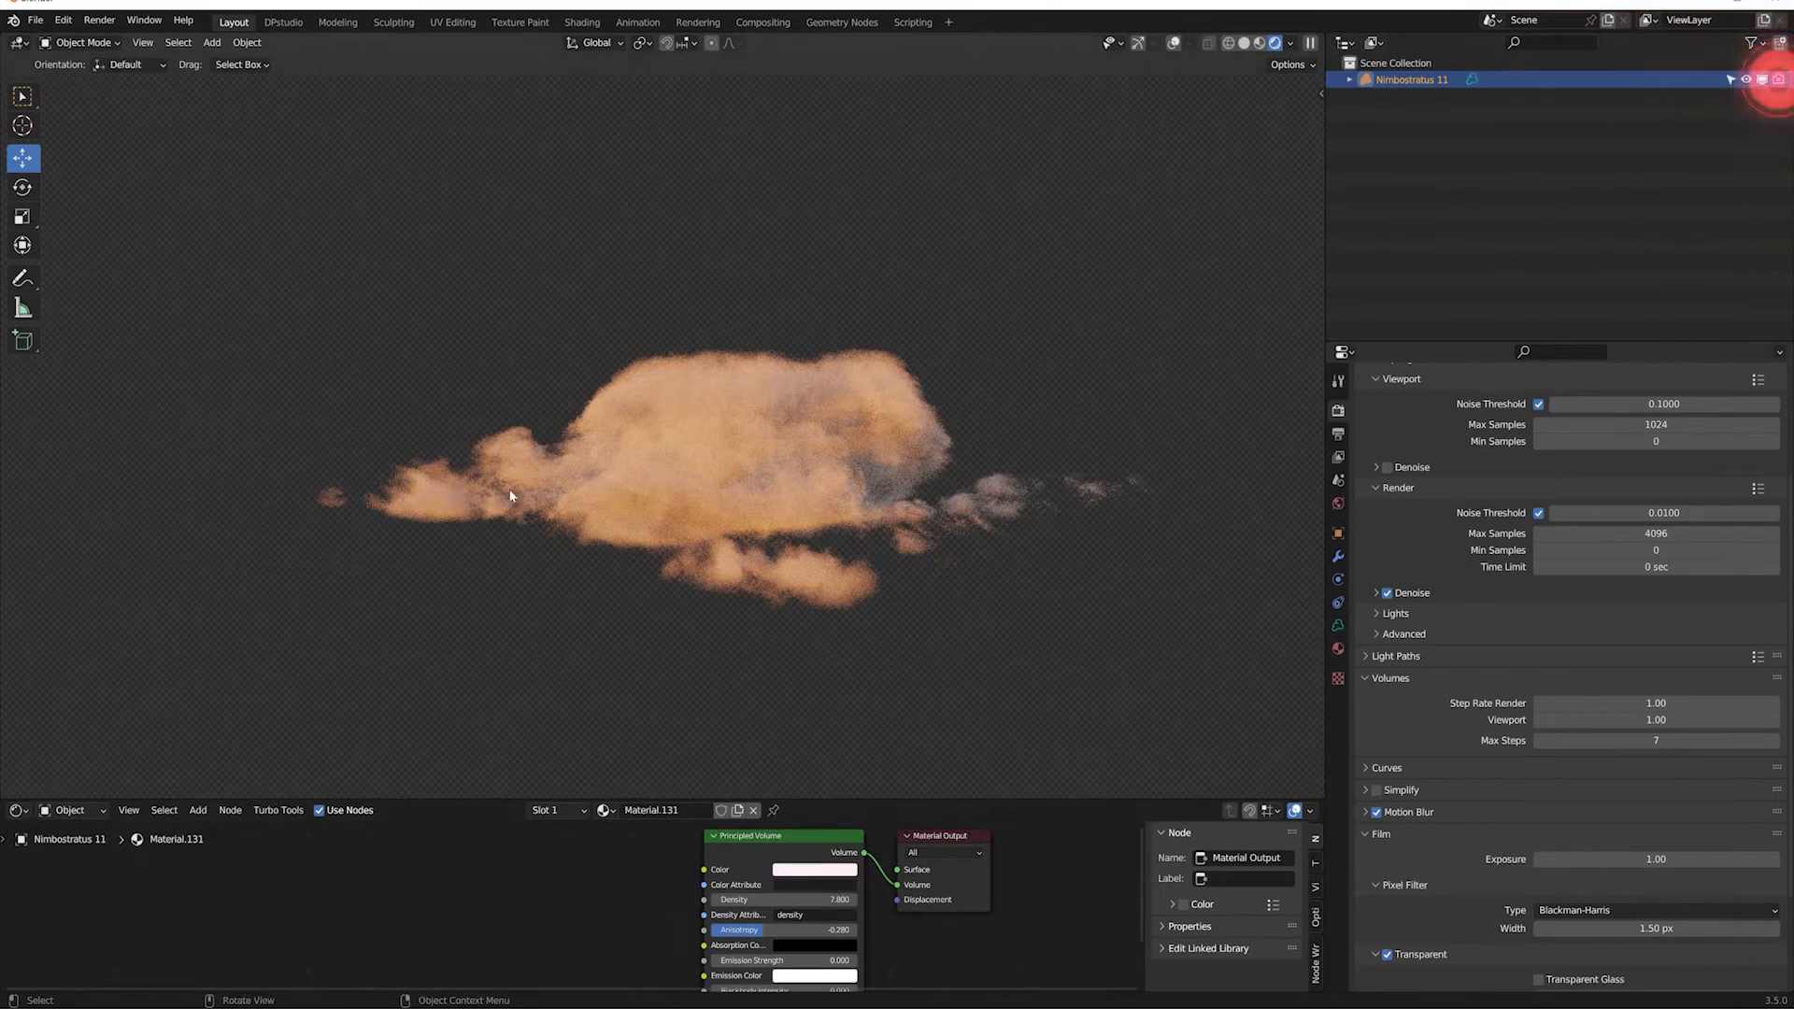
pyautogui.moveTo(644, 572)
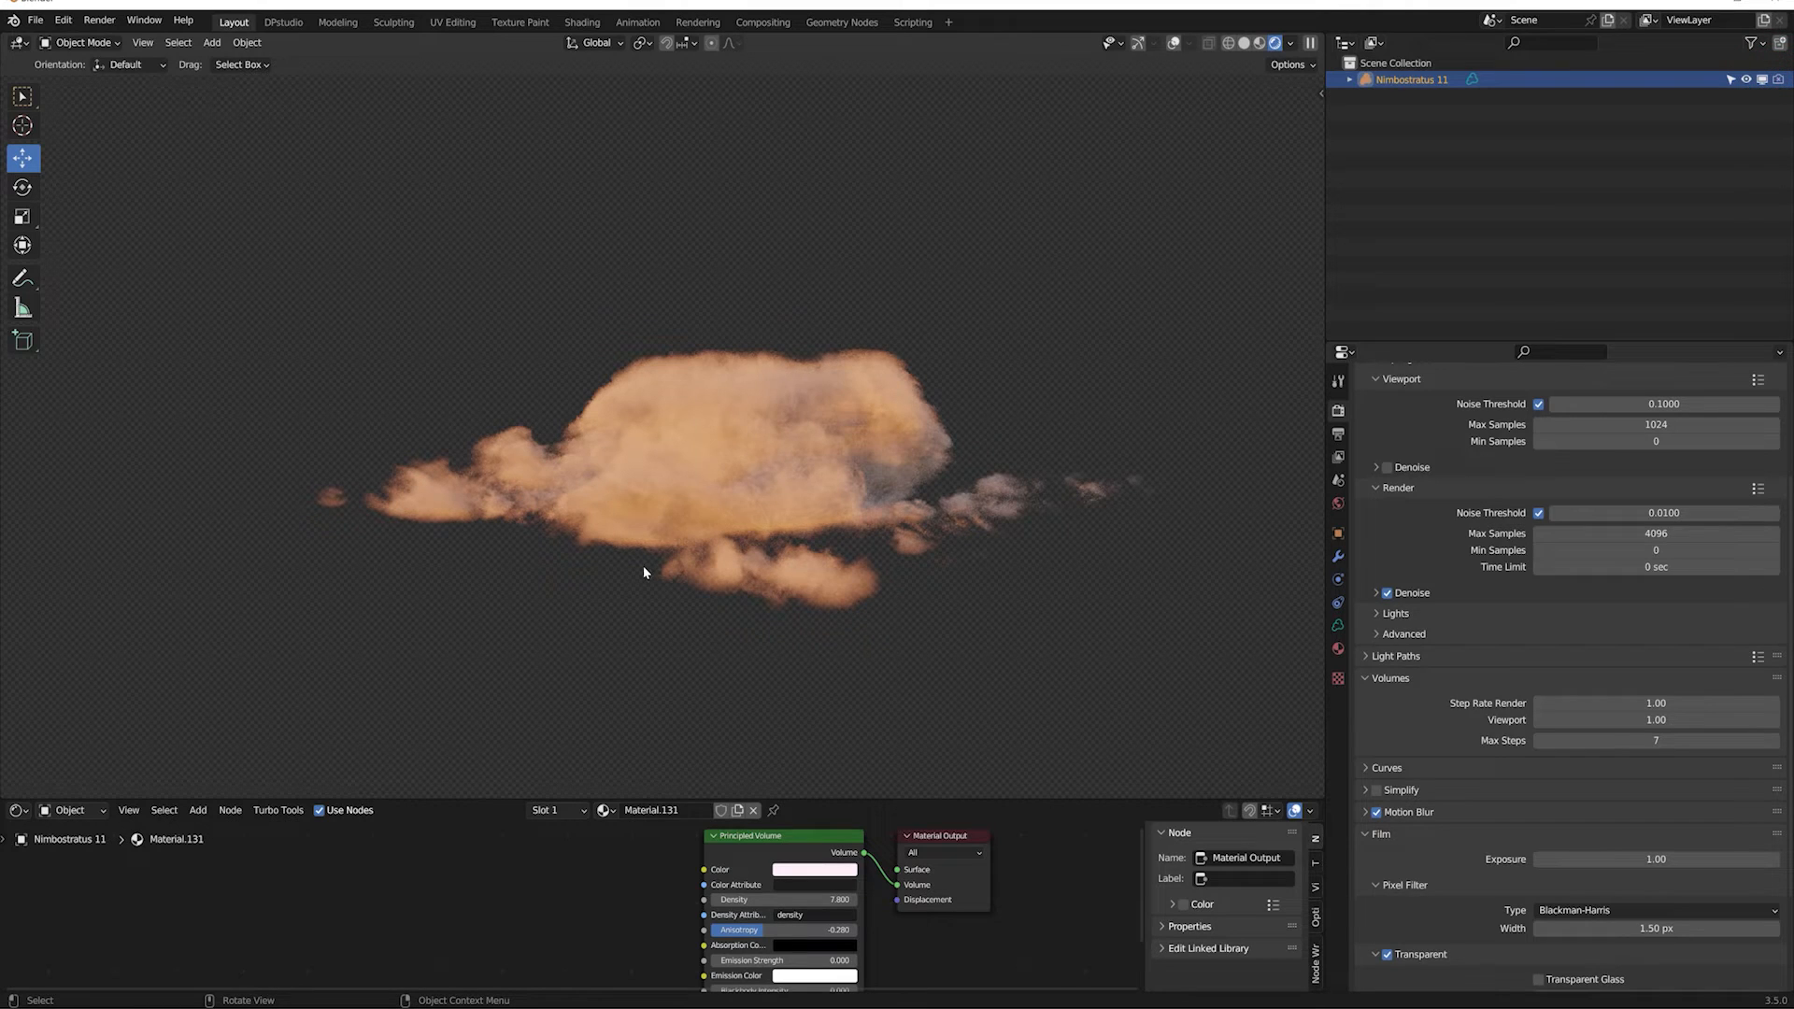